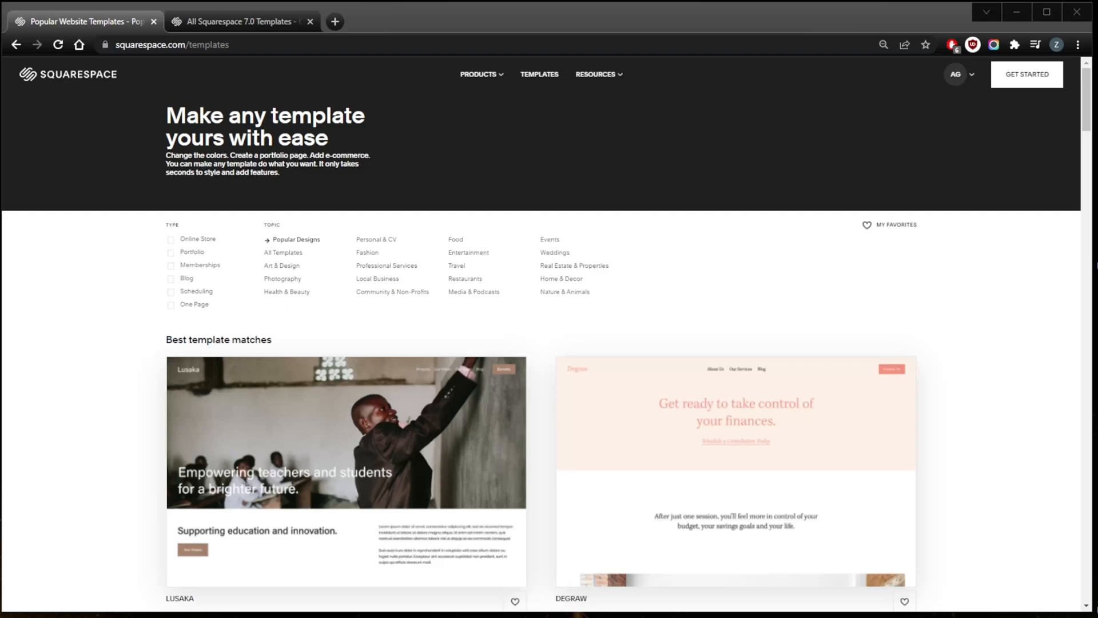
pyautogui.moveTo(774, 337)
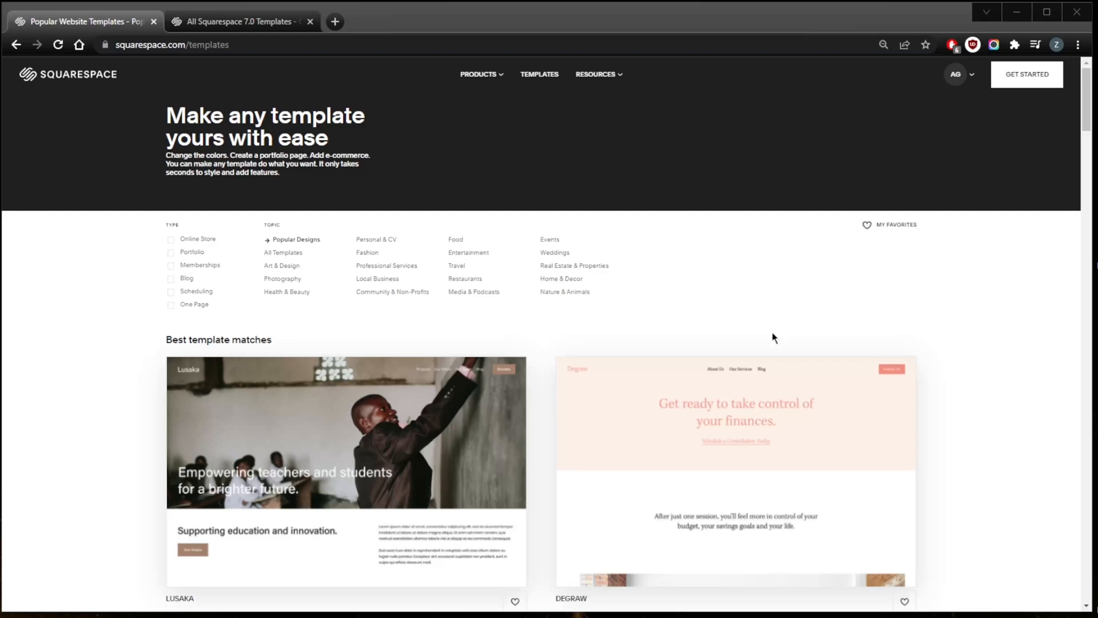
pyautogui.moveTo(688, 294)
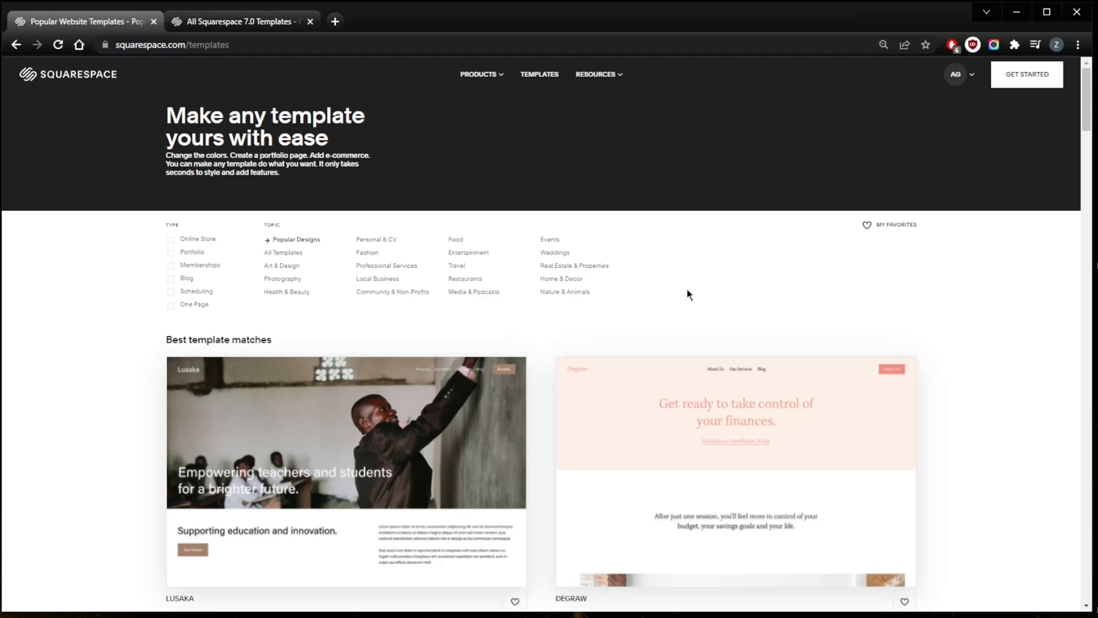
pyautogui.moveTo(693, 305)
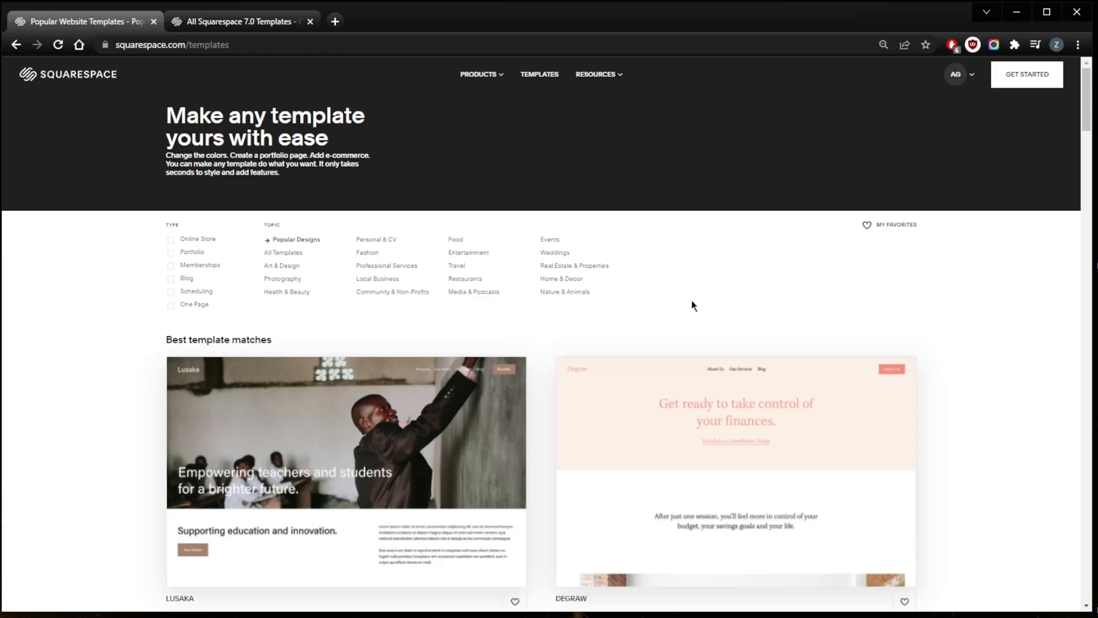
pyautogui.moveTo(558, 324)
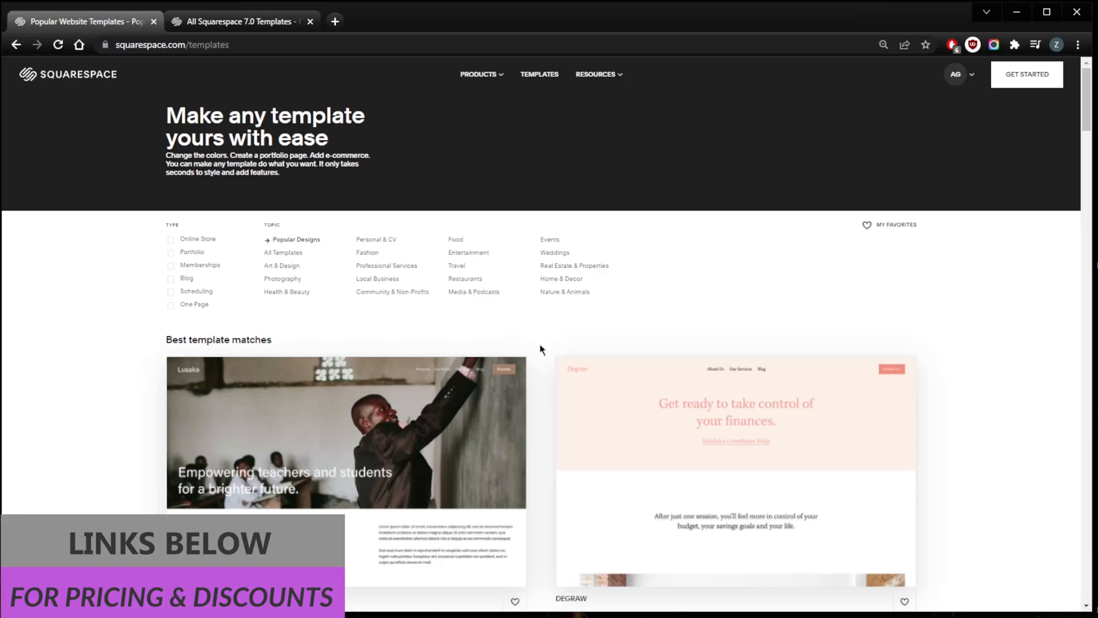
pyautogui.moveTo(547, 341)
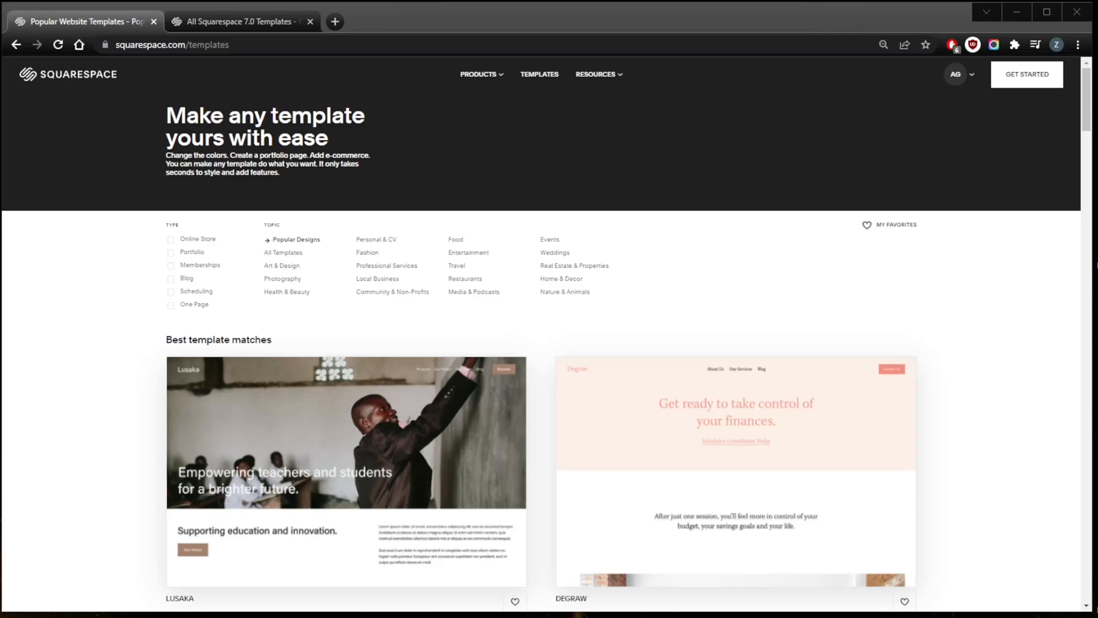
pyautogui.moveTo(987, 350)
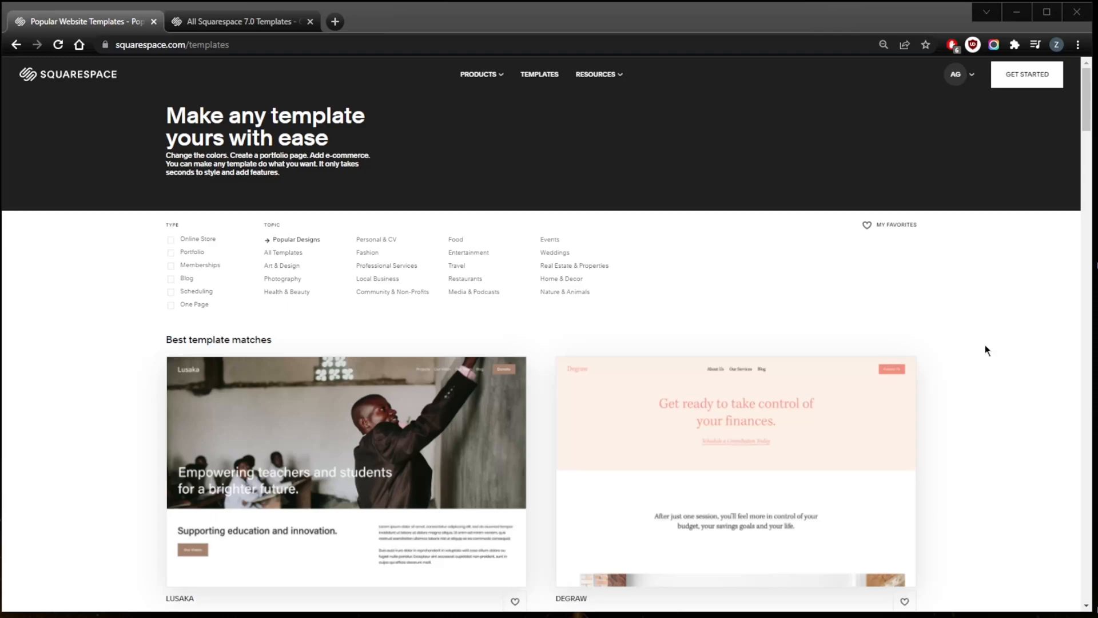
pyautogui.moveTo(564, 312)
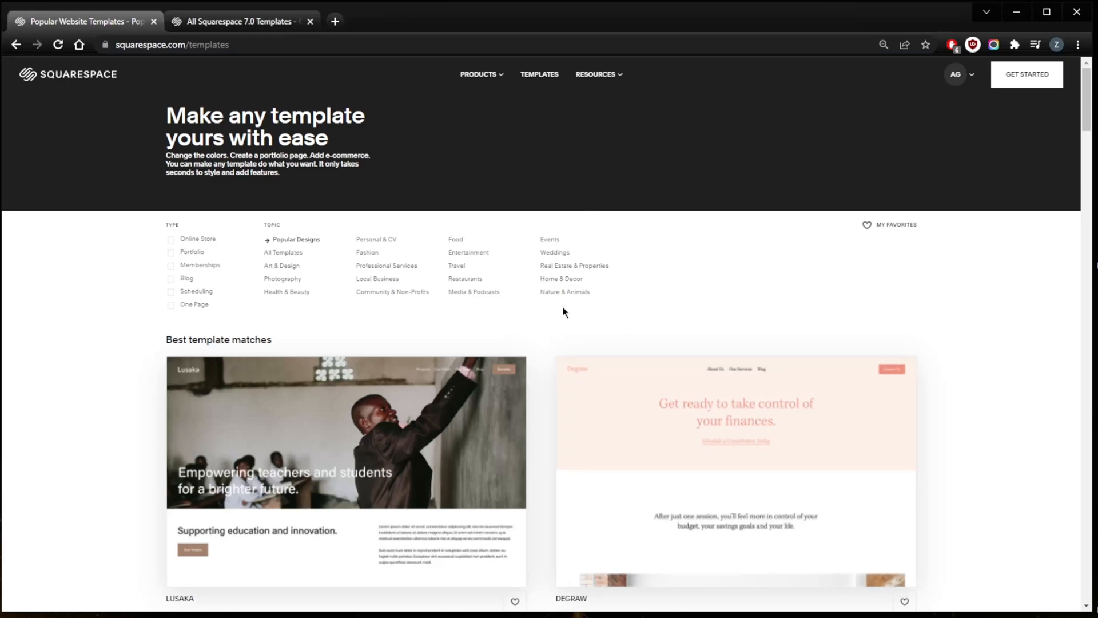
# Step: Scroll up and down through the current template demo
pyautogui.scroll(-3)
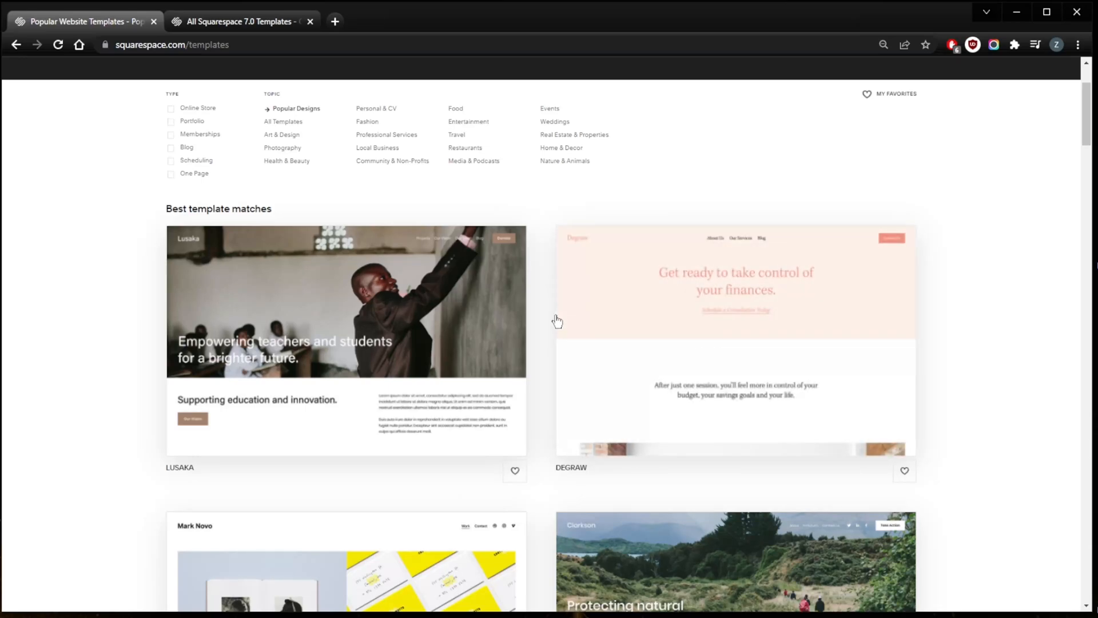
pyautogui.moveTo(551, 321)
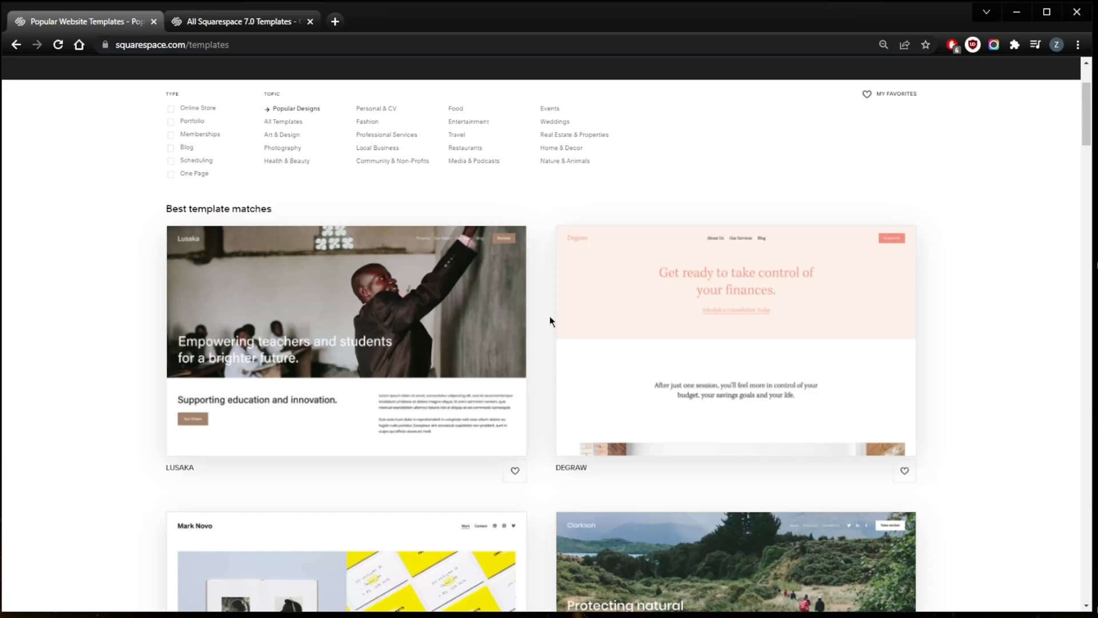
pyautogui.moveTo(533, 249)
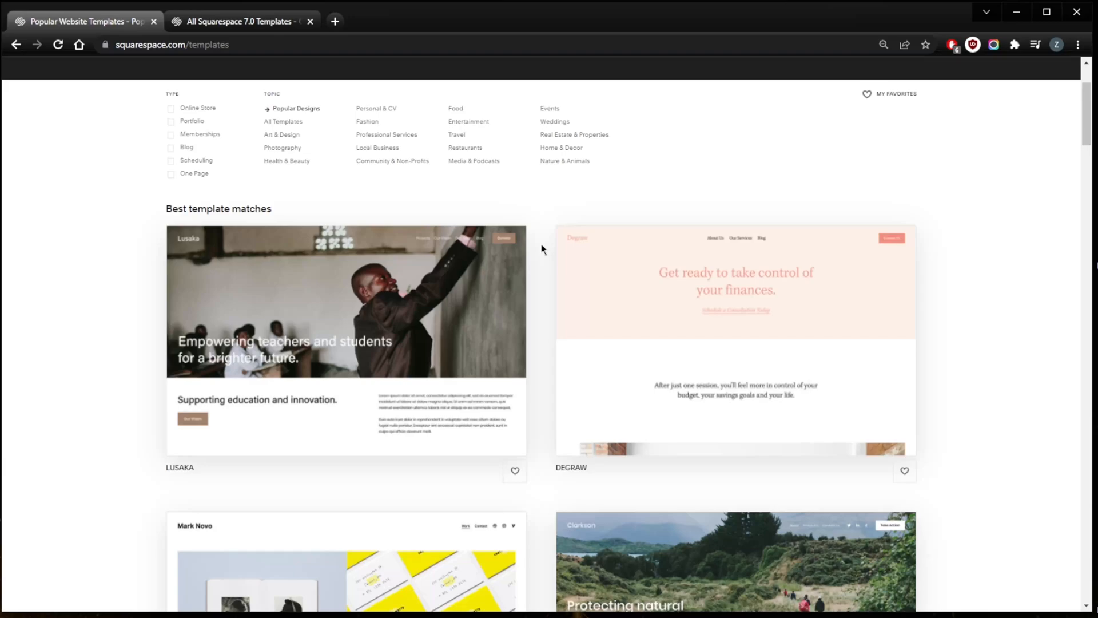
pyautogui.scroll(-3)
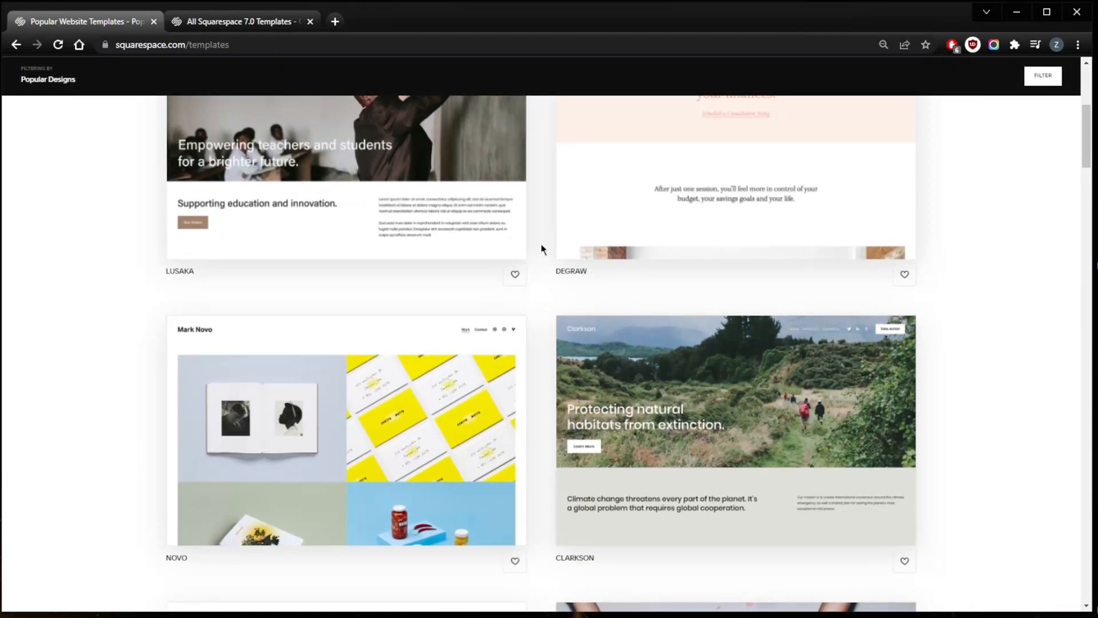
pyautogui.scroll(3)
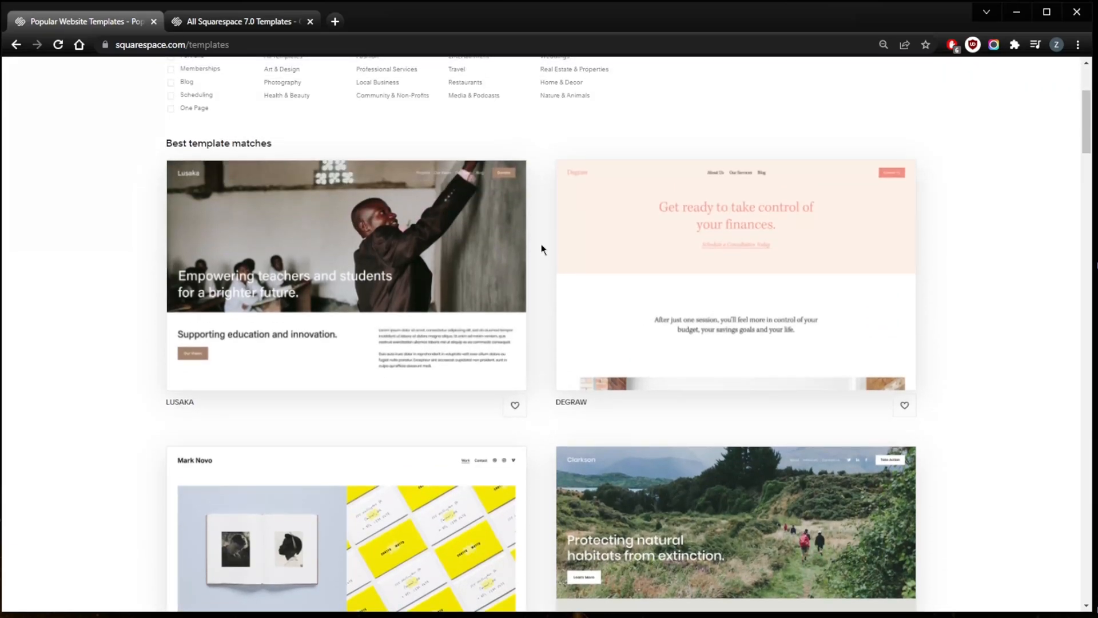
pyautogui.moveTo(293, 46)
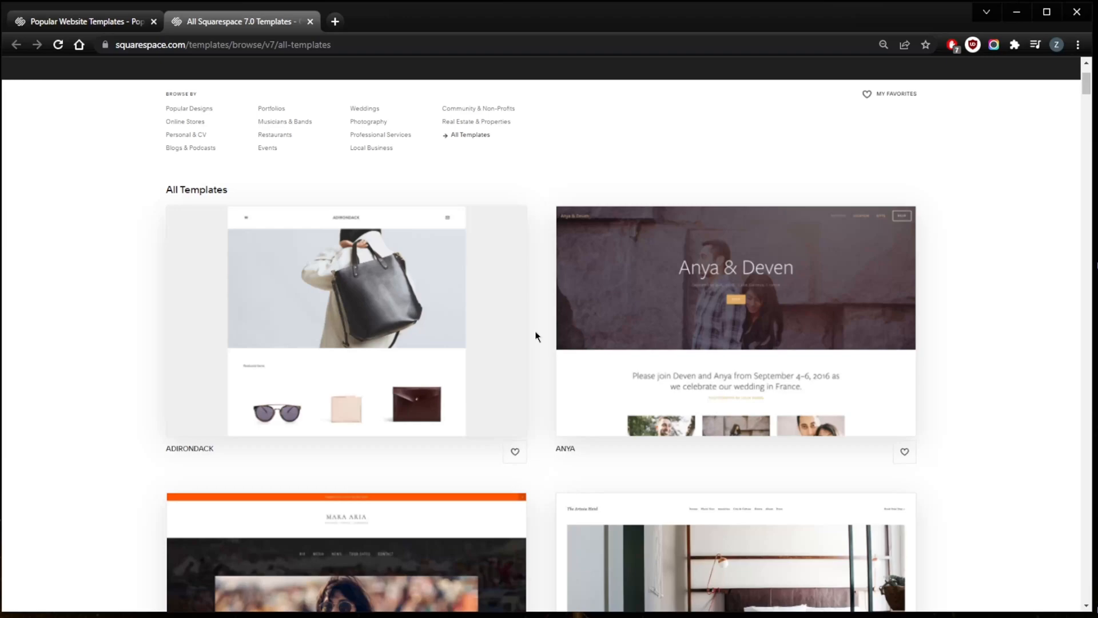
pyautogui.scroll(-3)
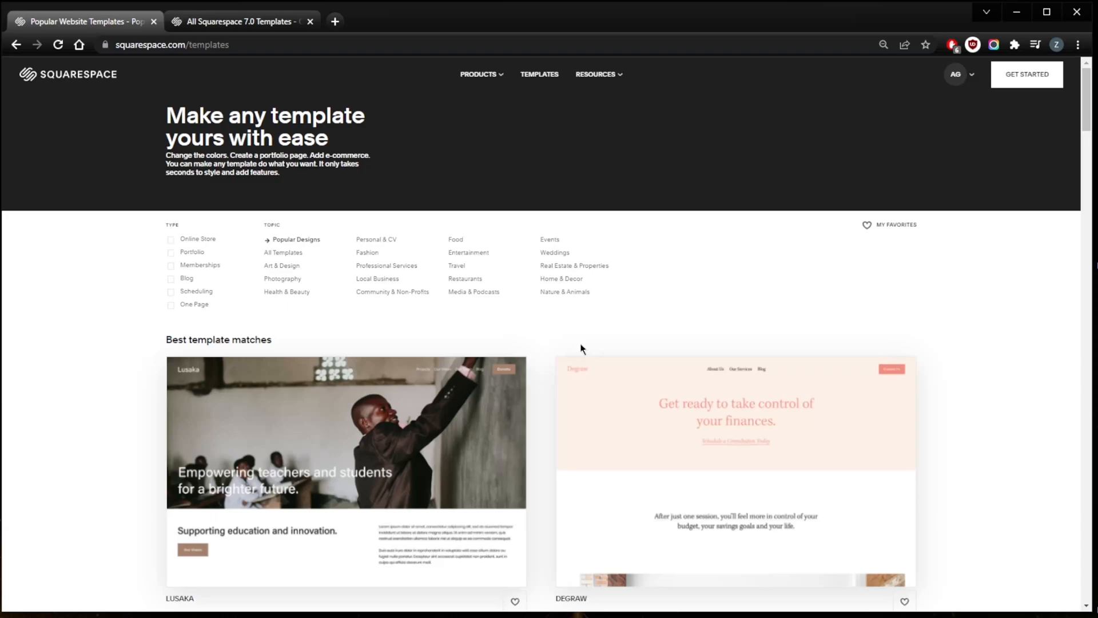
pyautogui.scroll(-3)
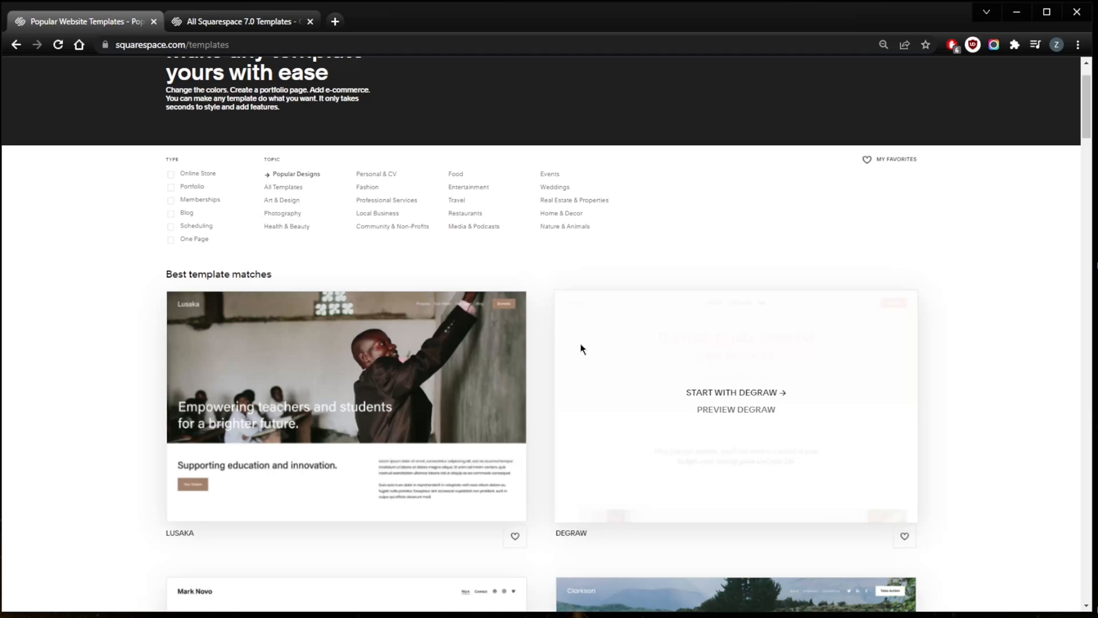
pyautogui.scroll(-3)
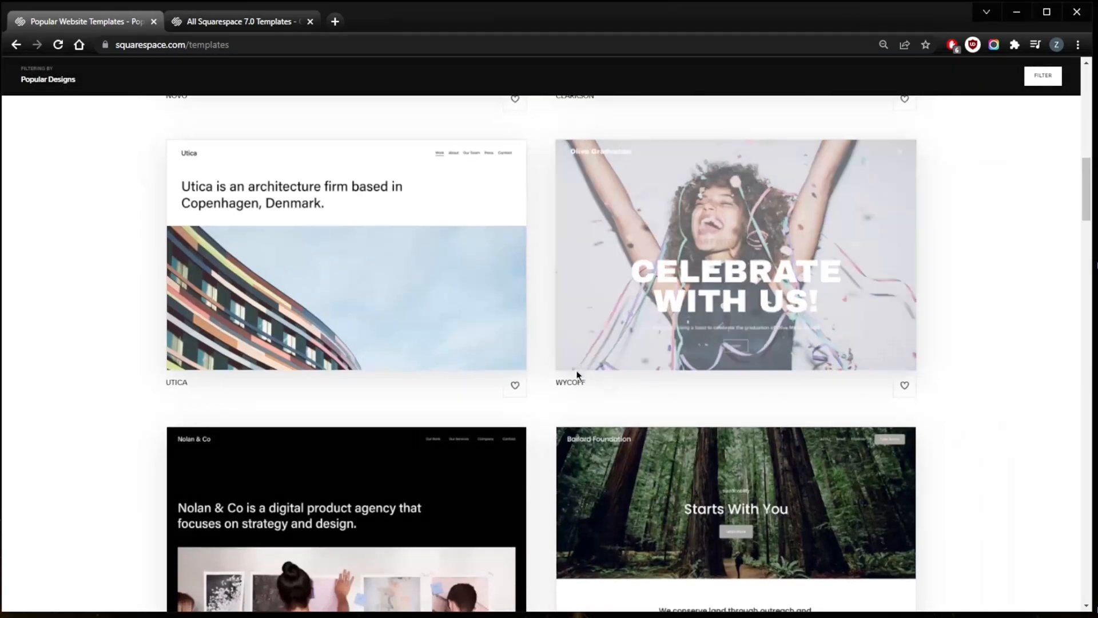
pyautogui.scroll(-3)
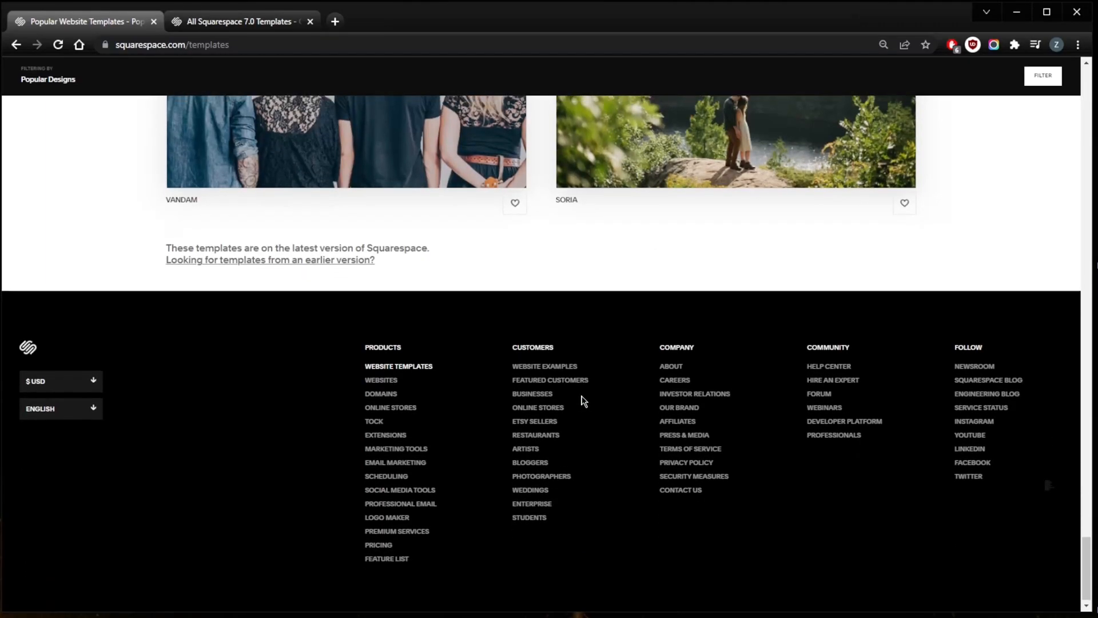
pyautogui.scroll(3)
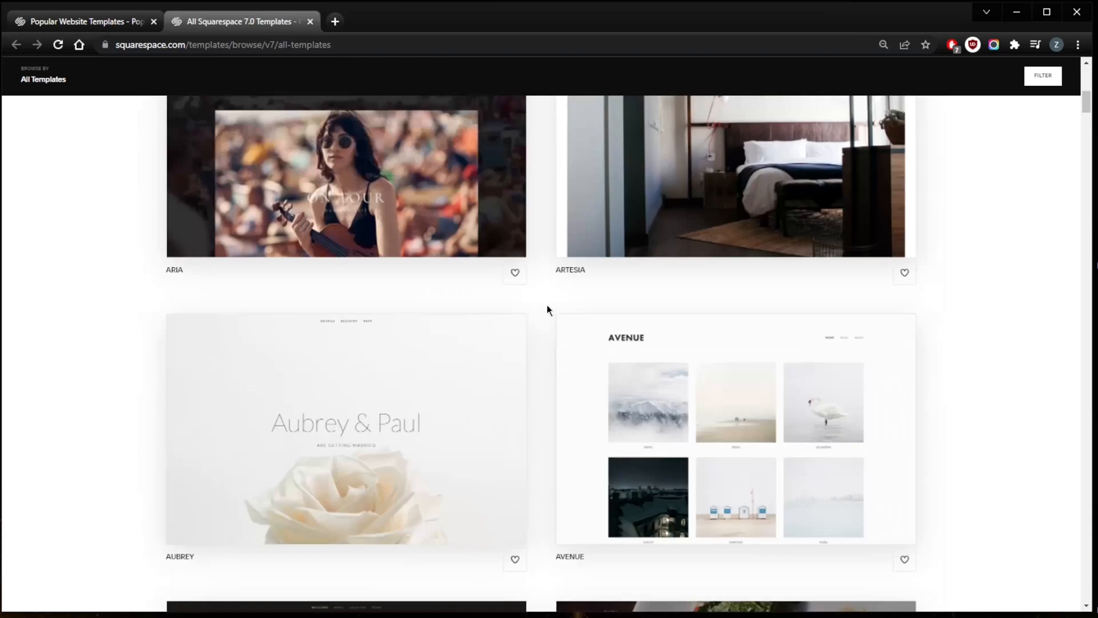
pyautogui.scroll(-3)
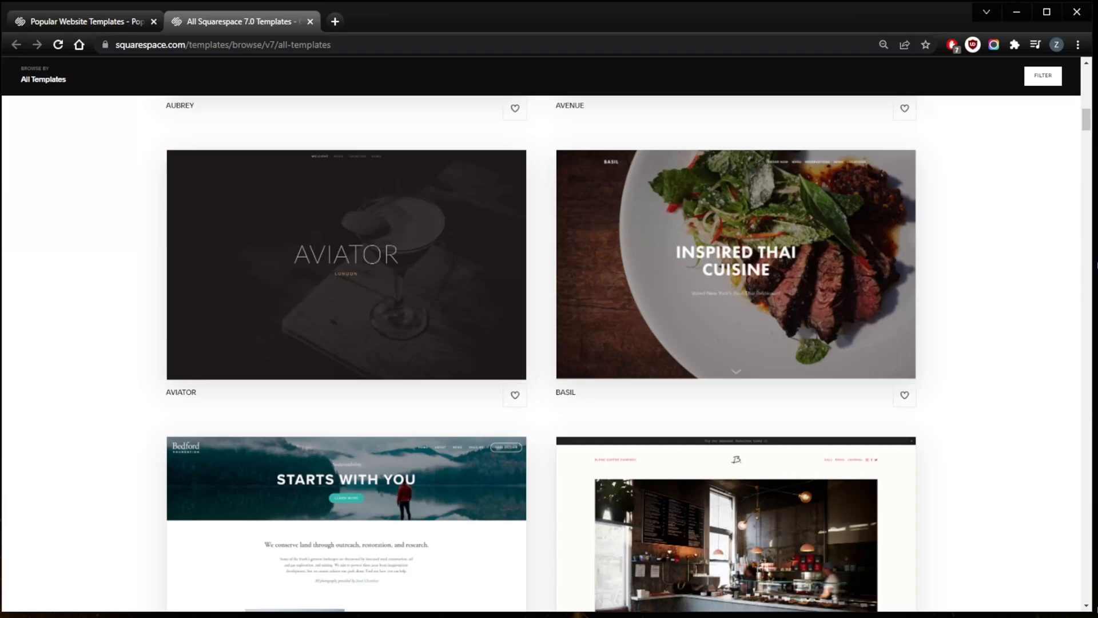
# Step: Return to the popular designs template collection and browse it
pyautogui.click(84, 21)
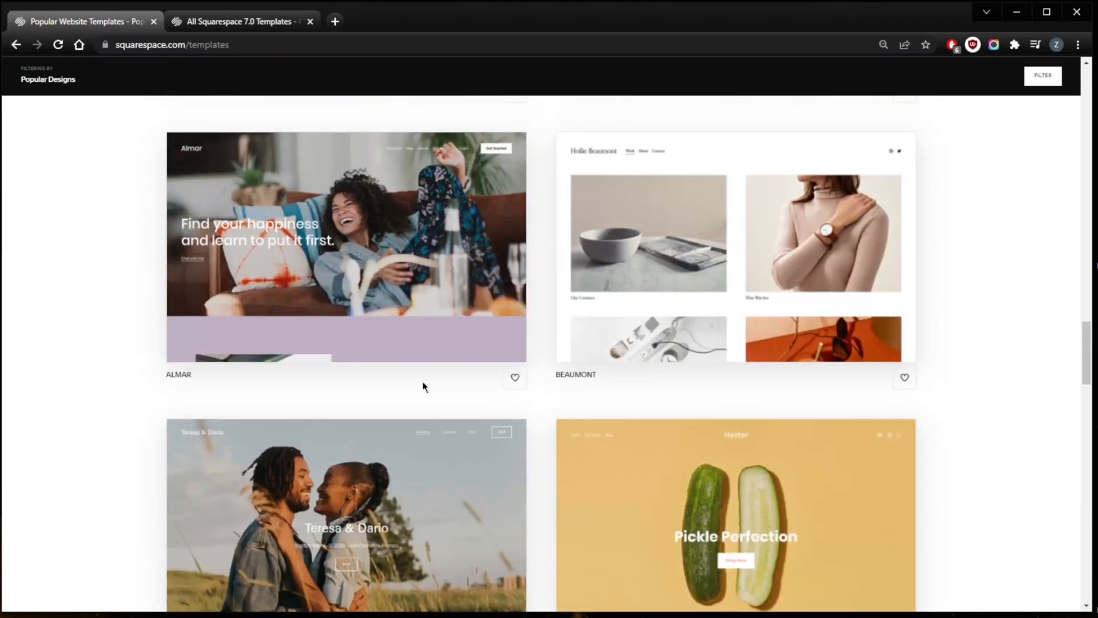
pyautogui.scroll(3)
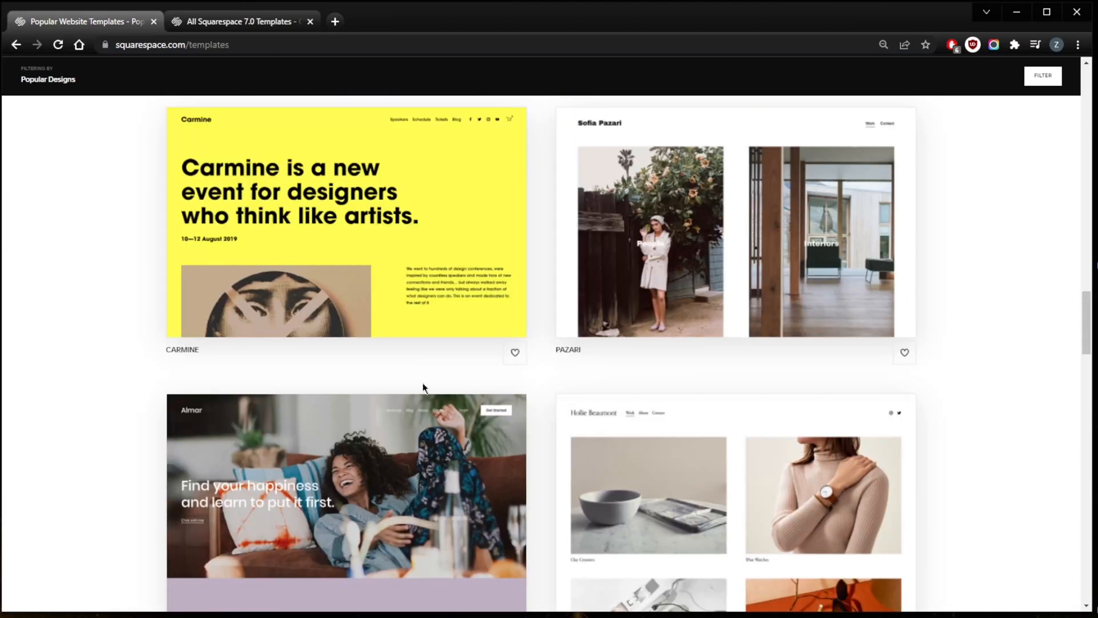
pyautogui.scroll(-3)
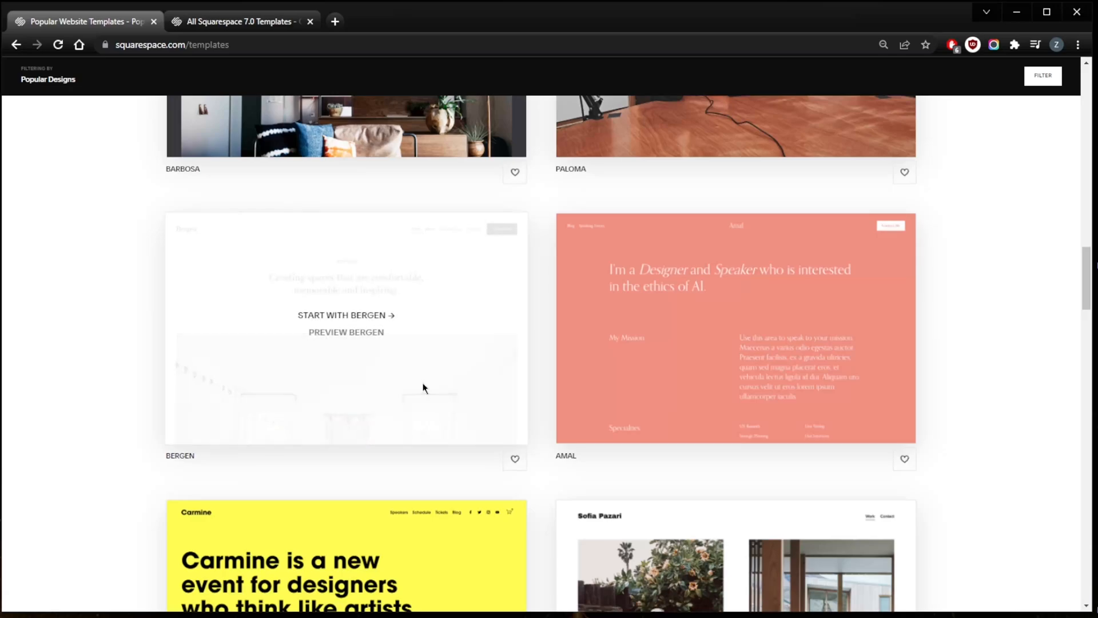
pyautogui.scroll(3)
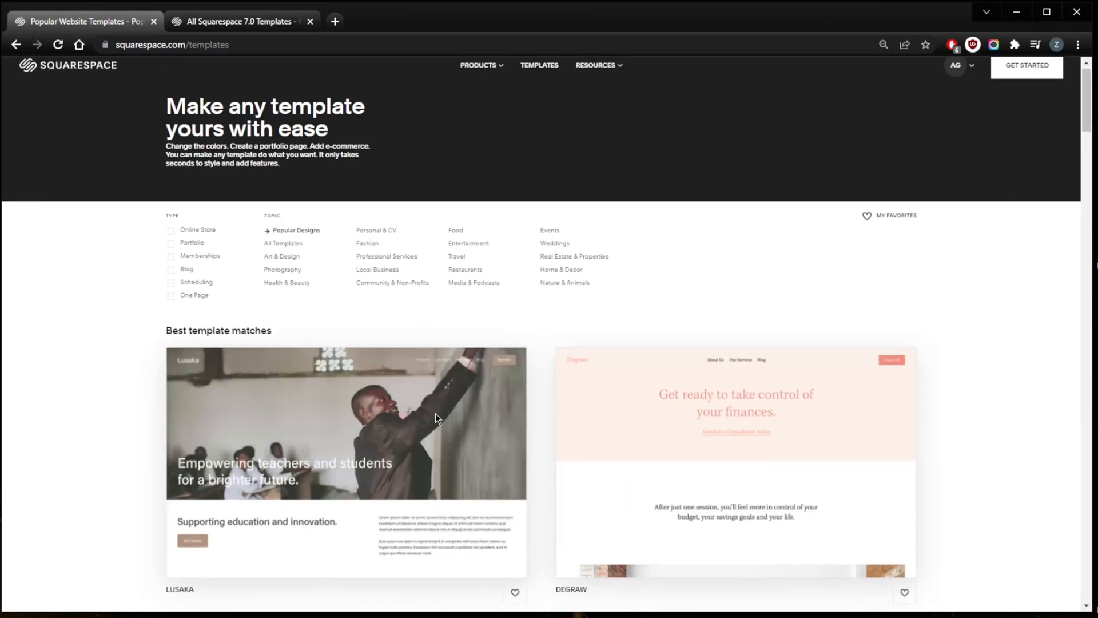
pyautogui.scroll(-3)
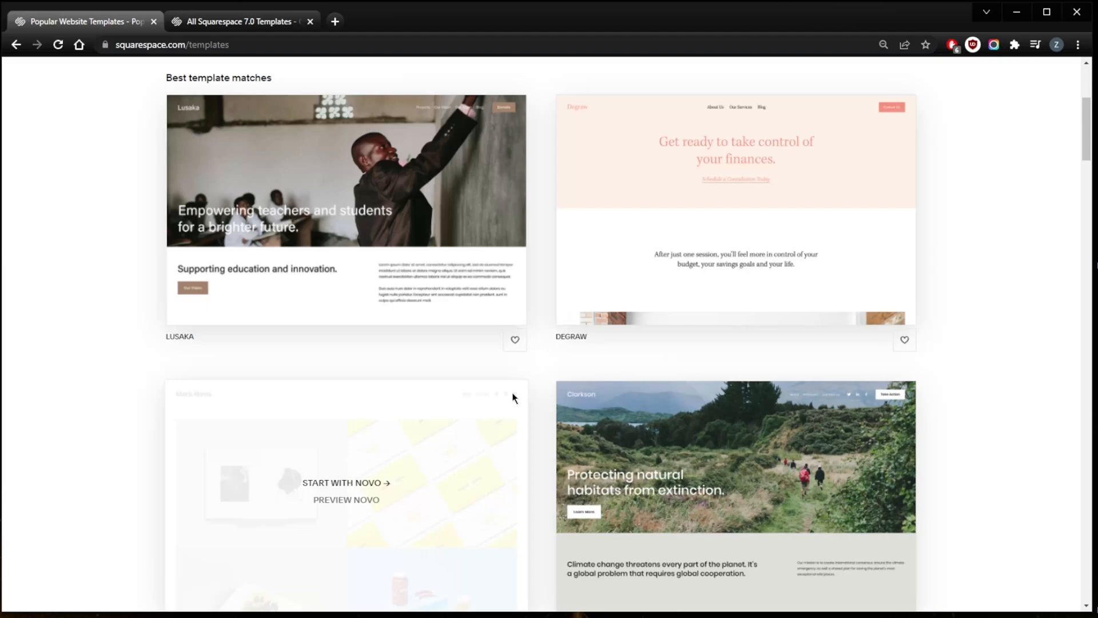
# Step: Open the Degraw template preview and scroll through its desktop layout
pyautogui.click(736, 210)
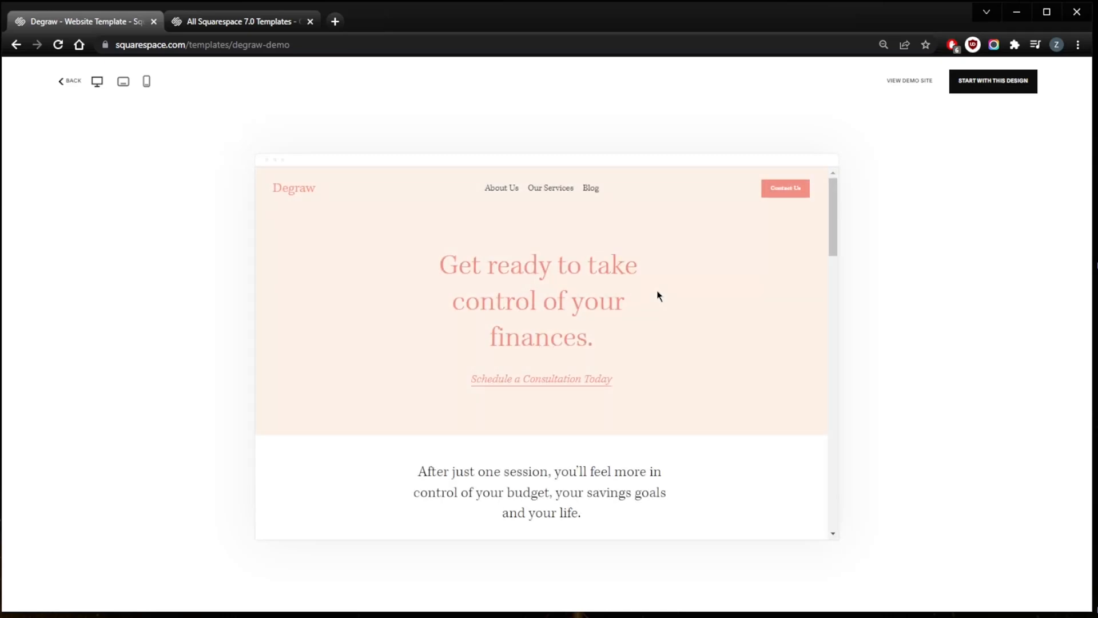
pyautogui.moveTo(651, 298)
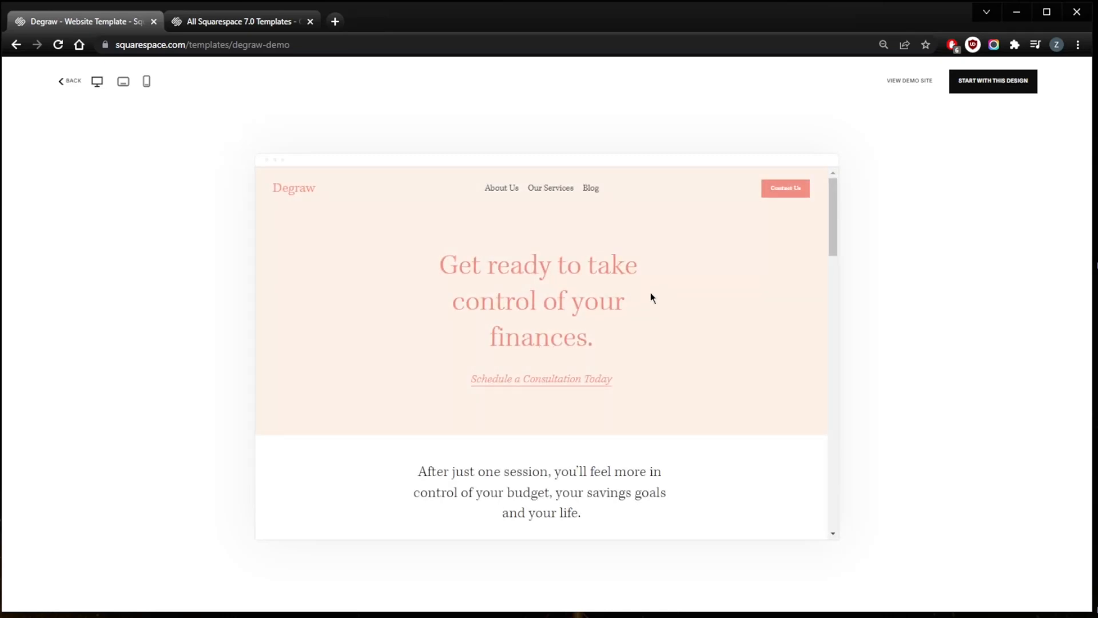
pyautogui.scroll(-3)
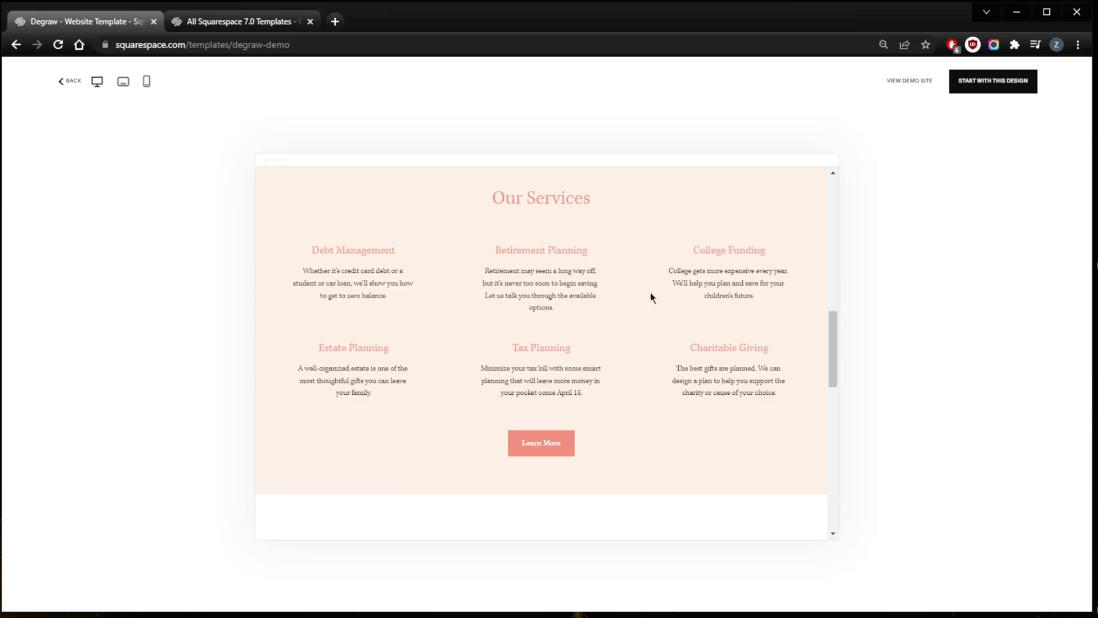
pyautogui.scroll(-3)
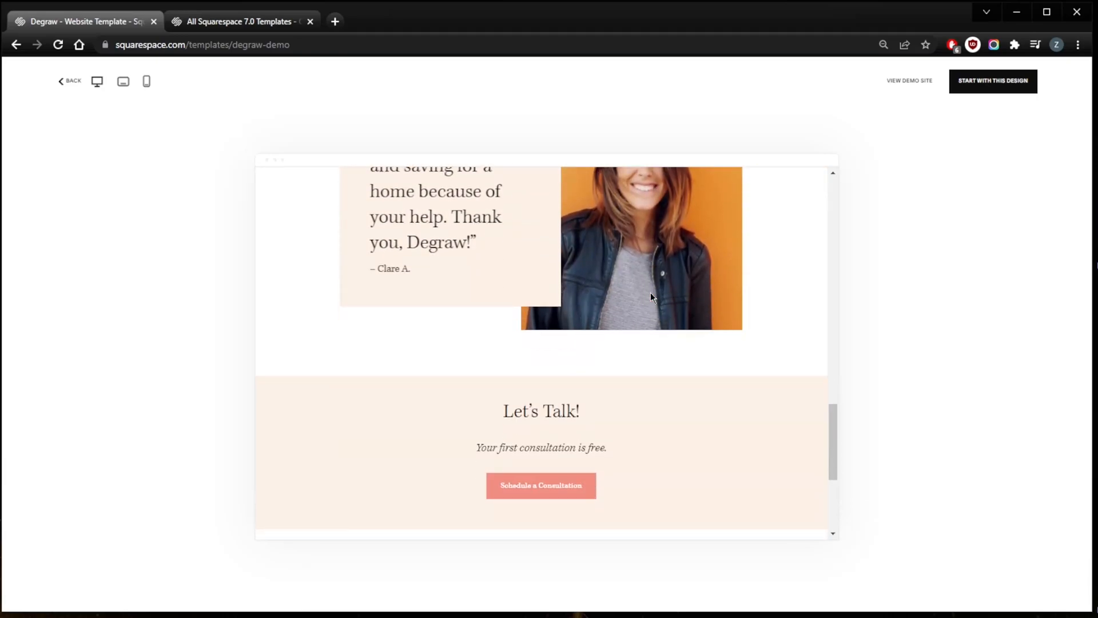
pyautogui.scroll(-3)
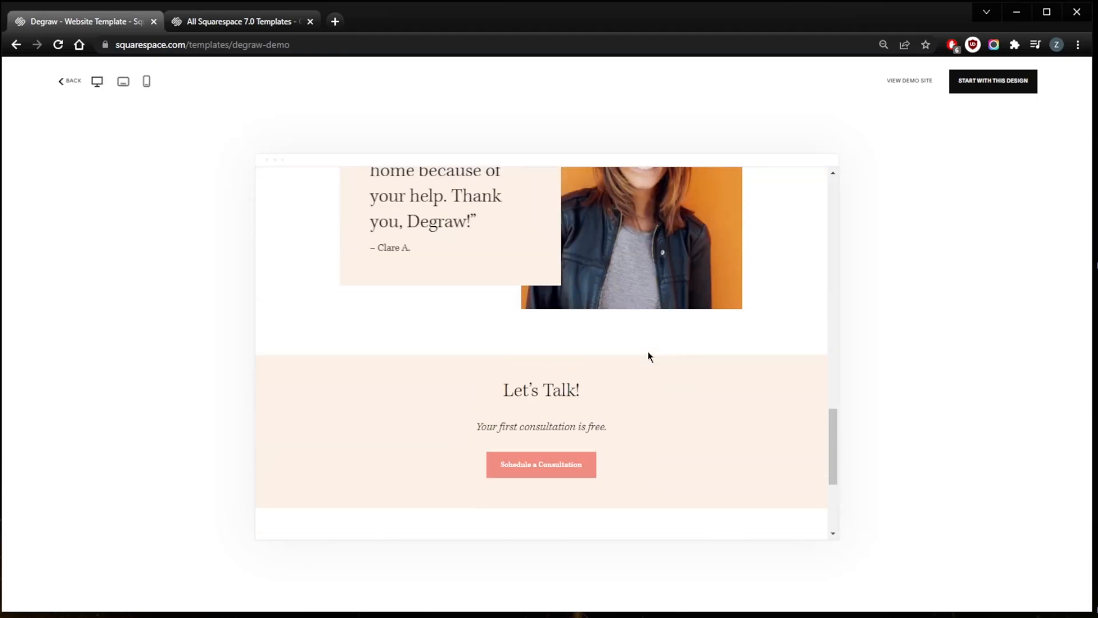
pyautogui.scroll(3)
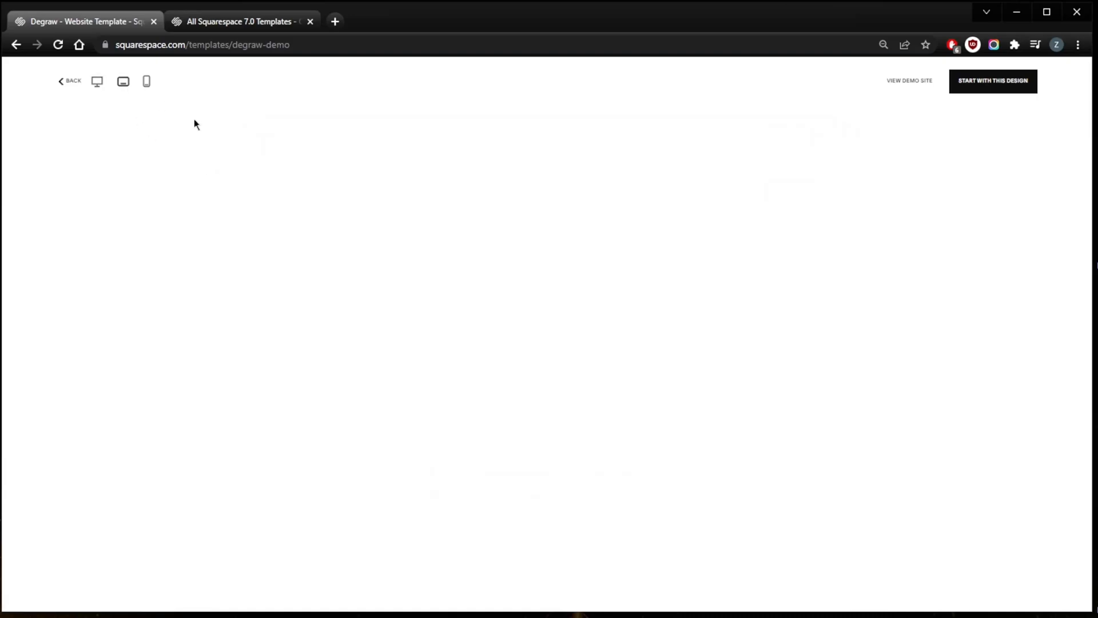
# Step: Switch Degraw to tablet, then phone layout, and scroll the mobile preview
pyautogui.click(124, 82)
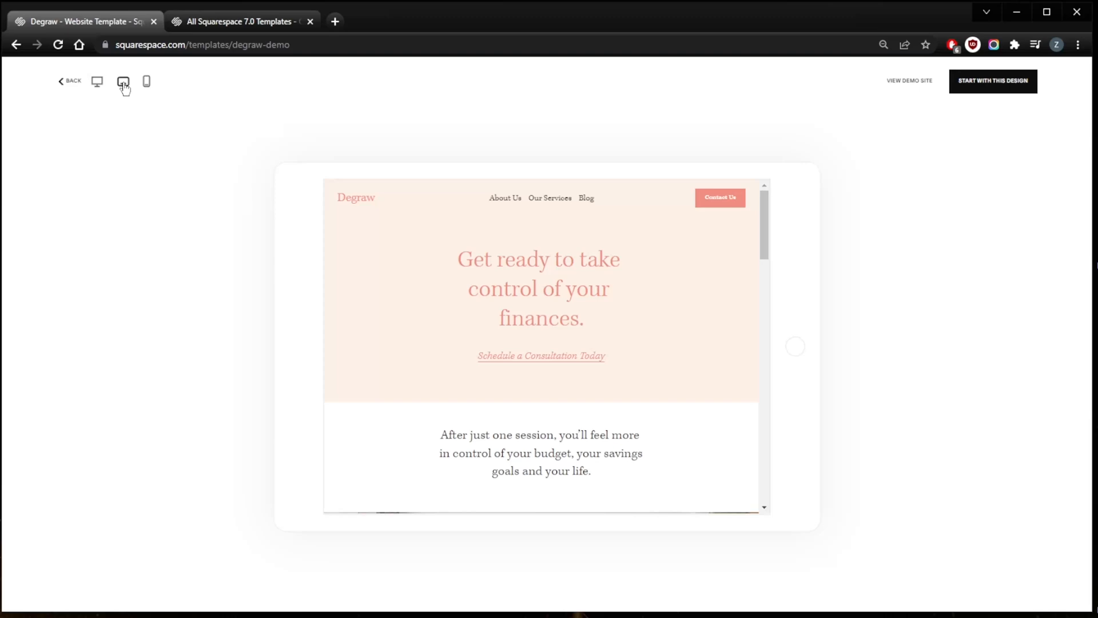
pyautogui.click(124, 81)
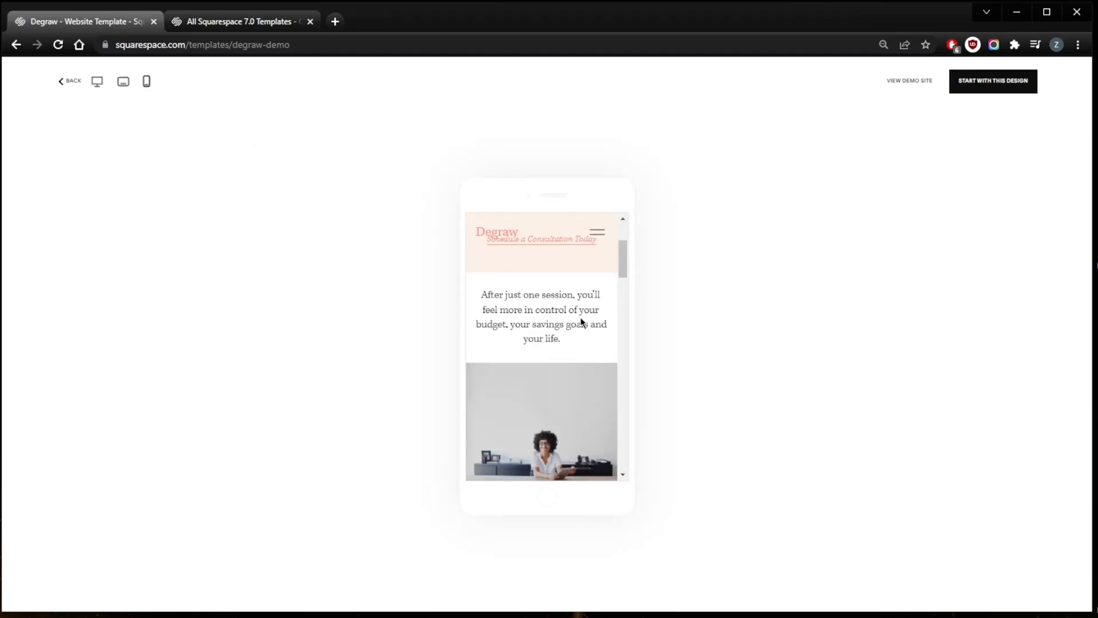
pyautogui.scroll(-3)
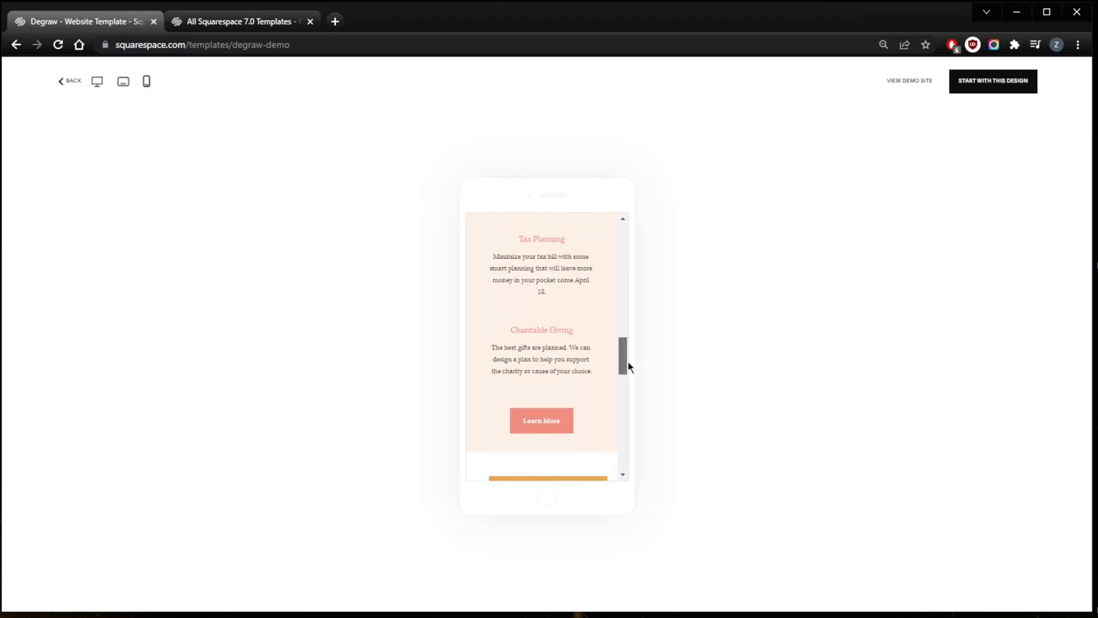
pyautogui.scroll(-3)
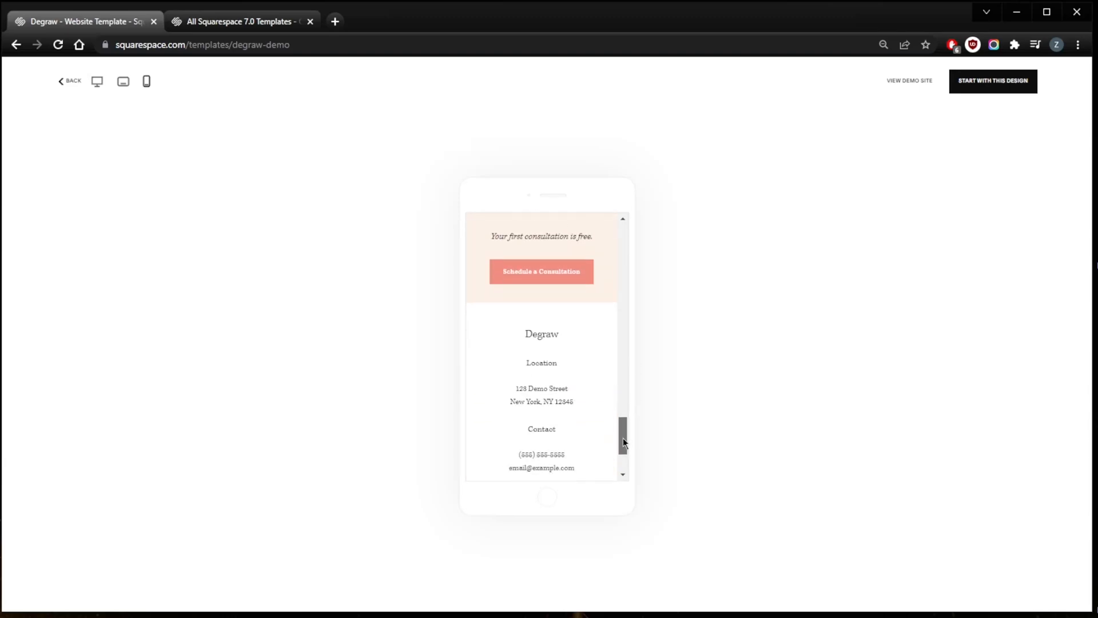
pyautogui.scroll(3)
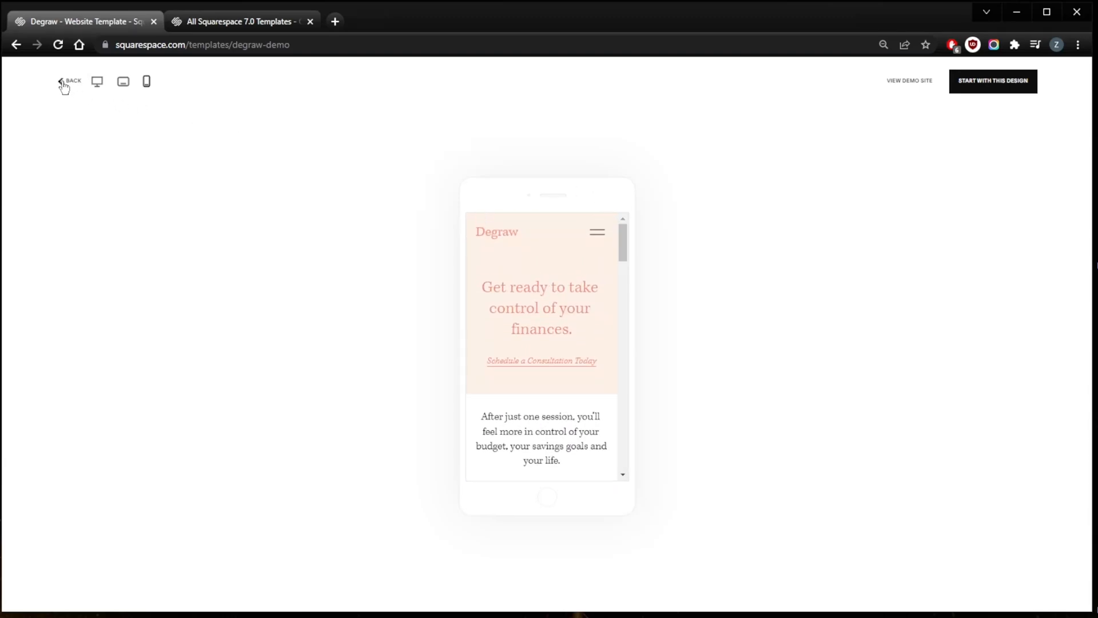
# Step: Open the Wycoff graduation template preview and scroll its desktop layout
pyautogui.click(69, 81)
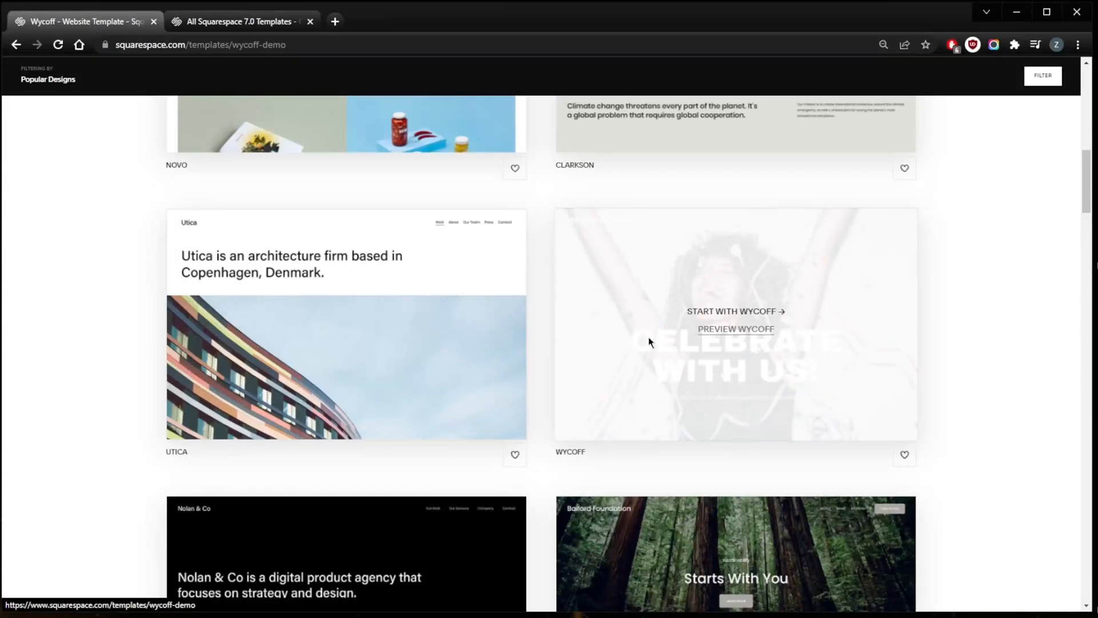
pyautogui.click(735, 329)
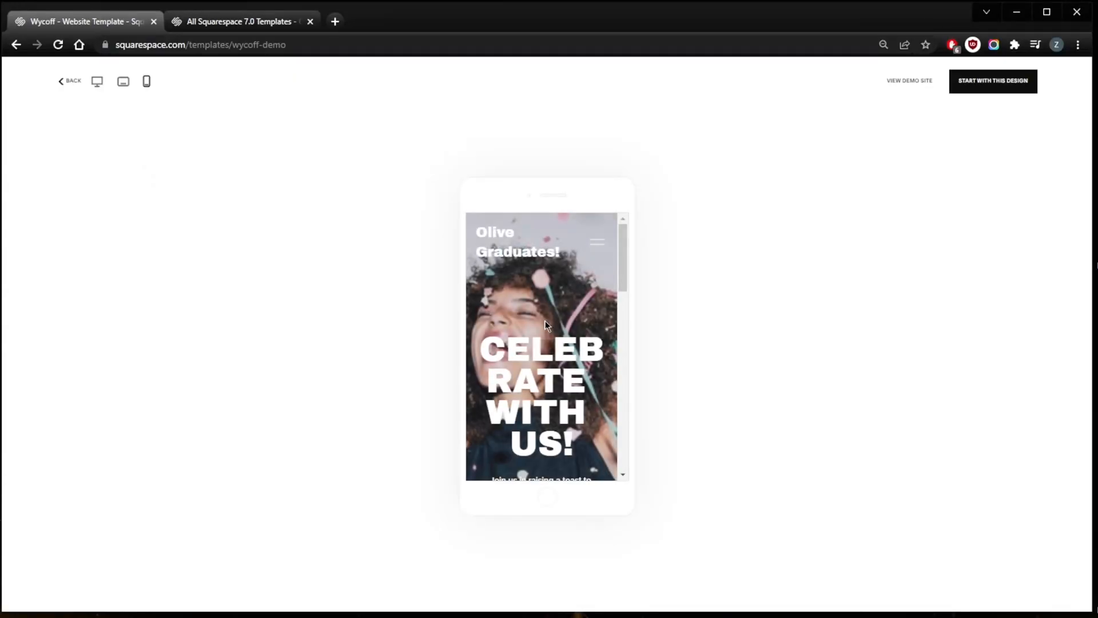
pyautogui.moveTo(506, 252)
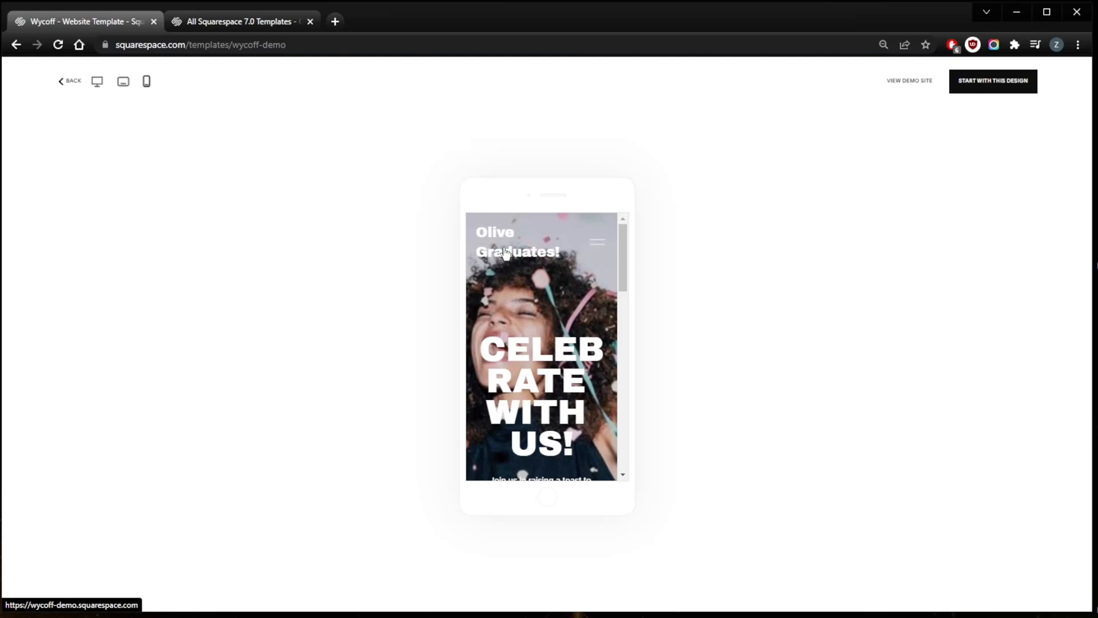
pyautogui.moveTo(505, 256)
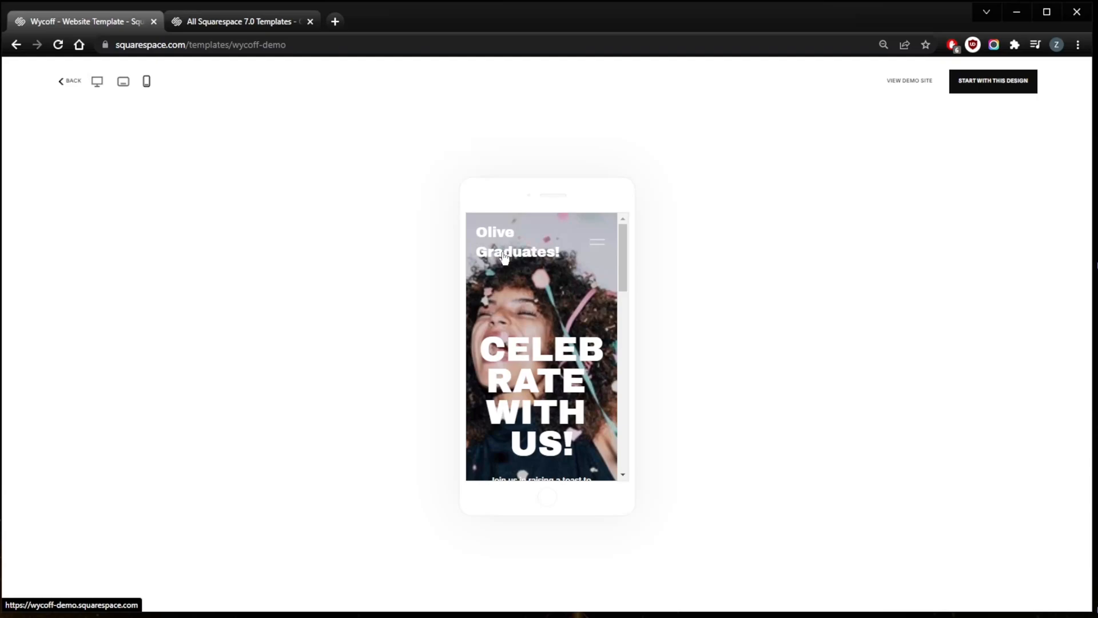
pyautogui.click(96, 82)
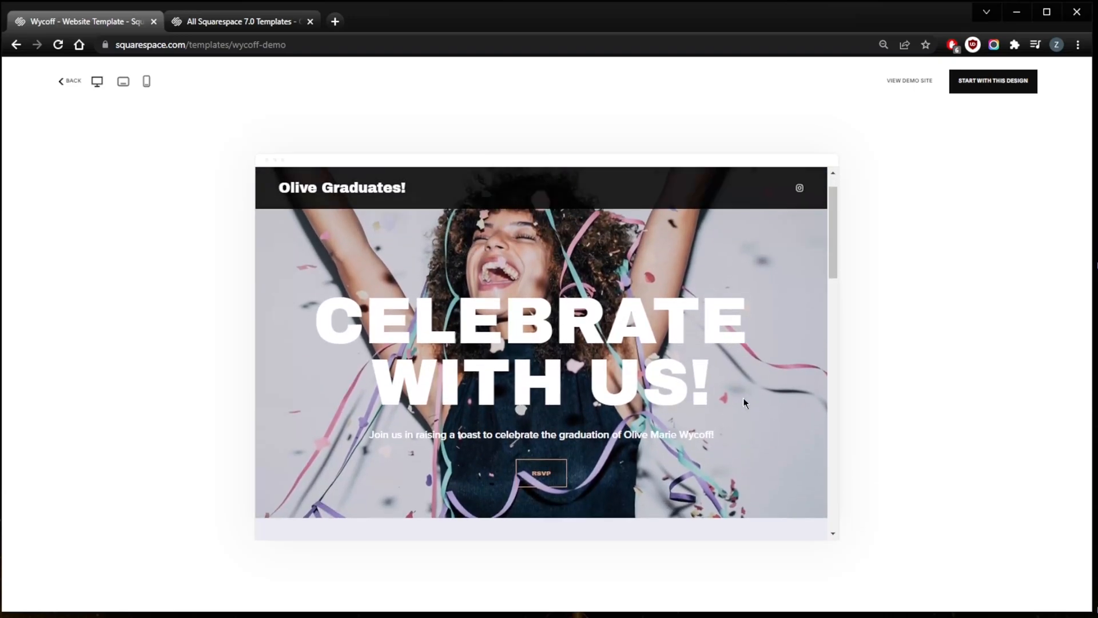
pyautogui.scroll(-3)
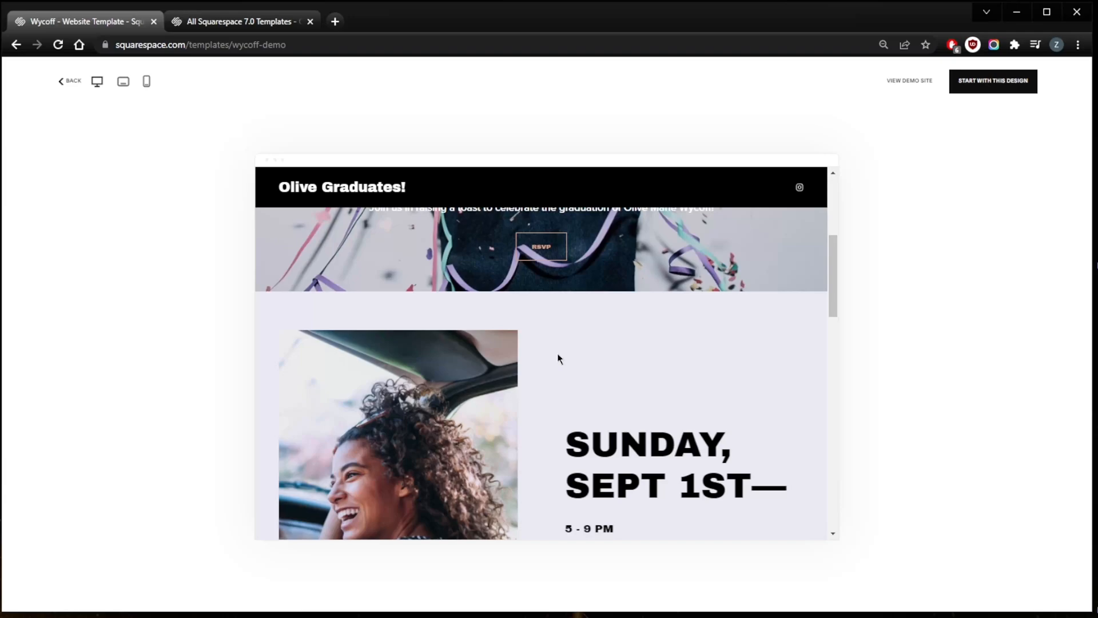
pyautogui.scroll(-3)
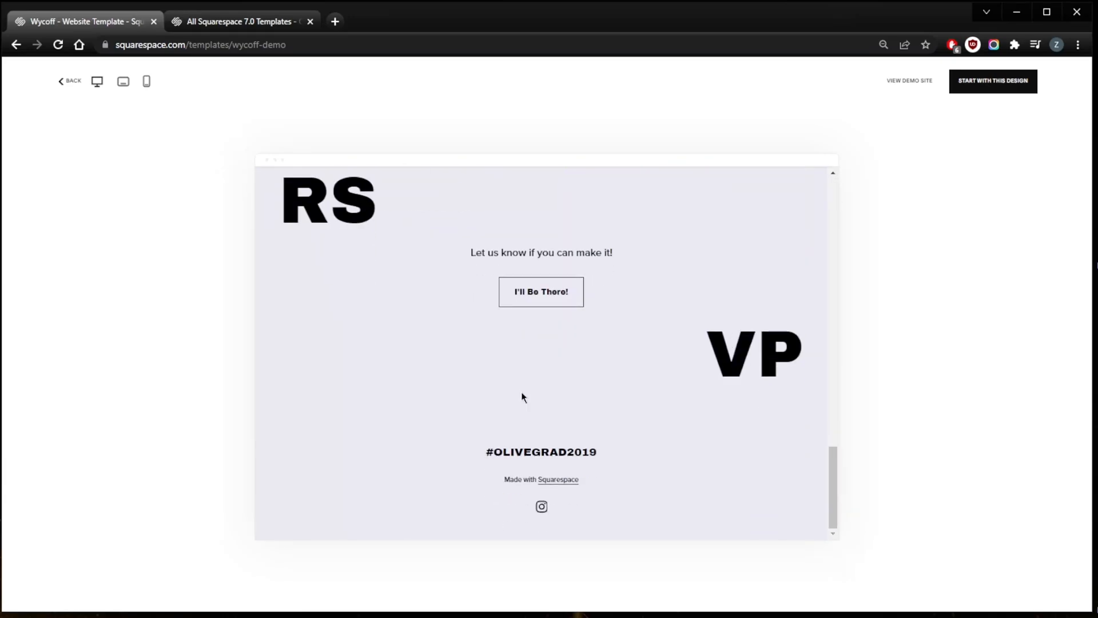
# Step: Browse the All Templates list and open the Basil template preview
pyautogui.click(241, 21)
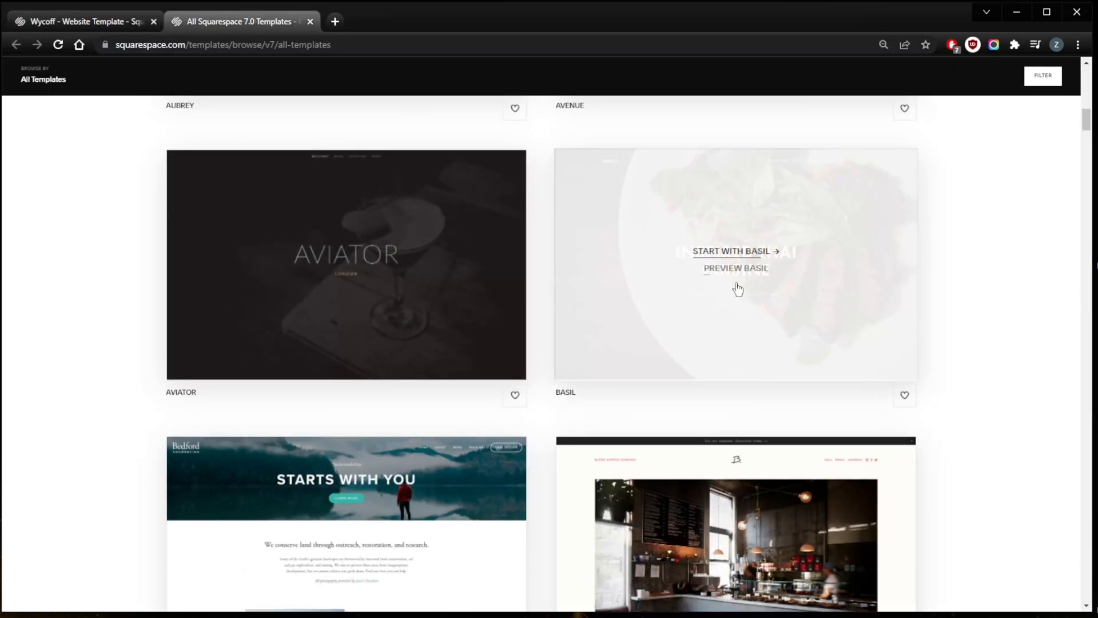
pyautogui.scroll(-3)
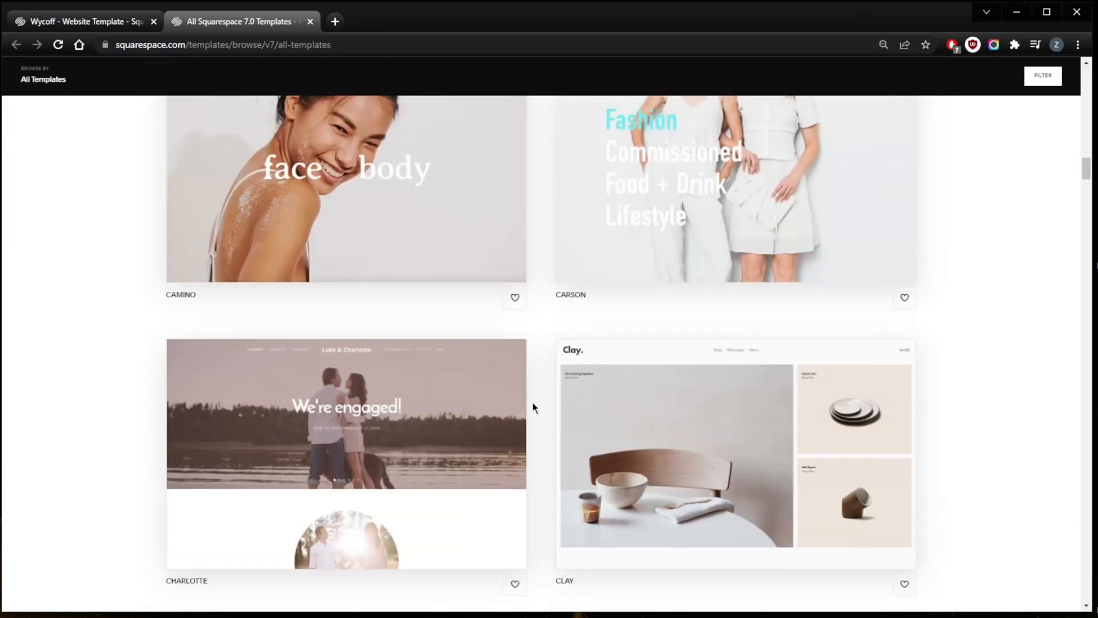
pyautogui.scroll(3)
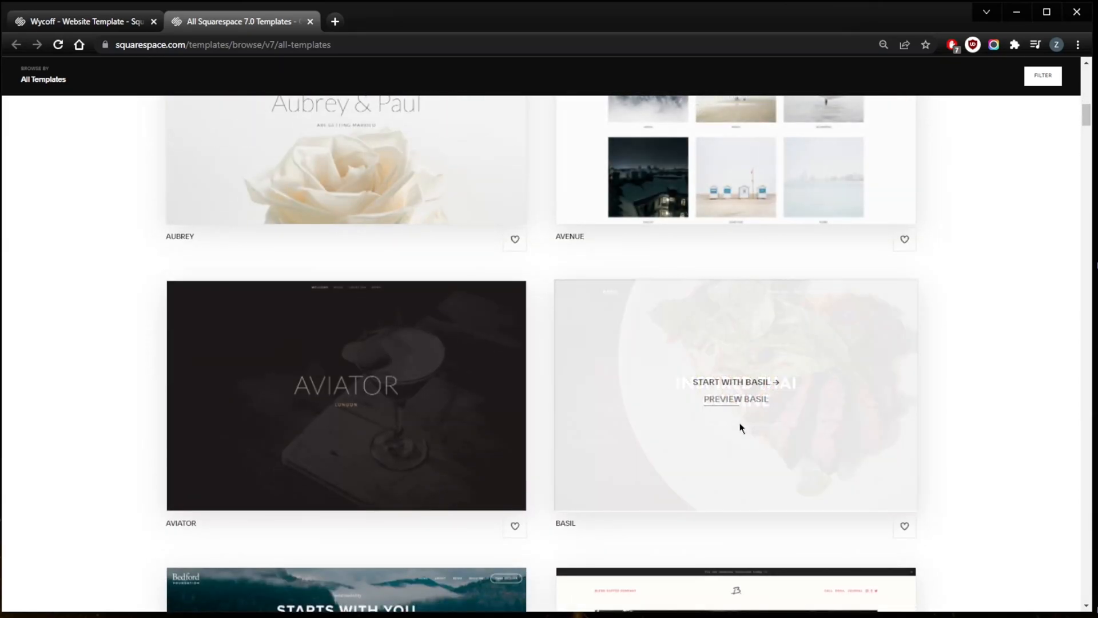
pyautogui.click(734, 399)
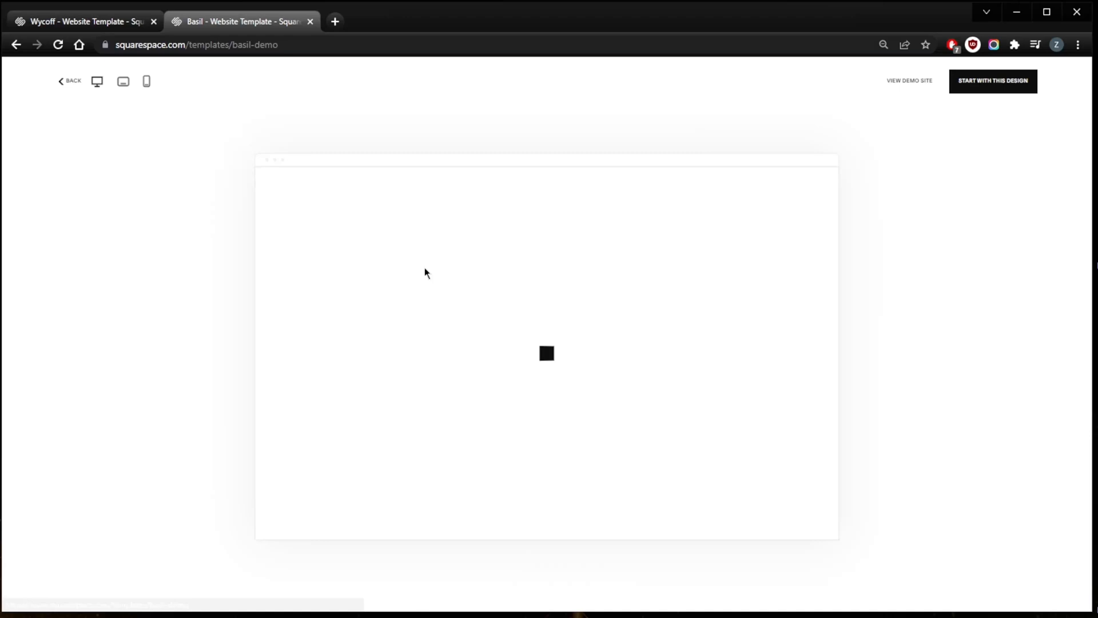
pyautogui.moveTo(602, 397)
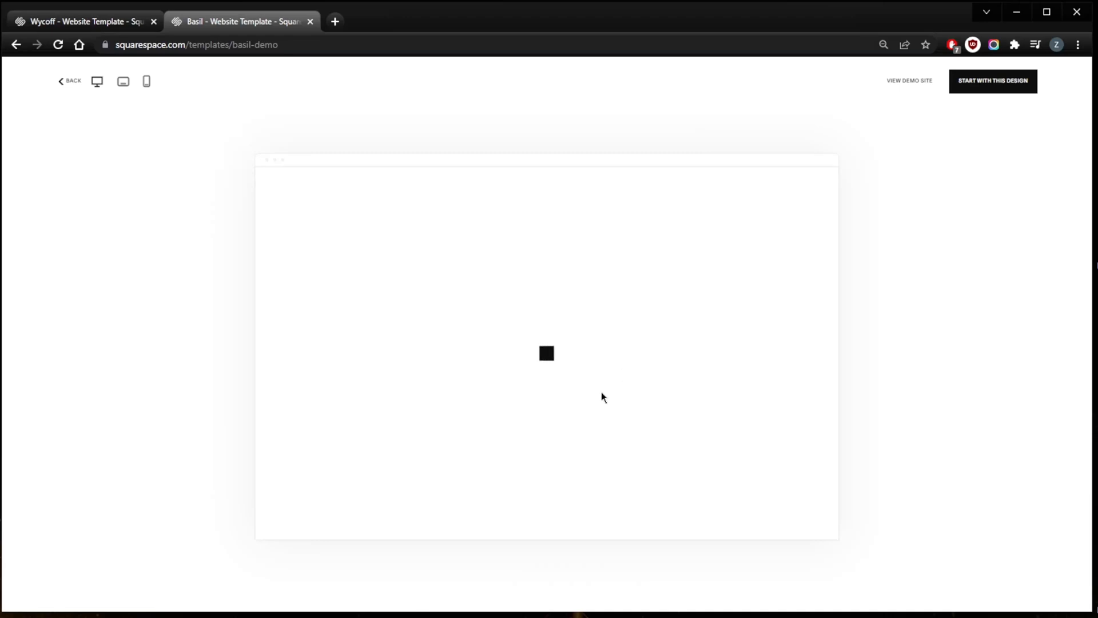
pyautogui.moveTo(531, 350)
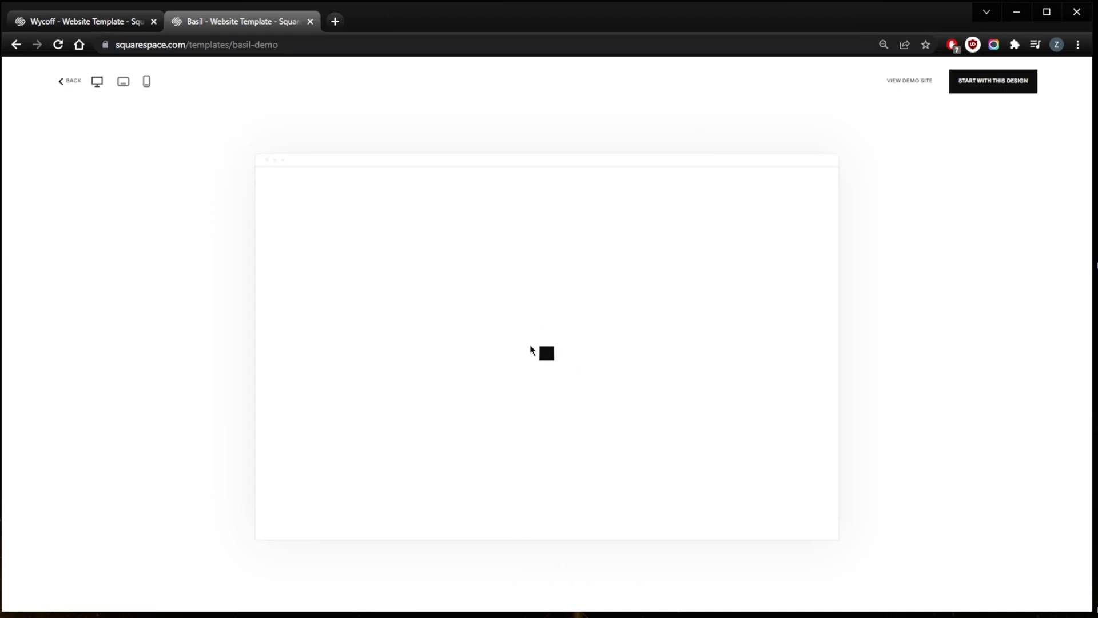
pyautogui.moveTo(384, 274)
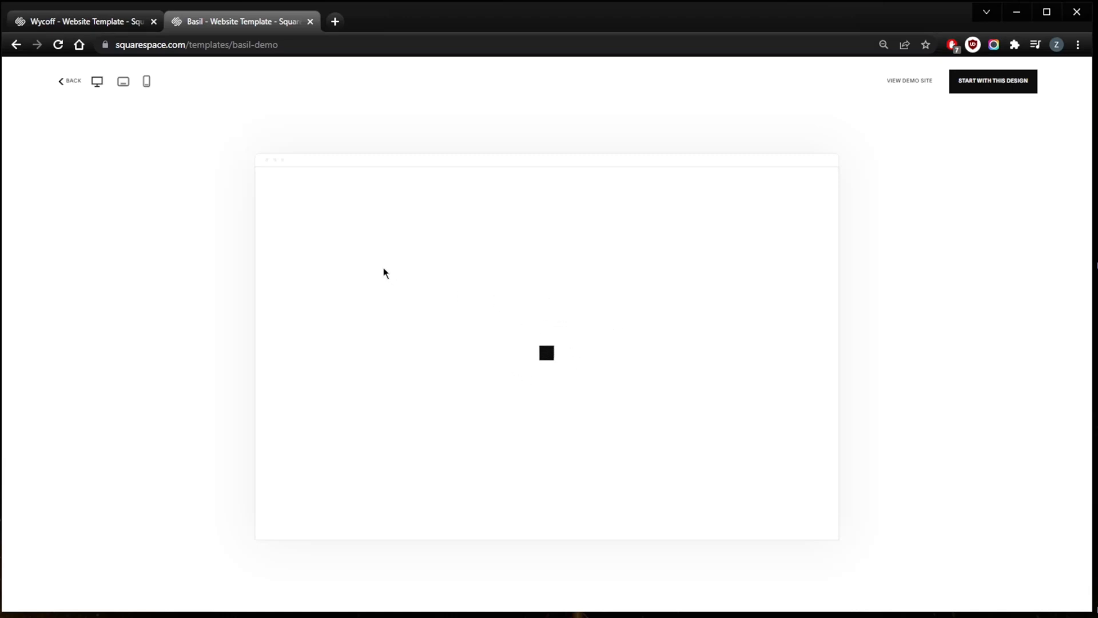
pyautogui.moveTo(503, 322)
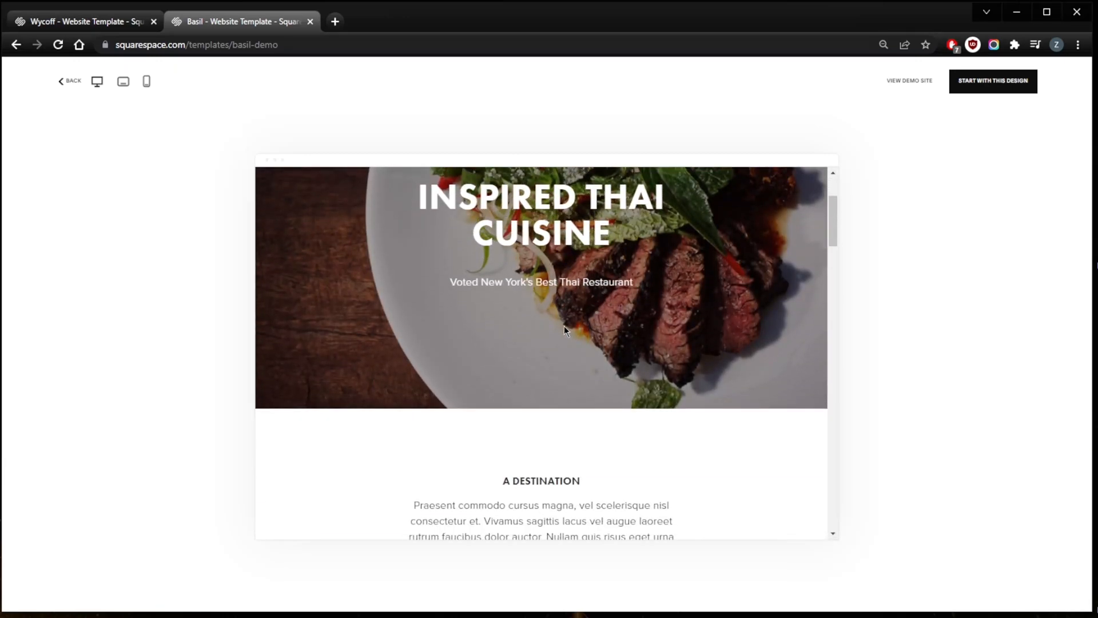
# Step: Scroll through the Basil Thai restaurant demo, then switch back to the Wycoff tab
pyautogui.scroll(-3)
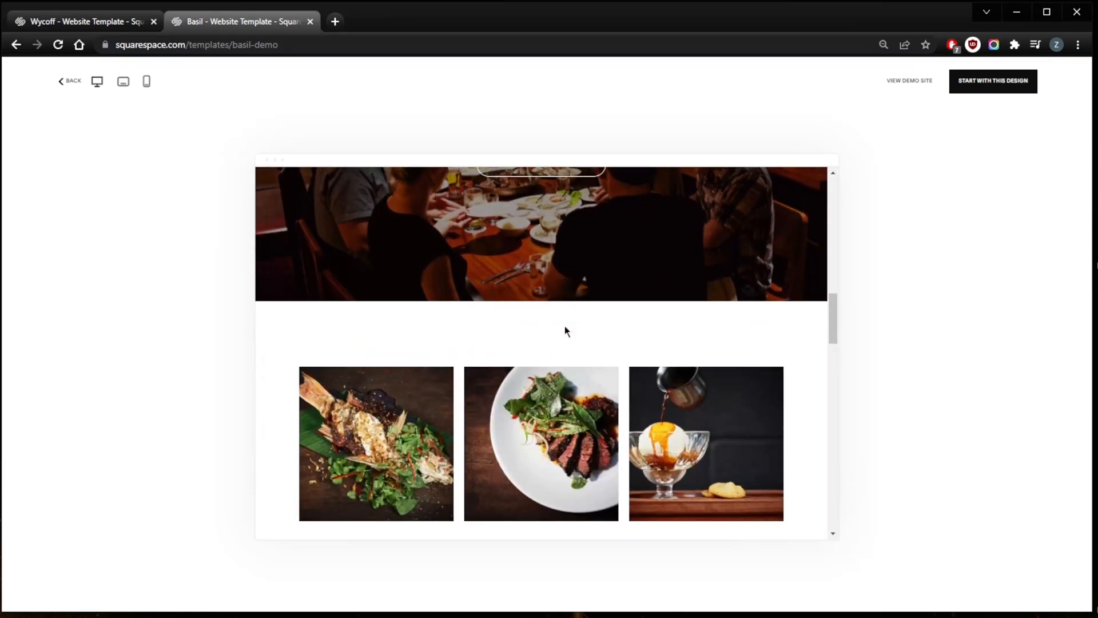
pyautogui.scroll(3)
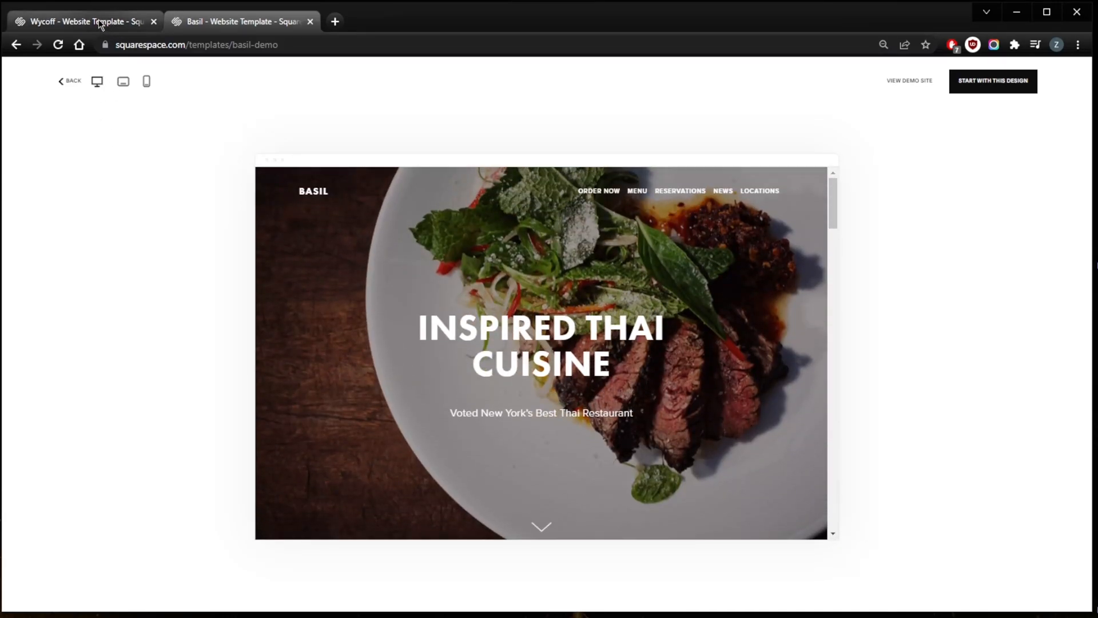
pyautogui.click(84, 21)
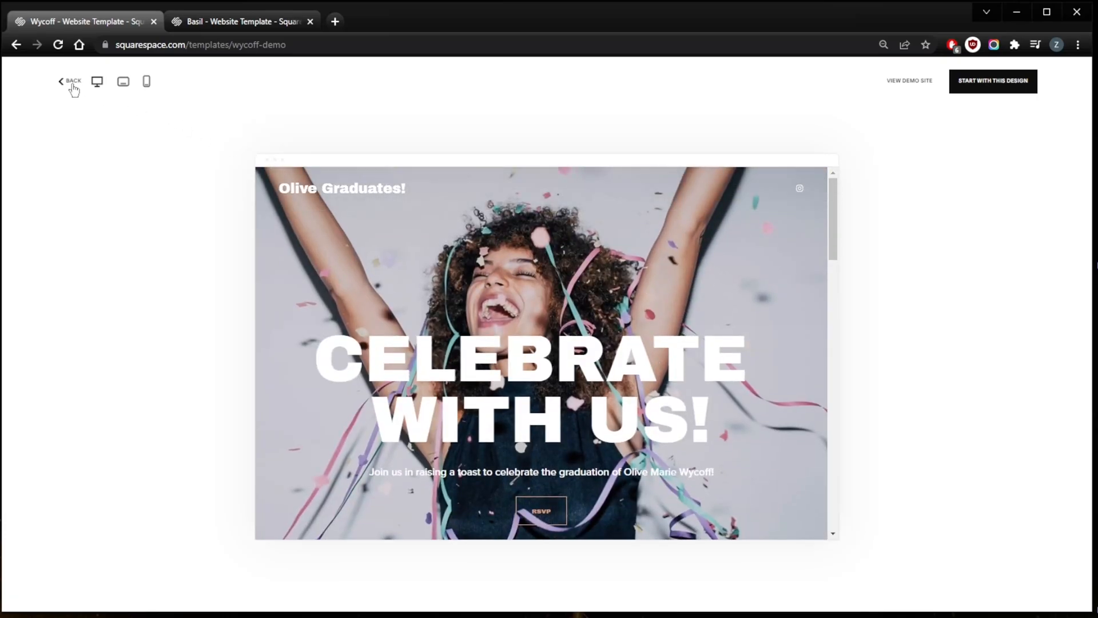
pyautogui.click(71, 81)
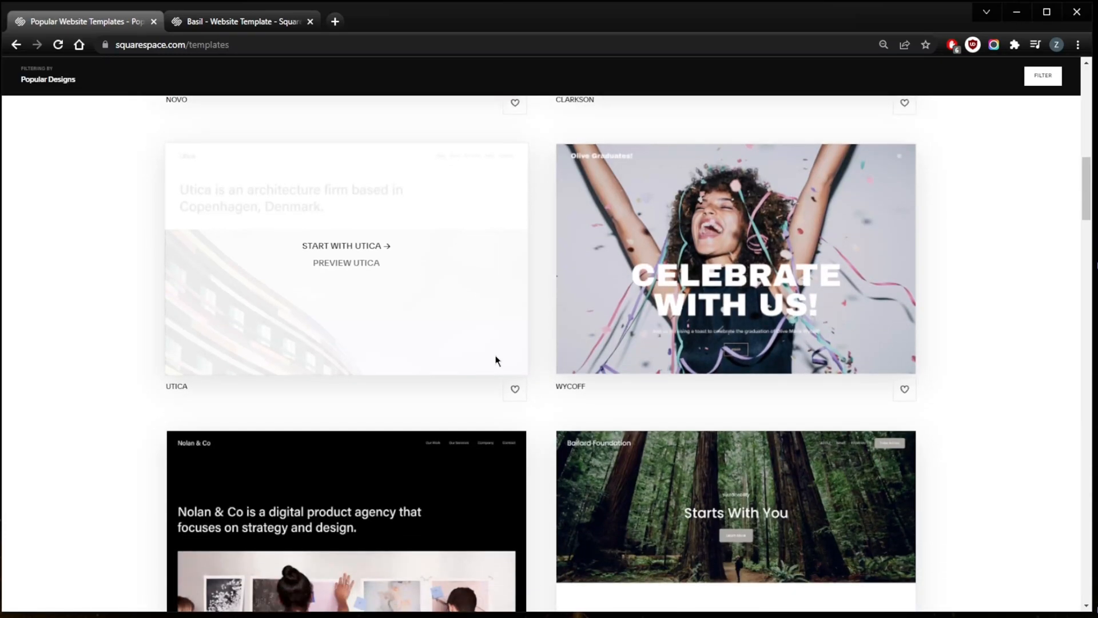
# Step: Scroll Popular Designs past Crosby and start a new site with Vance
pyautogui.scroll(-3)
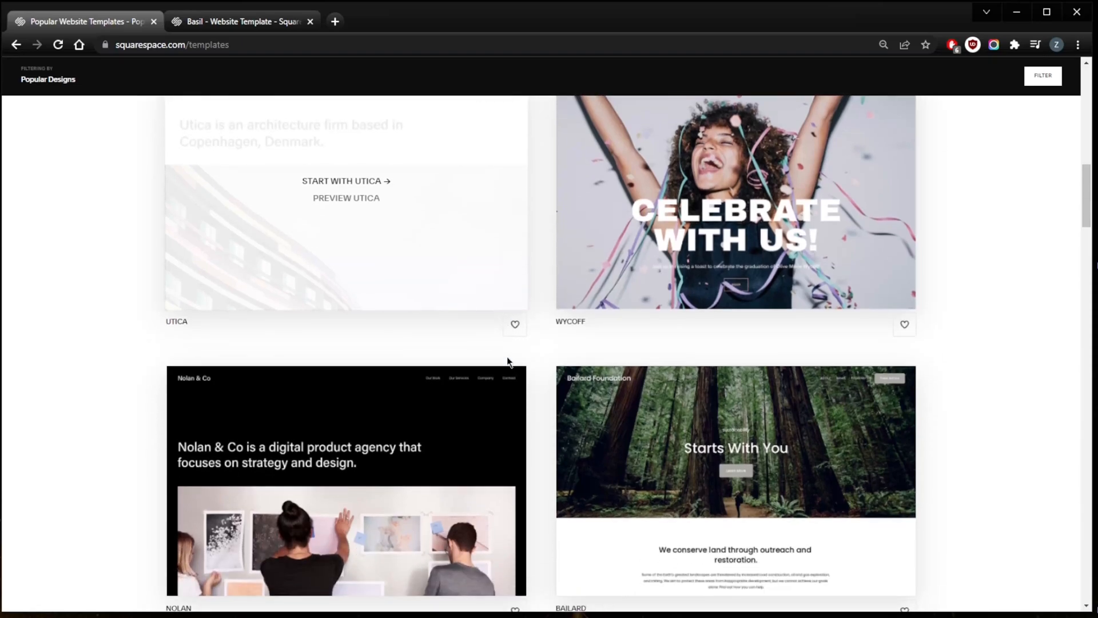
pyautogui.scroll(-3)
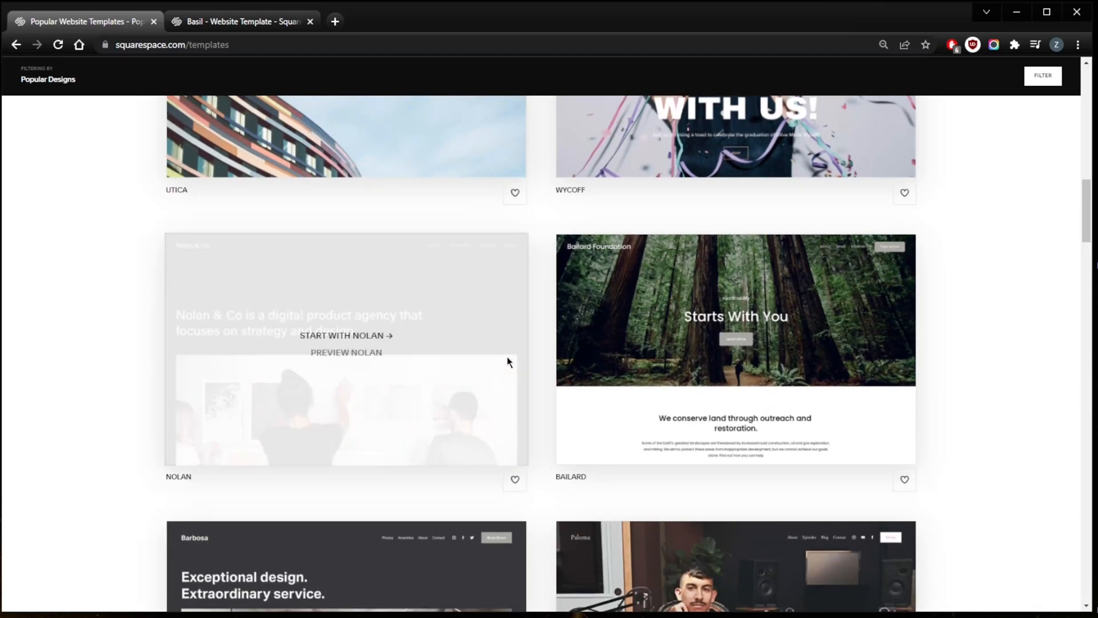
pyautogui.scroll(-3)
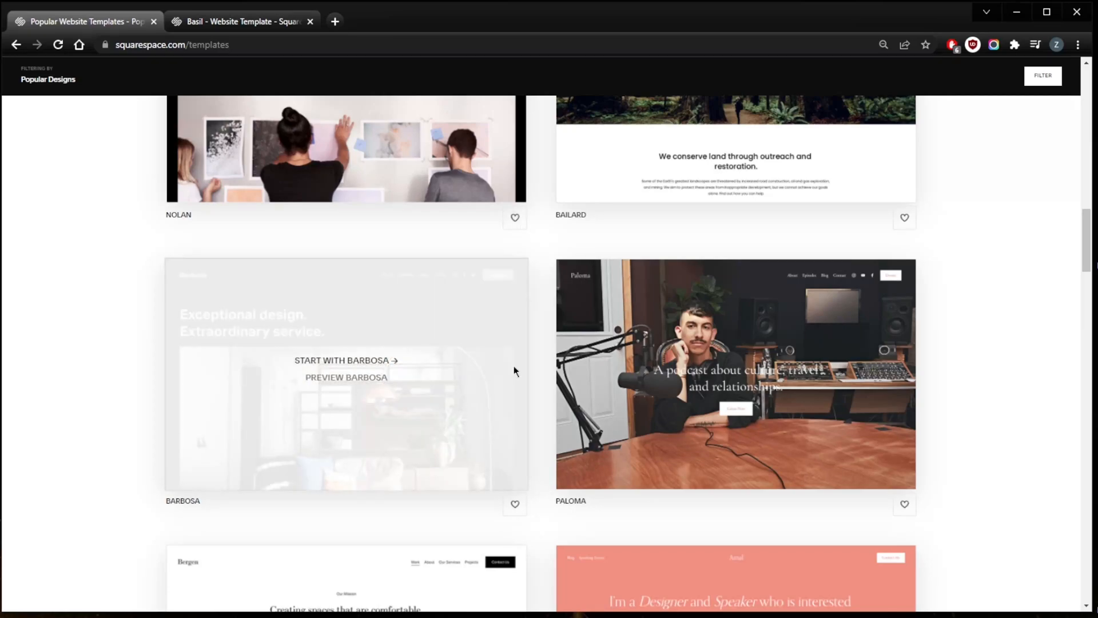
pyautogui.moveTo(534, 338)
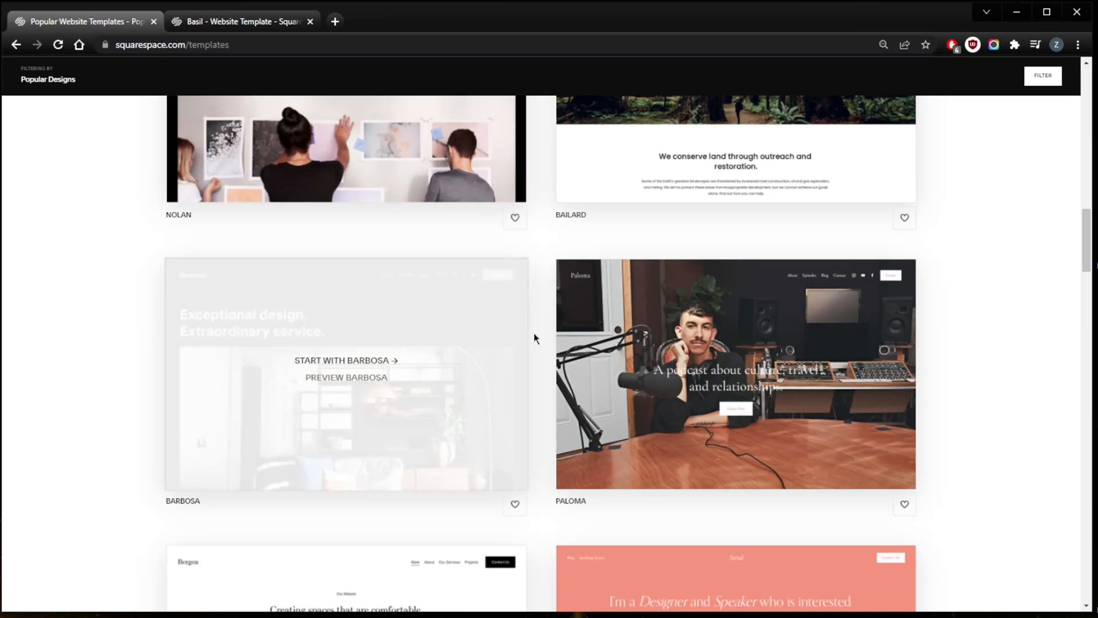
pyautogui.scroll(-3)
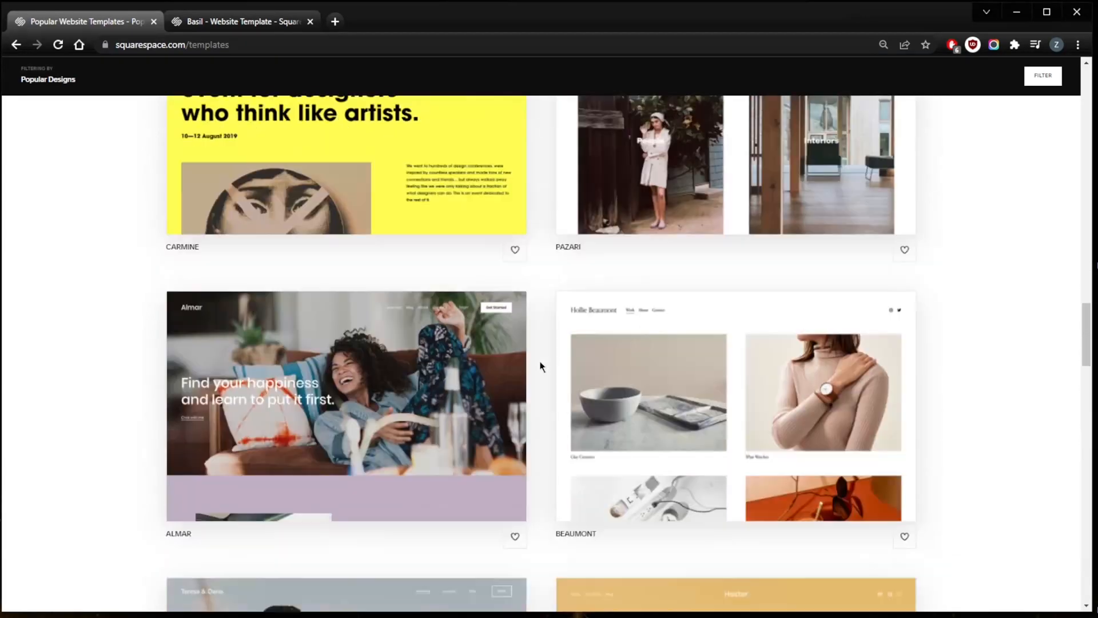
pyautogui.scroll(-3)
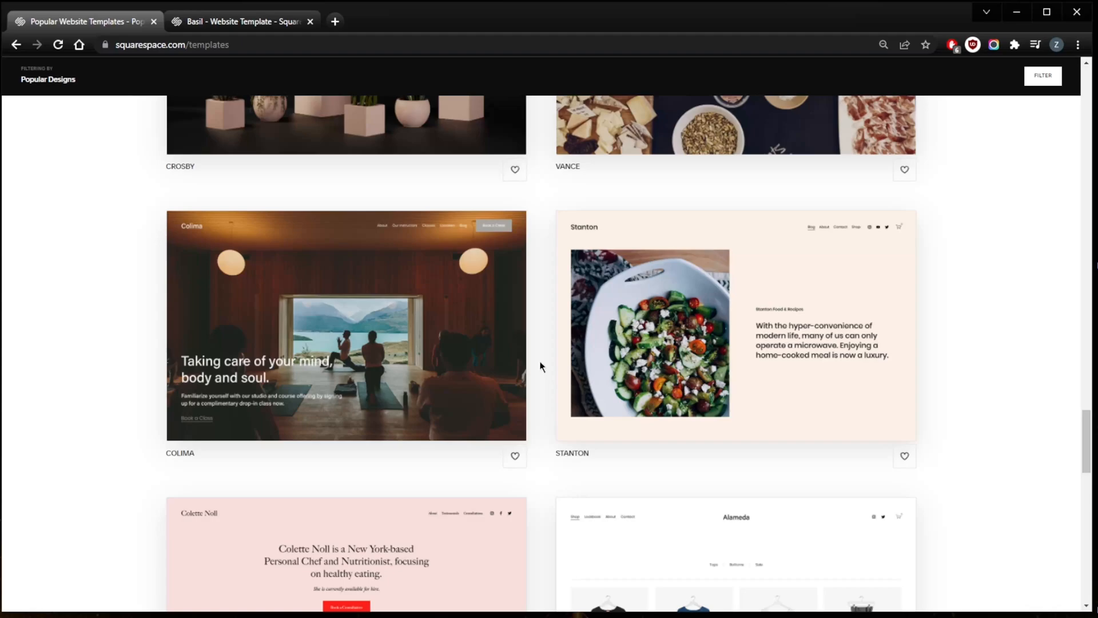
pyautogui.scroll(-3)
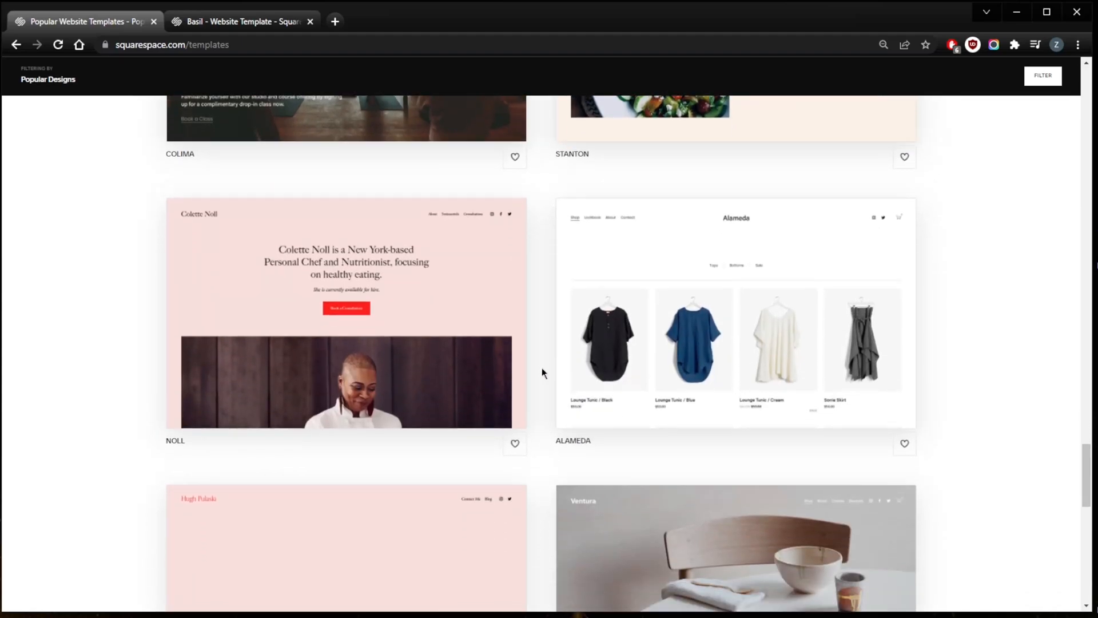
pyautogui.scroll(-3)
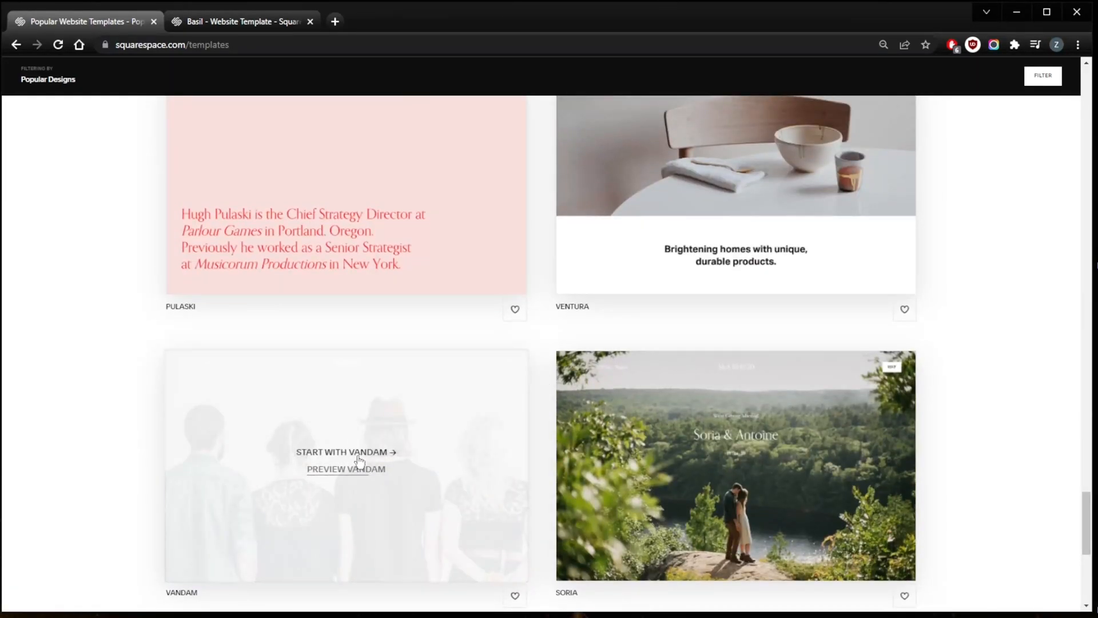
pyautogui.scroll(-3)
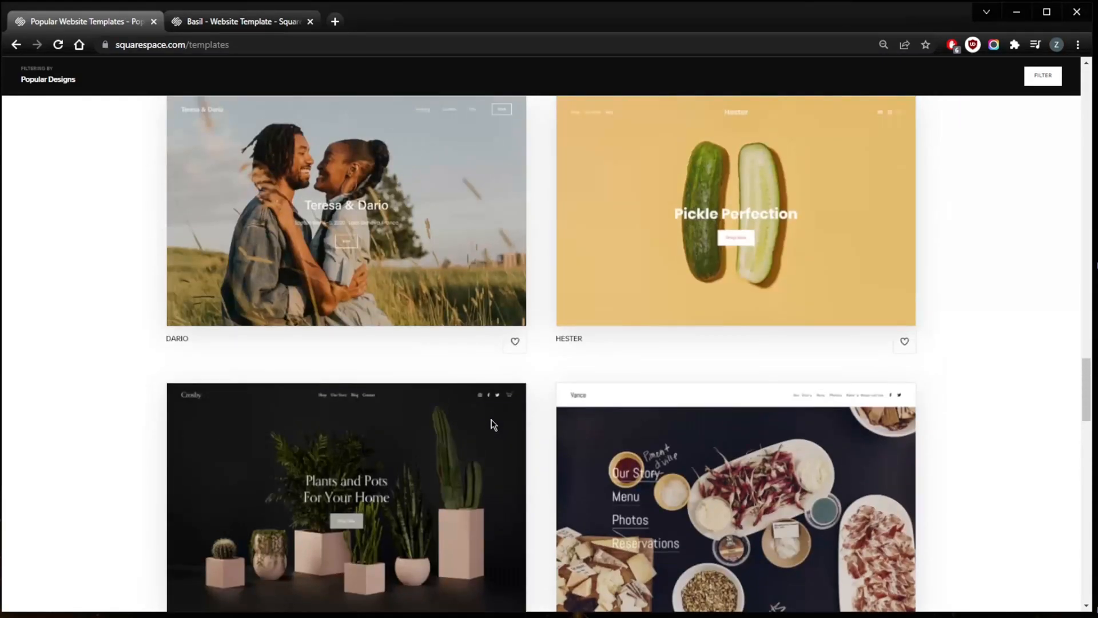
pyautogui.scroll(-3)
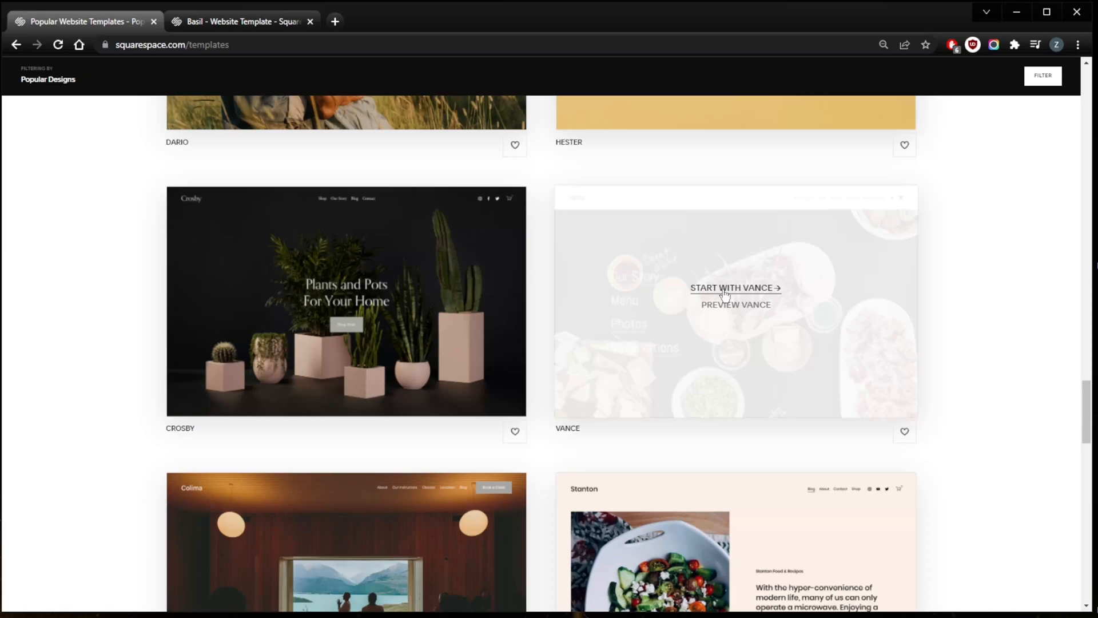
pyautogui.click(734, 288)
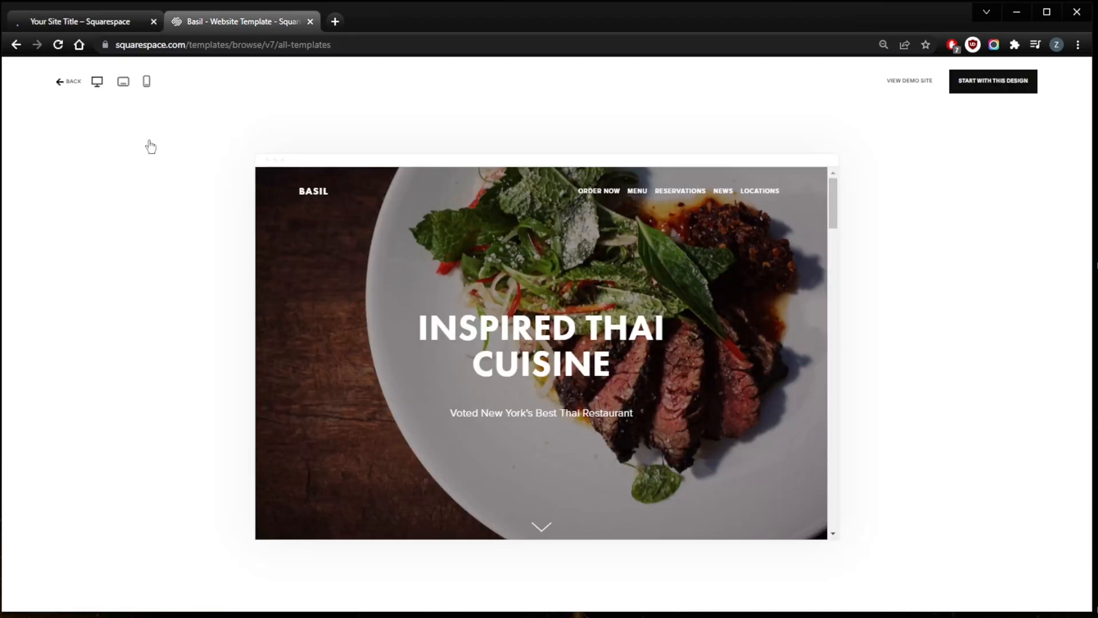
# Step: Leave Basil's preview for the template catalogue, then switch to the Your Site Title tab
pyautogui.click(68, 81)
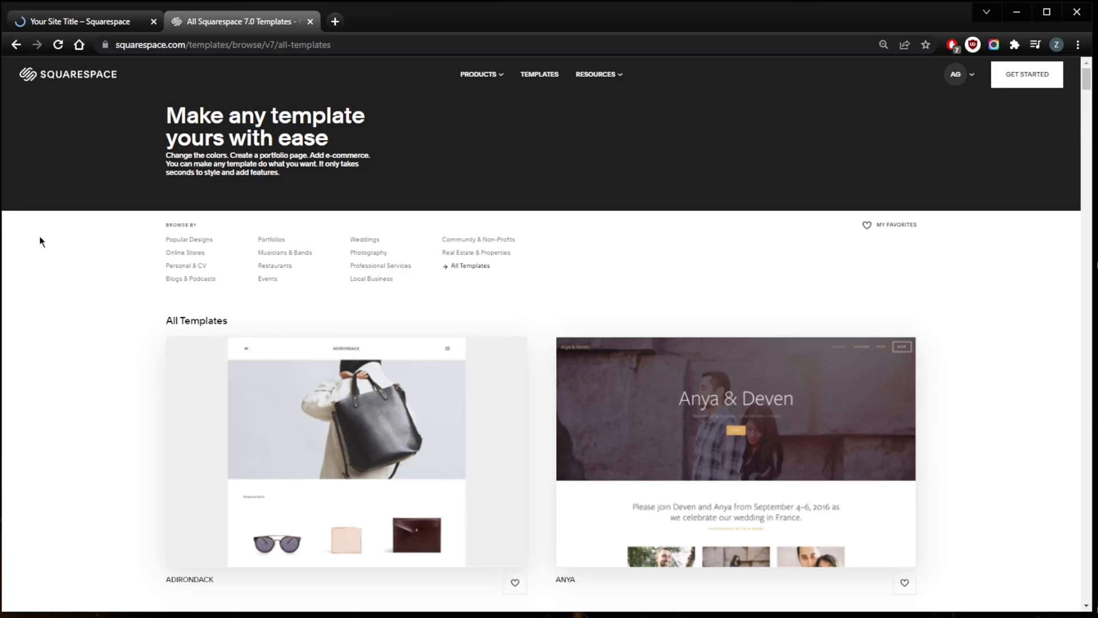
pyautogui.click(189, 239)
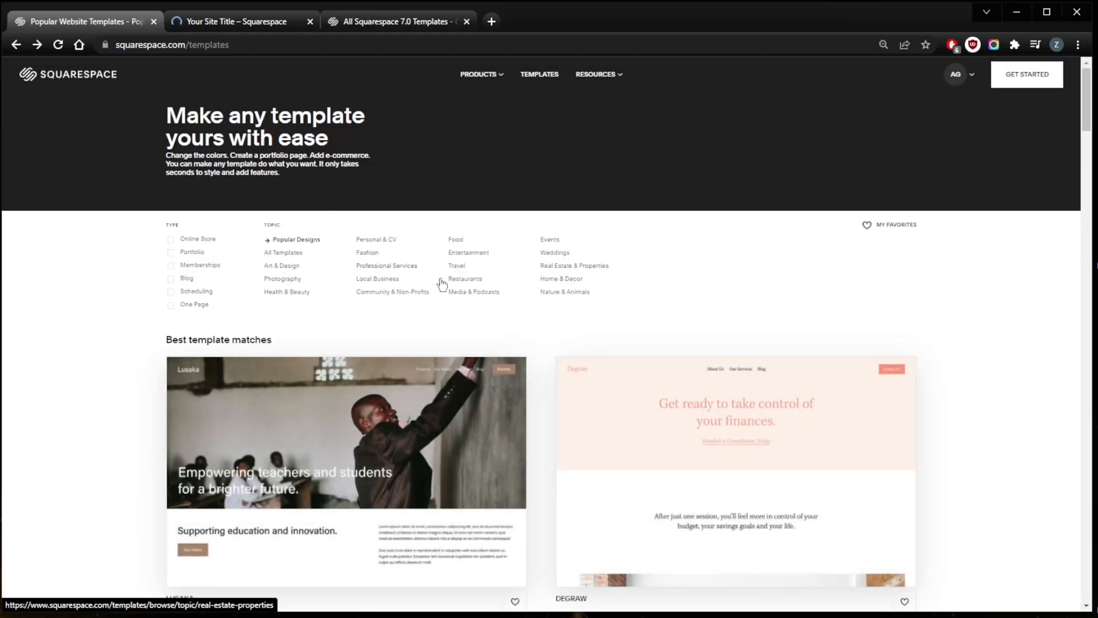
pyautogui.moveTo(561, 279)
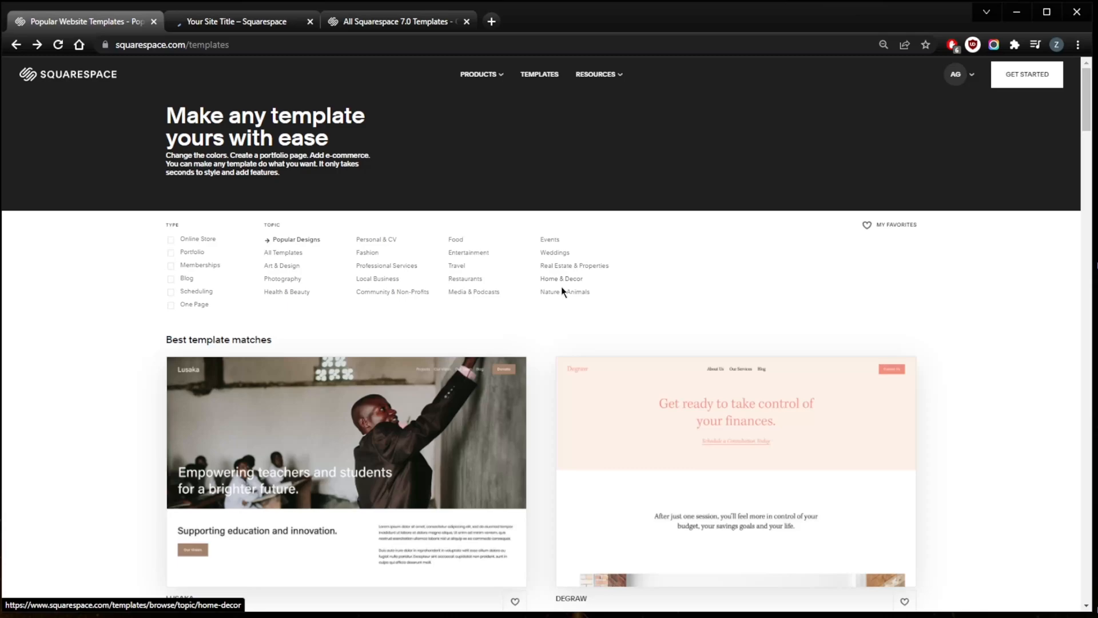
pyautogui.moveTo(364, 310)
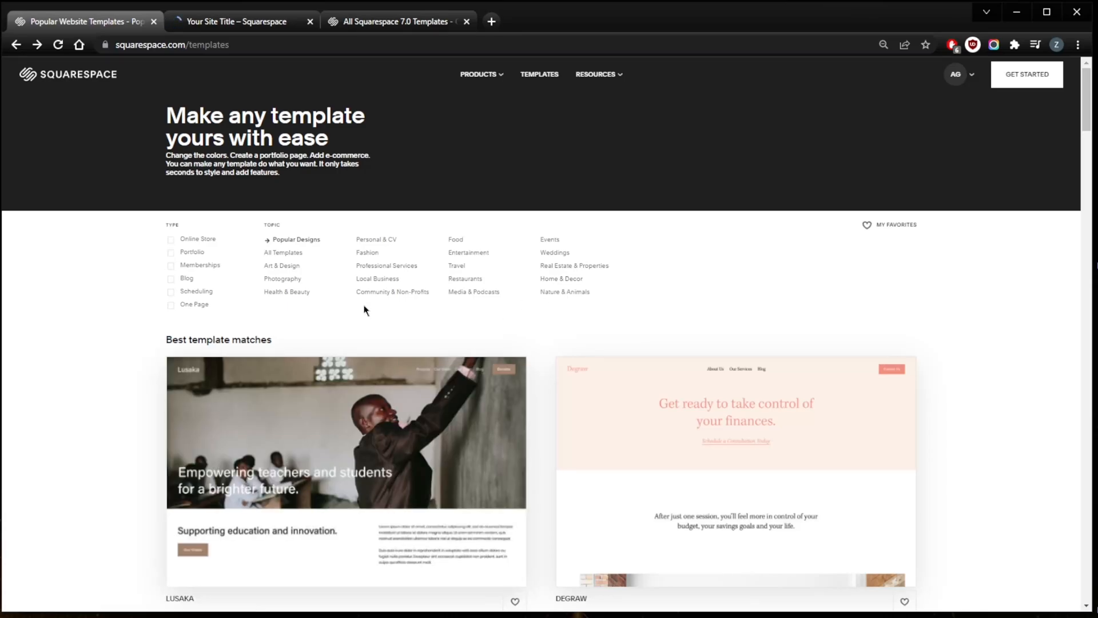
pyautogui.click(238, 21)
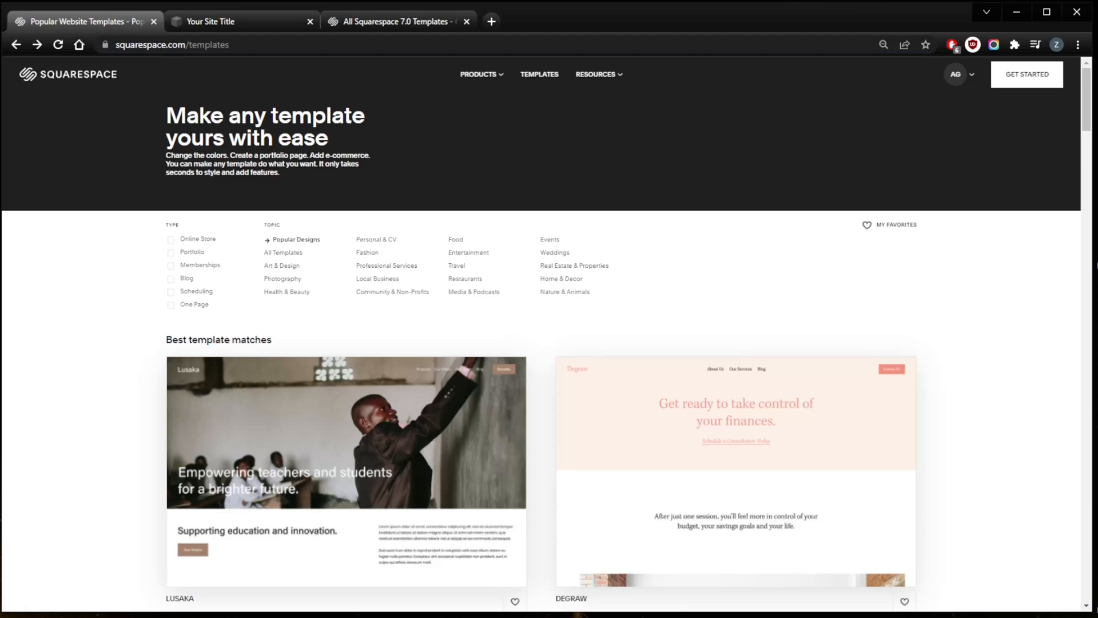
pyautogui.moveTo(410, 278)
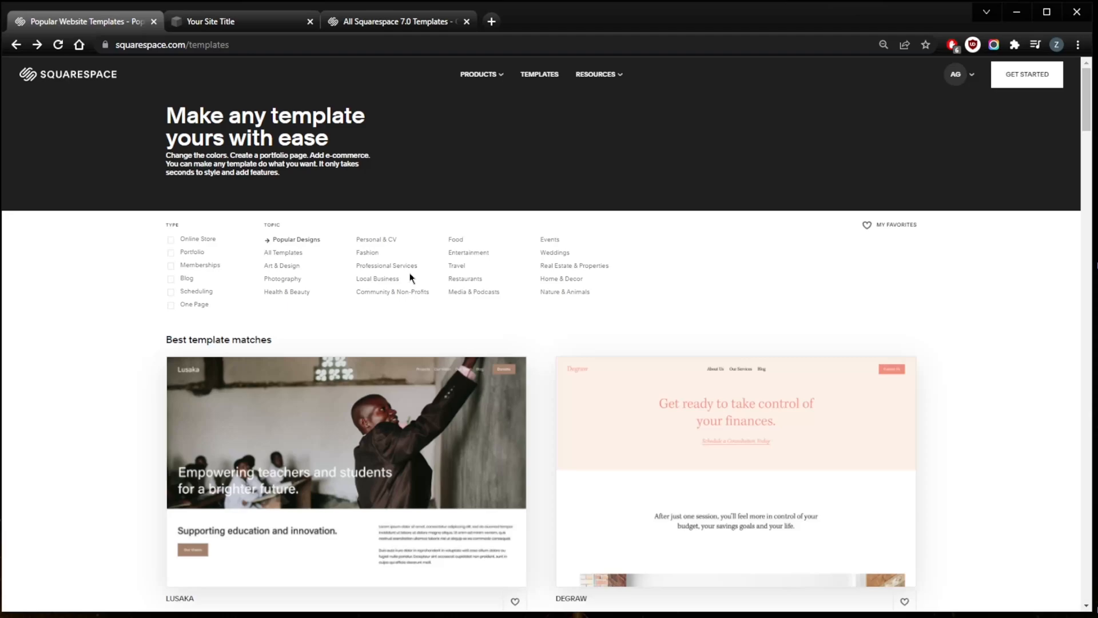
pyautogui.scroll(-3)
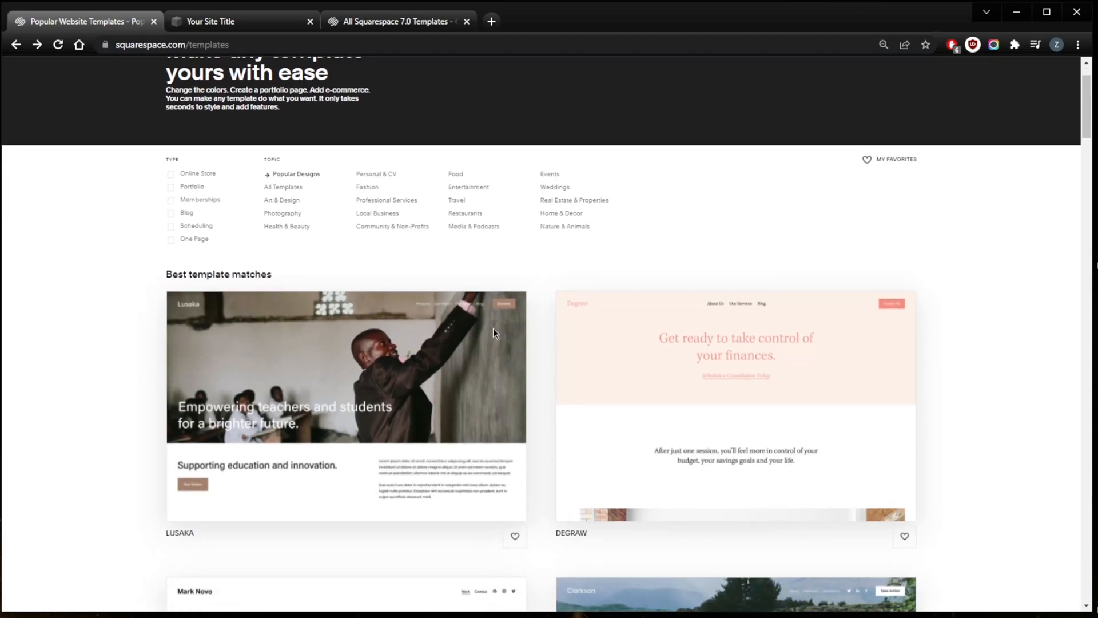
pyautogui.moveTo(476, 223)
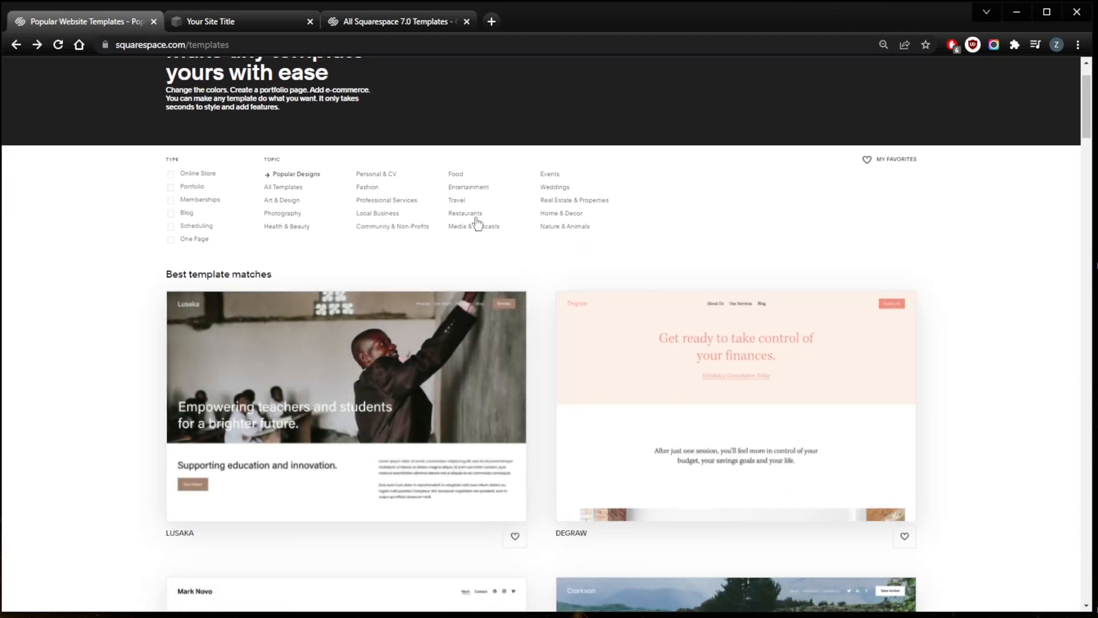
pyautogui.moveTo(464, 215)
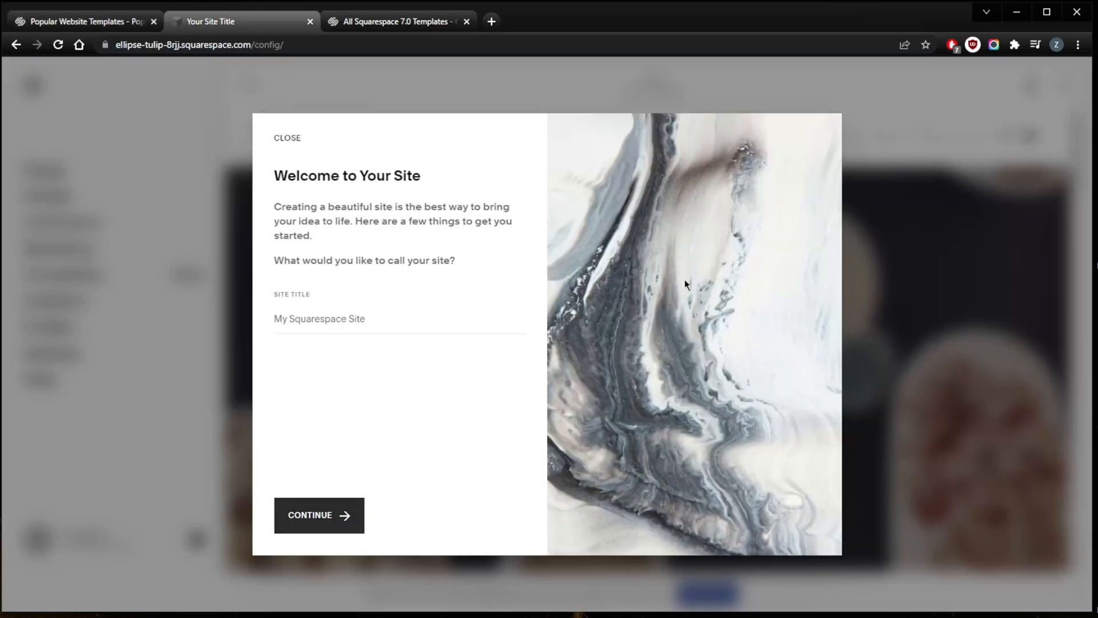
pyautogui.moveTo(553, 380)
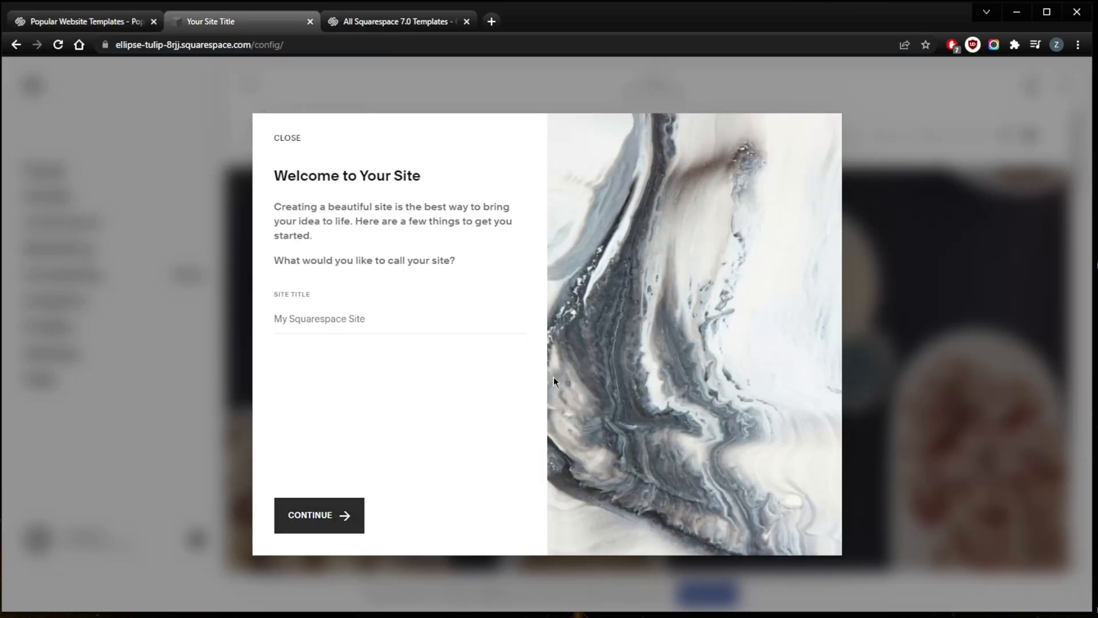
pyautogui.moveTo(333, 515)
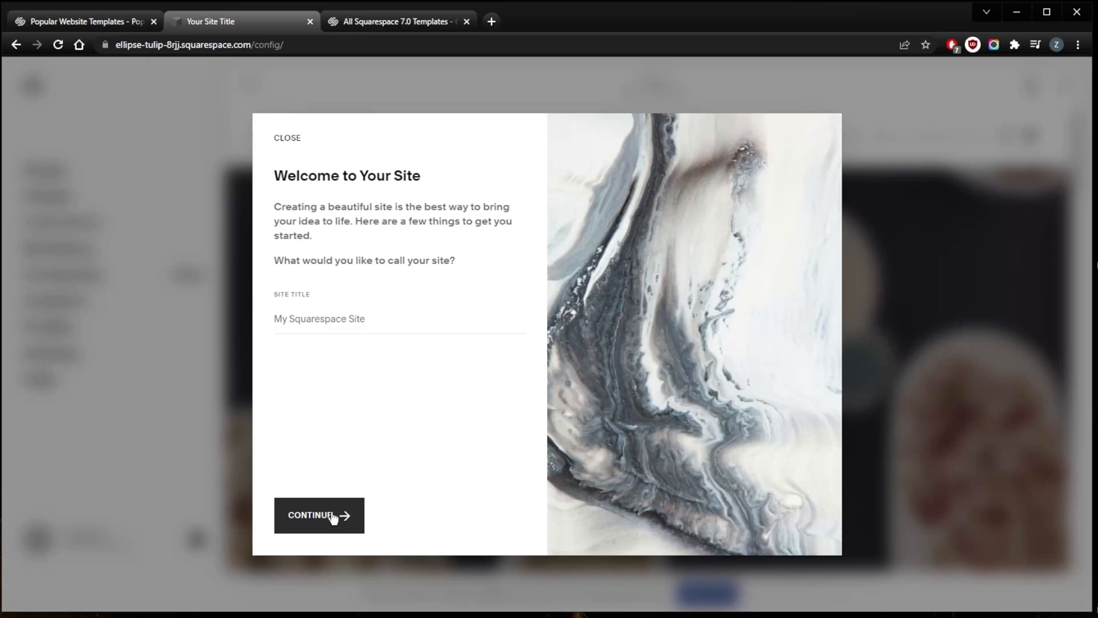
pyautogui.click(318, 515)
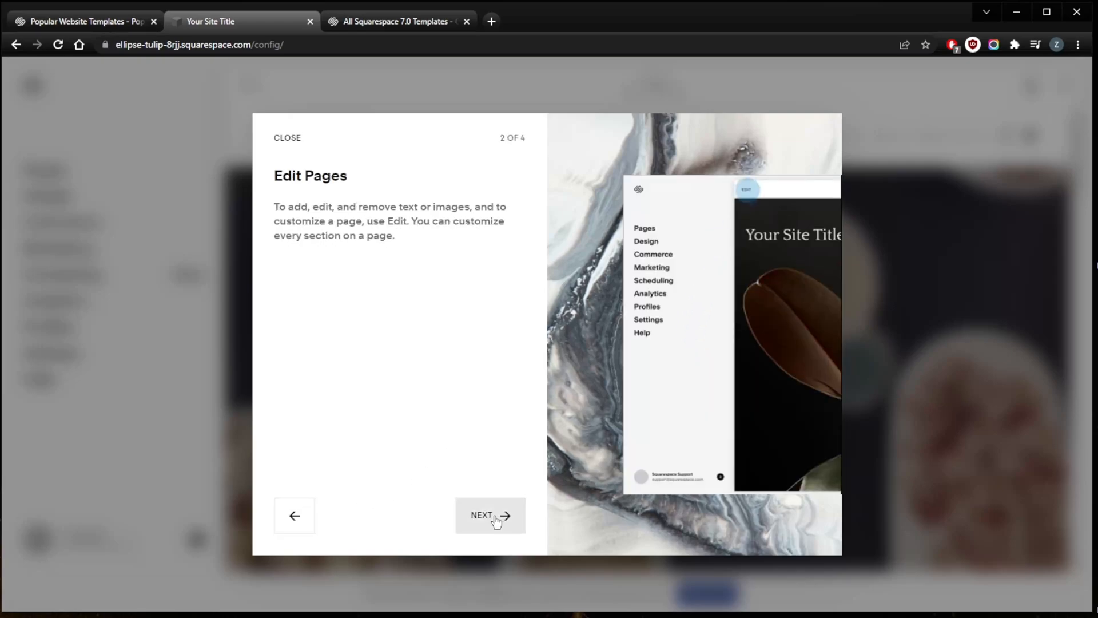
pyautogui.click(489, 515)
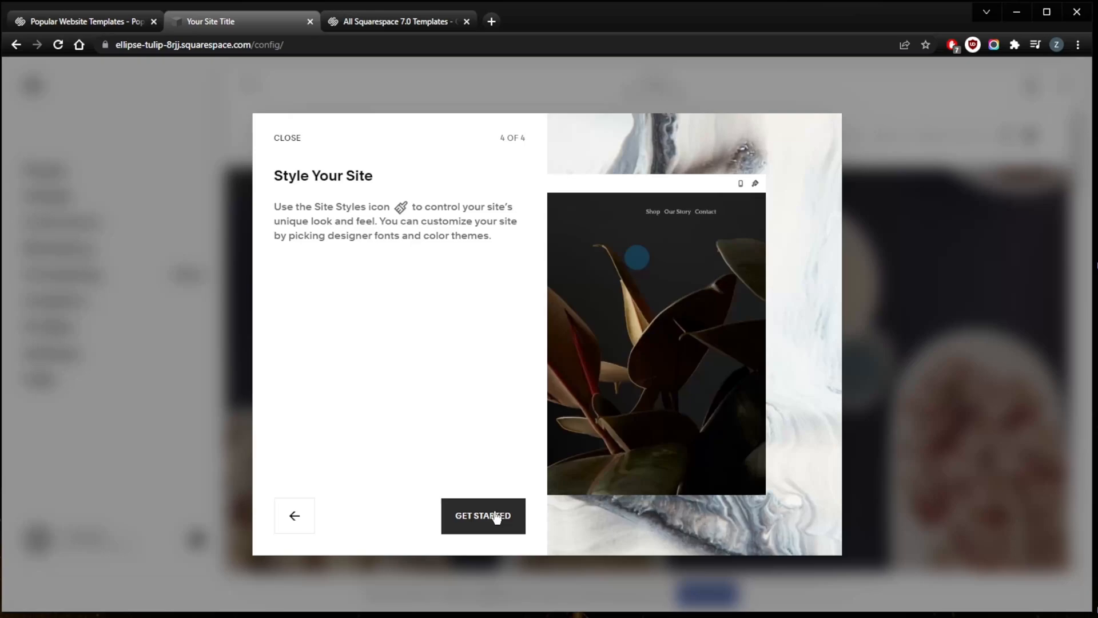
pyautogui.click(482, 516)
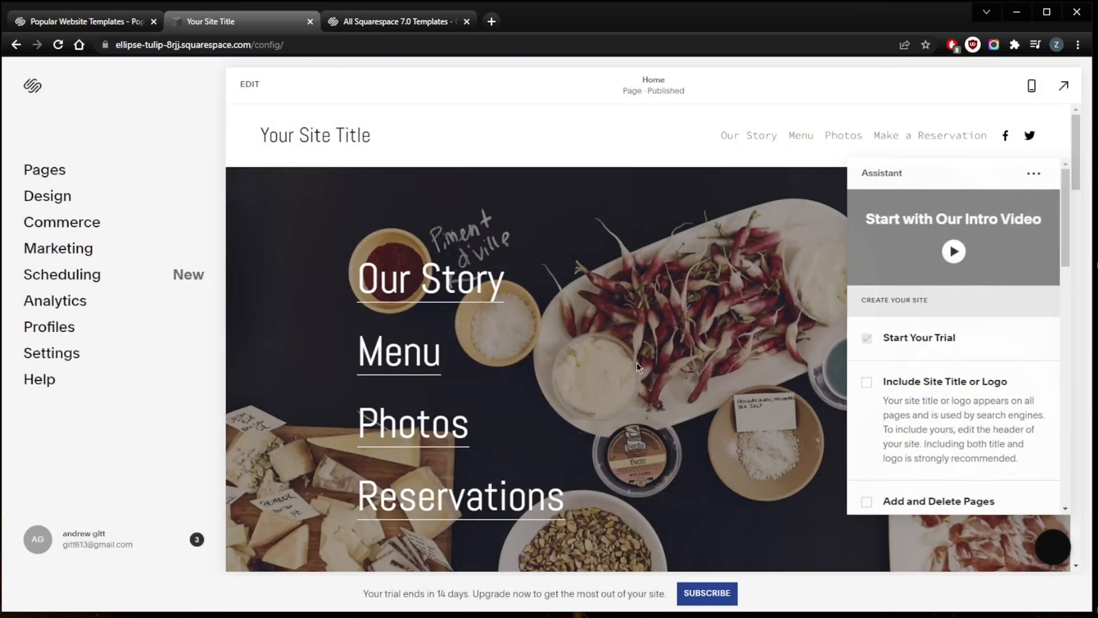
pyautogui.moveTo(970, 244)
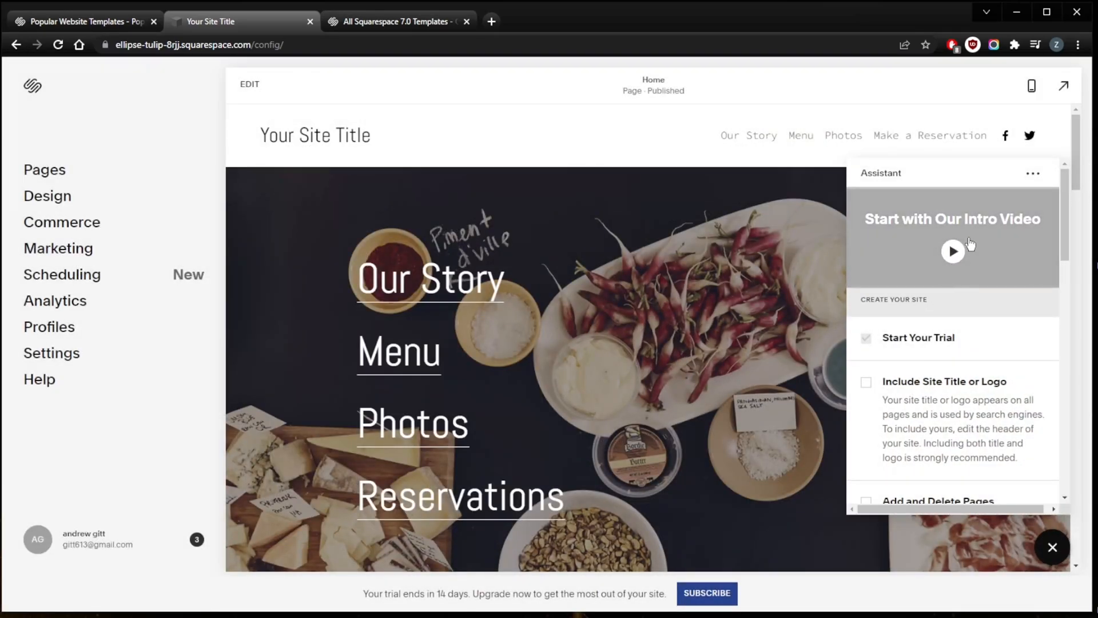
pyautogui.scroll(-3)
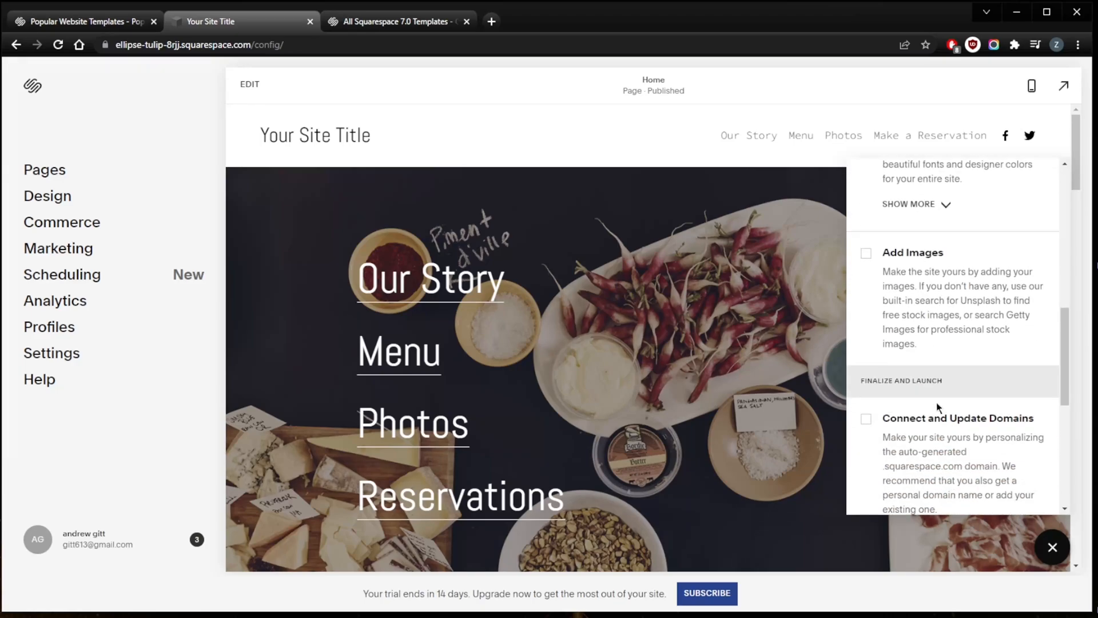
pyautogui.scroll(3)
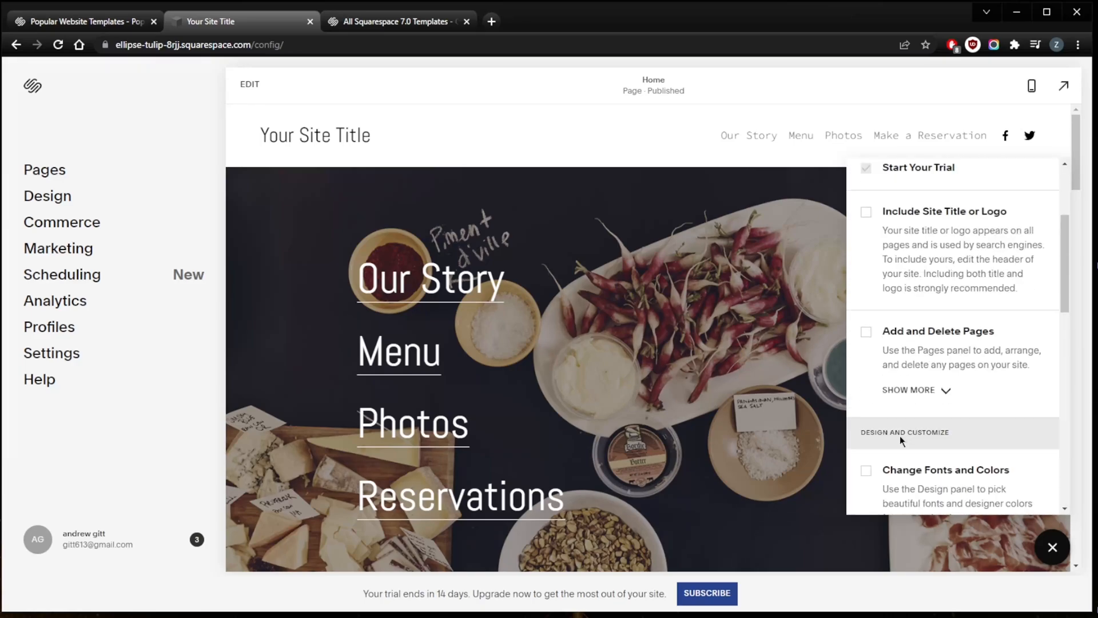
# Step: Choose Don't Show Again from the setup Assistant's three-dot menu
pyautogui.click(1032, 173)
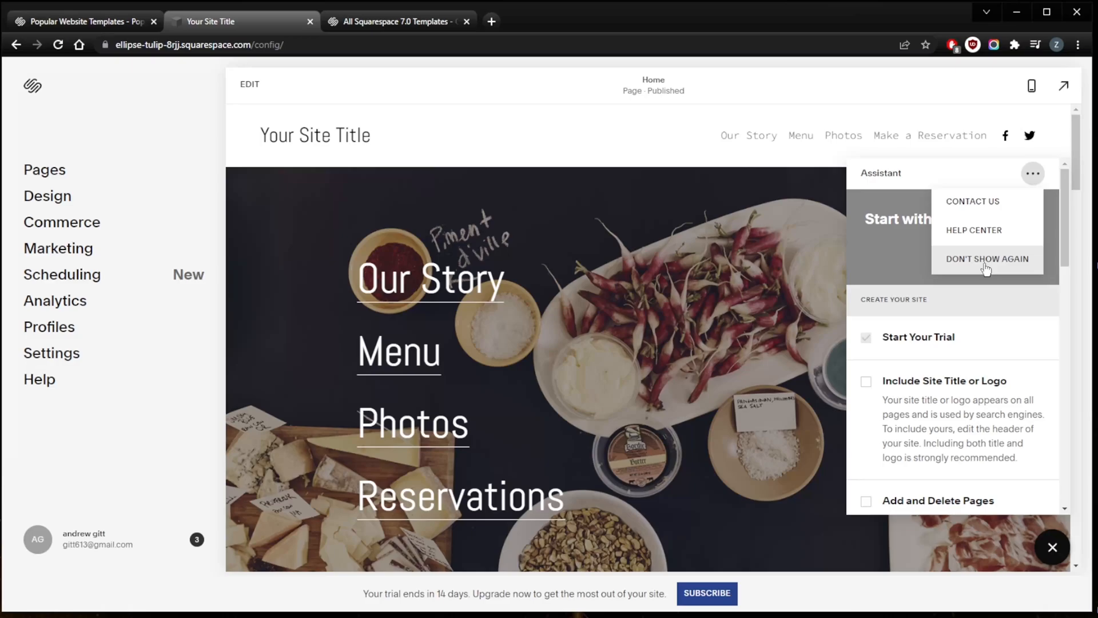
pyautogui.click(988, 259)
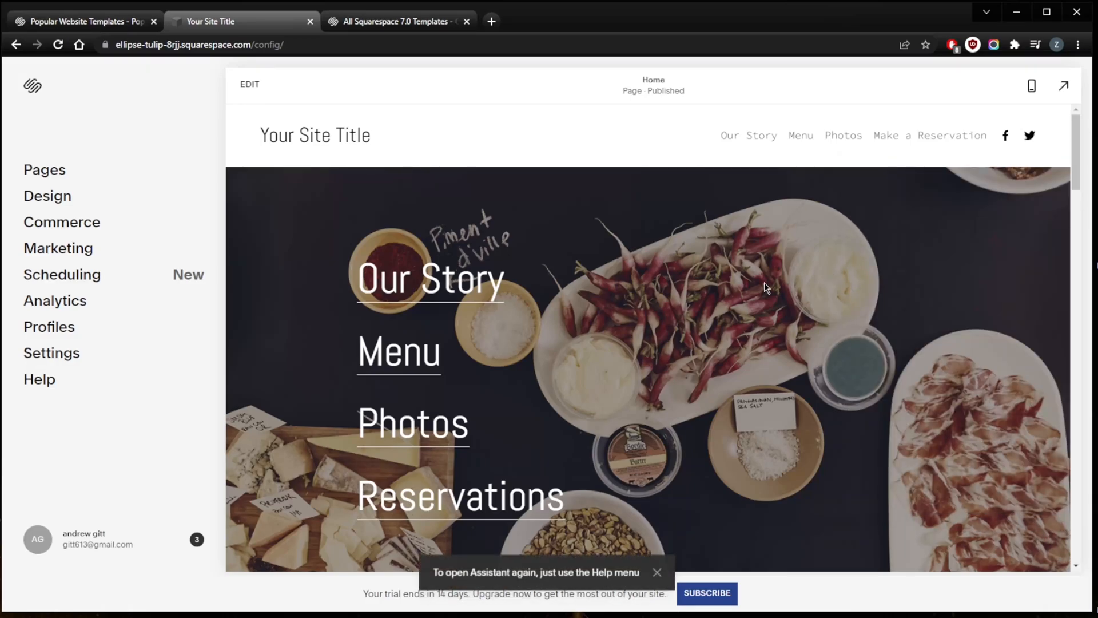
pyautogui.moveTo(202, 215)
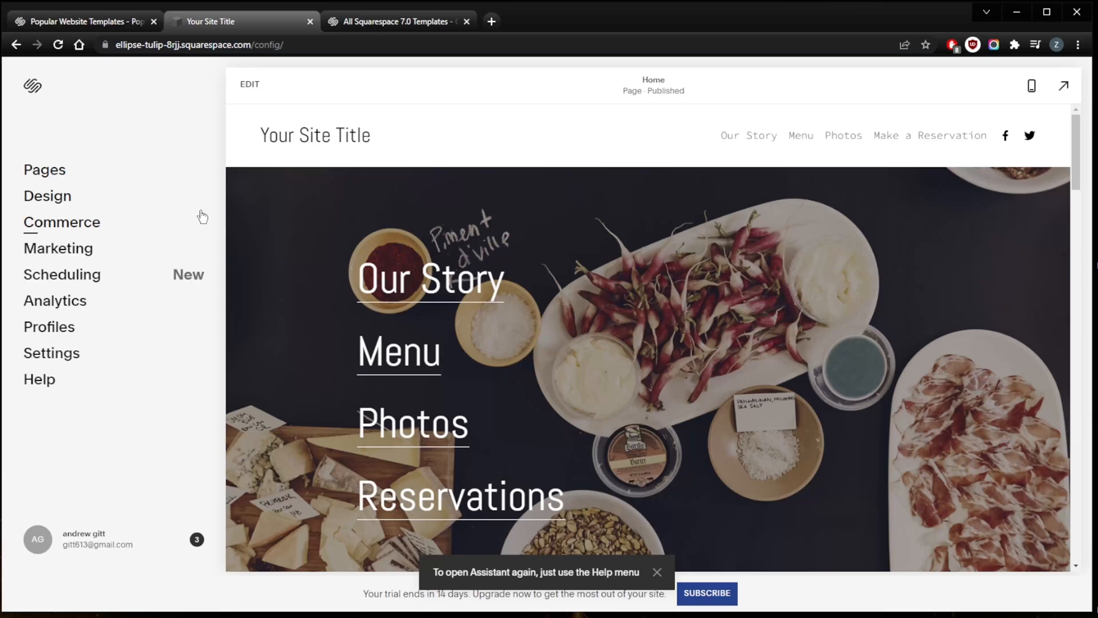
# Step: In the Pages panel, create a New Page under Main Navigation
pyautogui.click(44, 170)
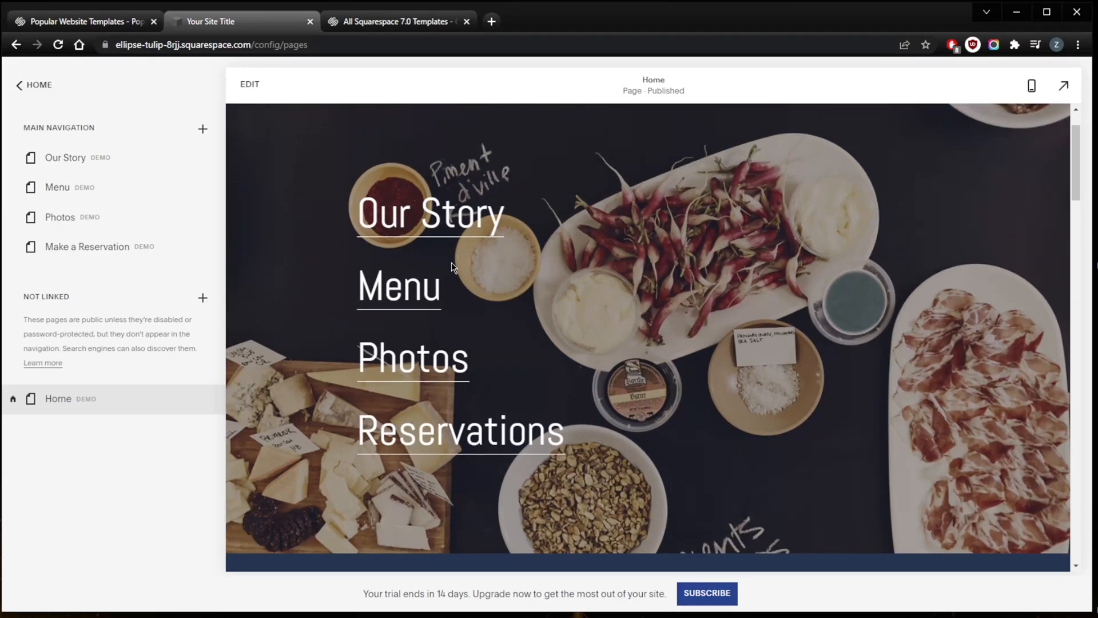
pyautogui.scroll(3)
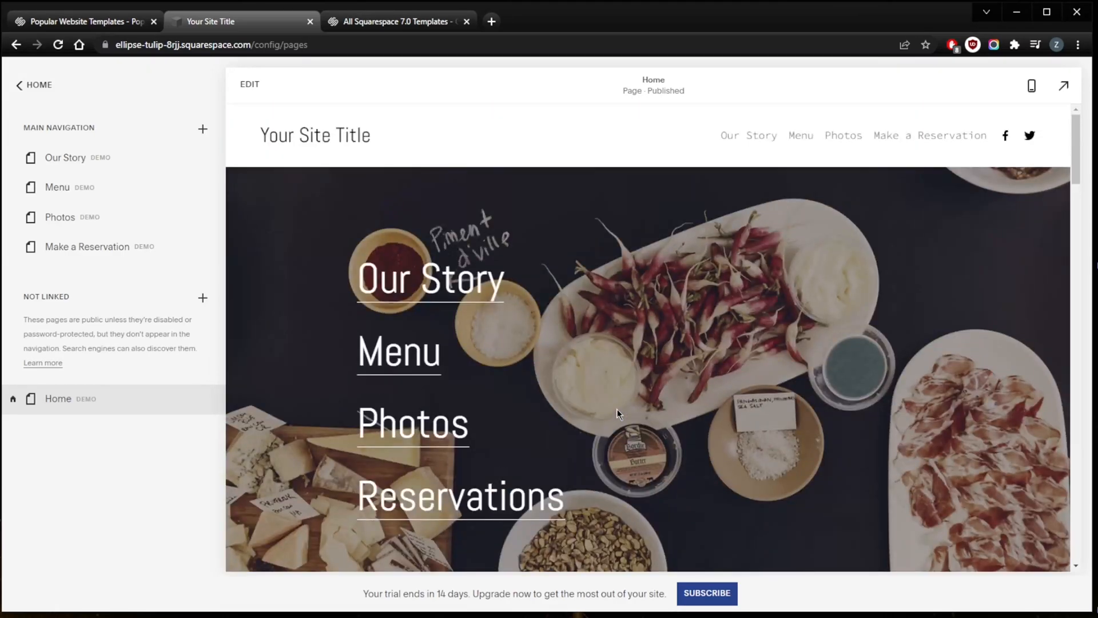
pyautogui.moveTo(199, 134)
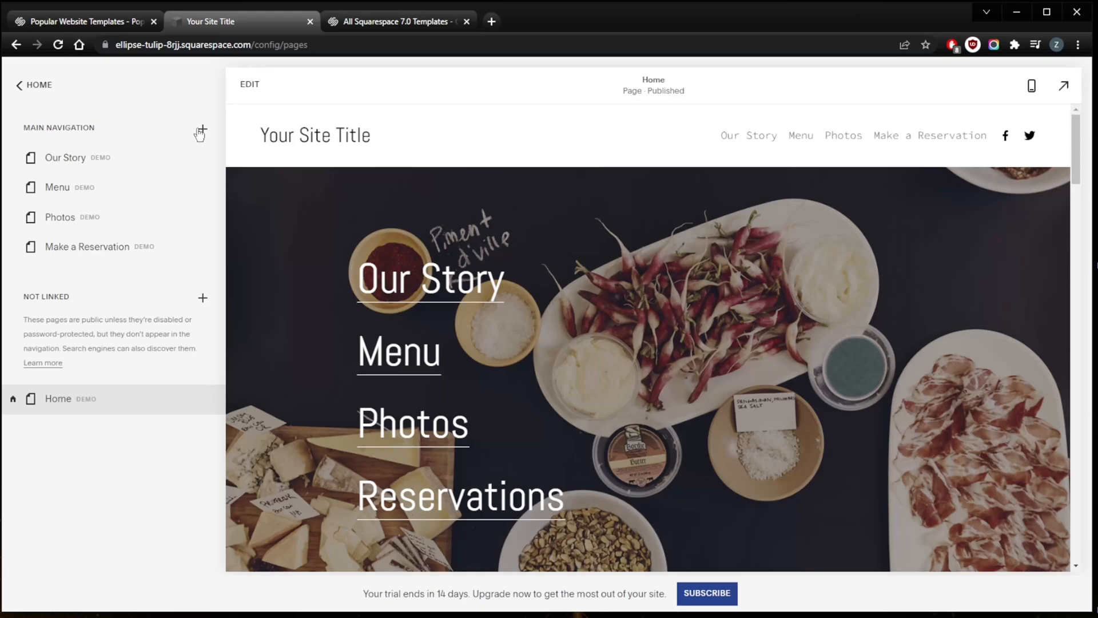
pyautogui.moveTo(224, 191)
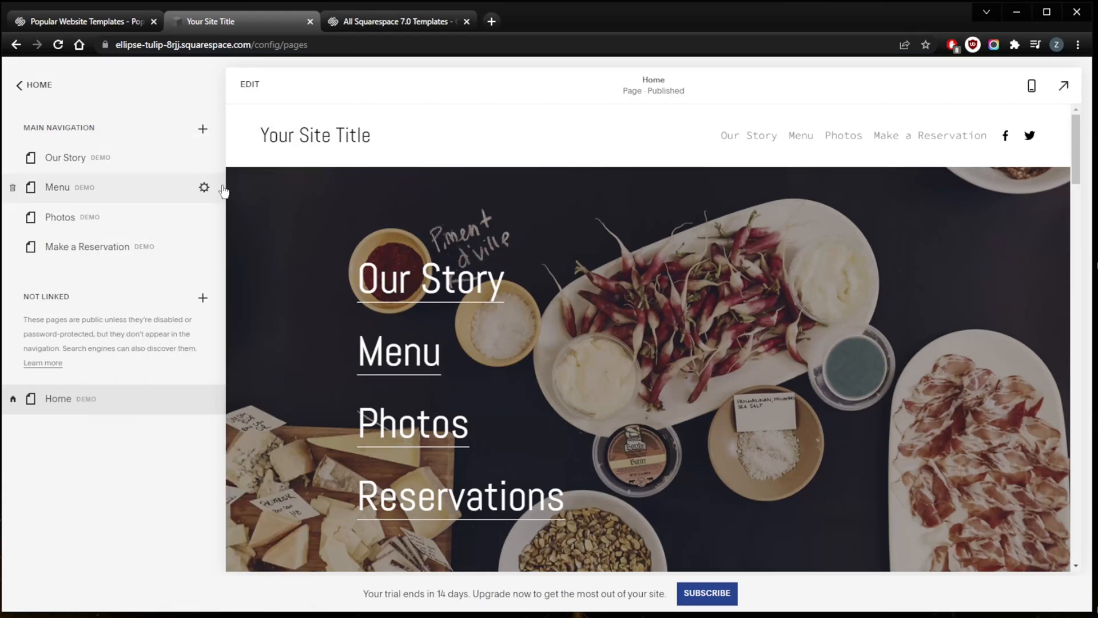
pyautogui.click(202, 129)
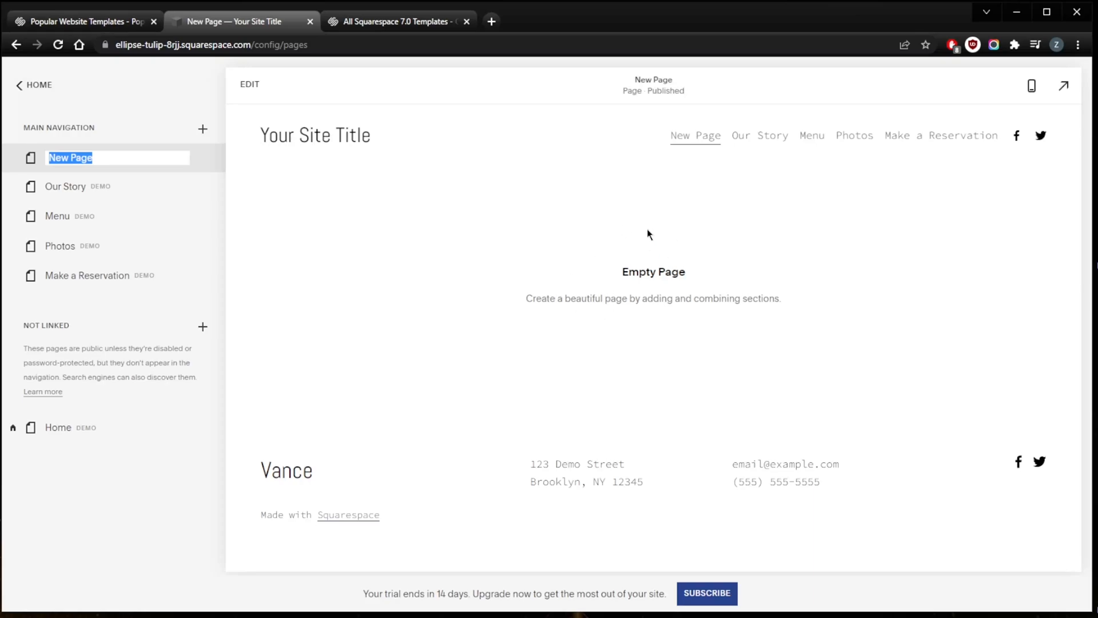
pyautogui.moveTo(578, 173)
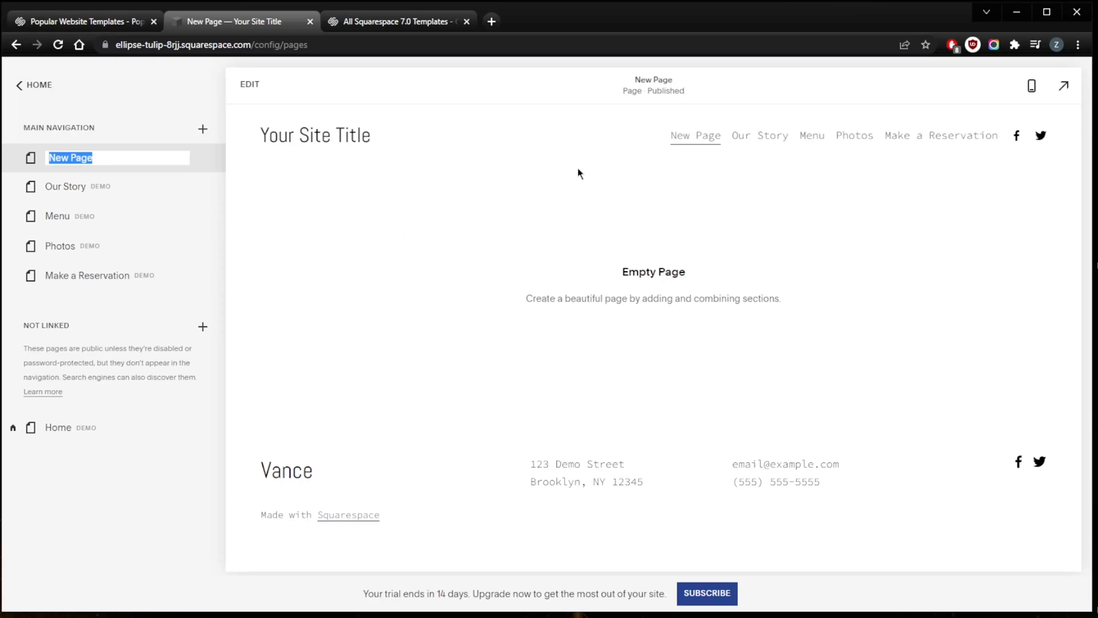
pyautogui.moveTo(784, 150)
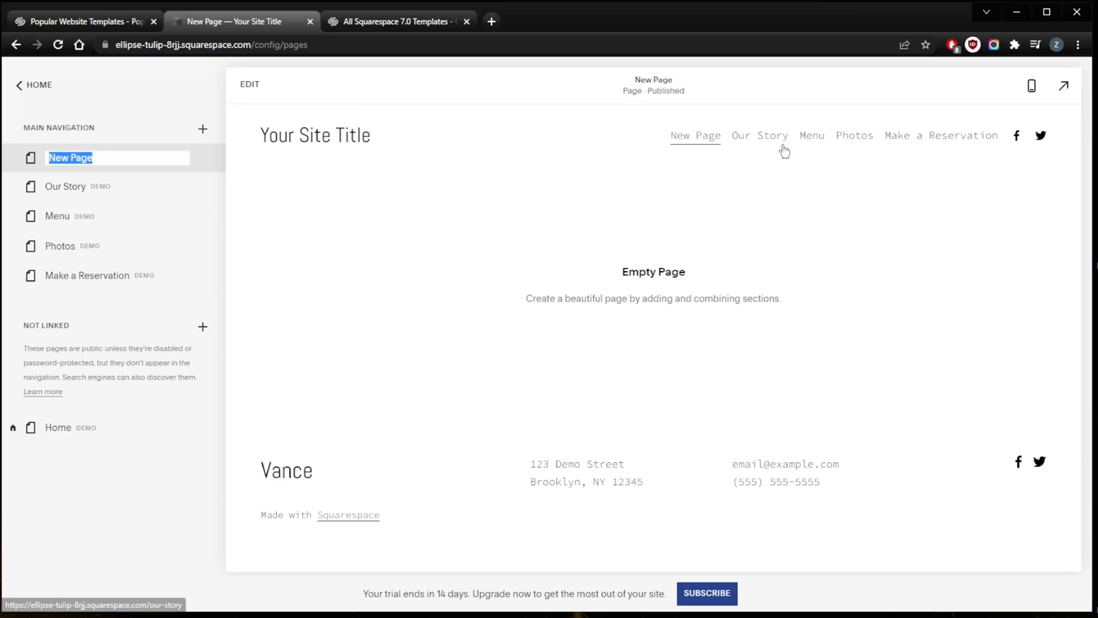
pyautogui.moveTo(970, 221)
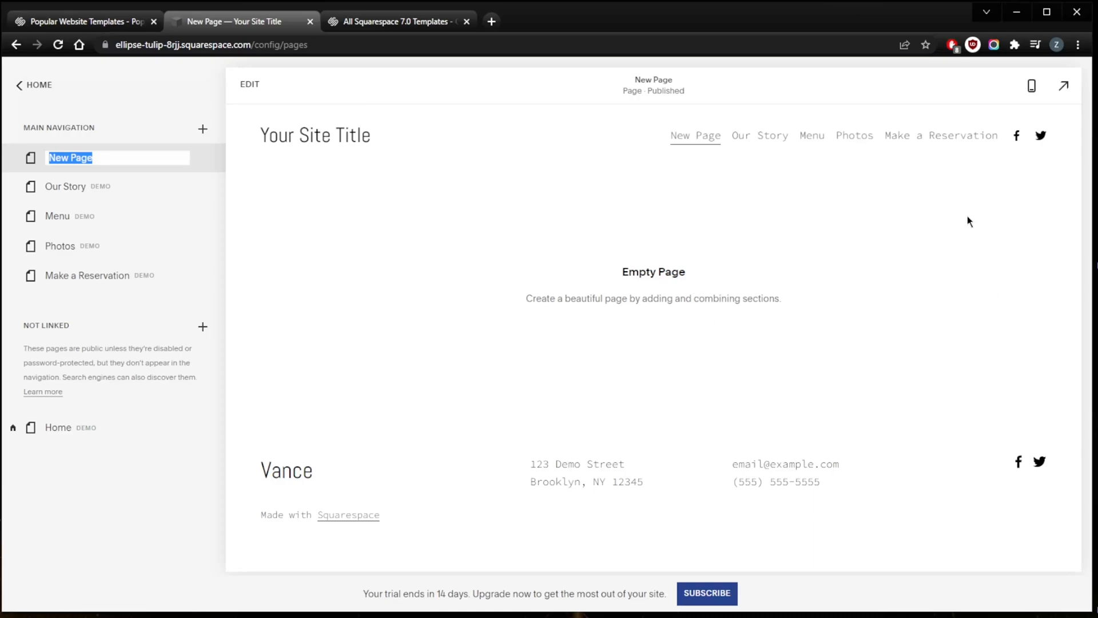
pyautogui.moveTo(147, 124)
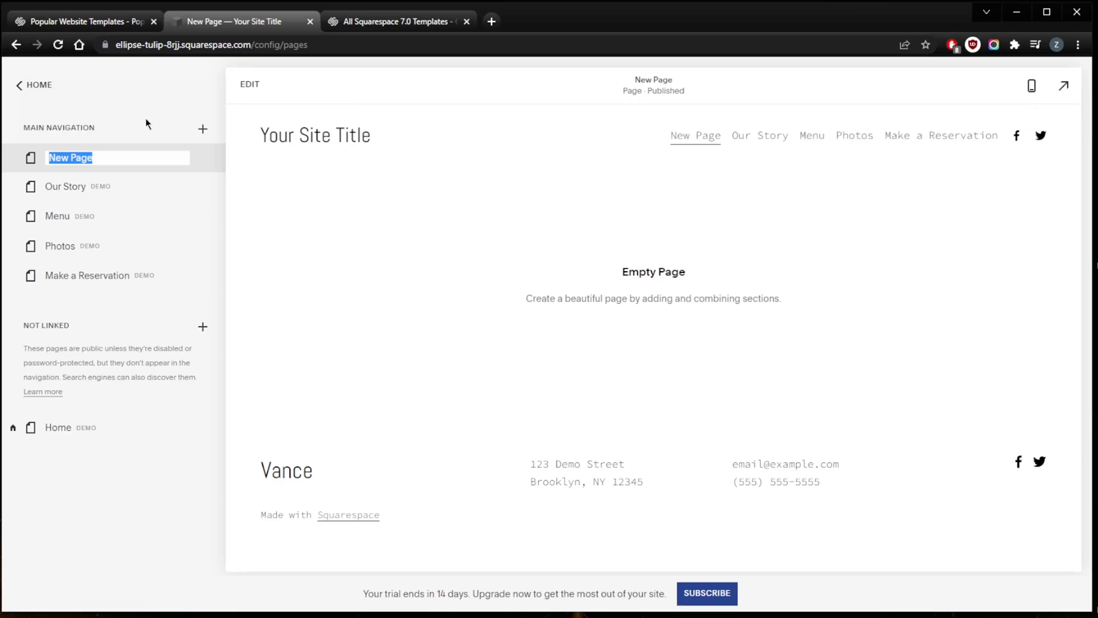
# Step: In Site Title & Logo settings, replace 'Your Site Title' with 'Sample'
pyautogui.click(249, 84)
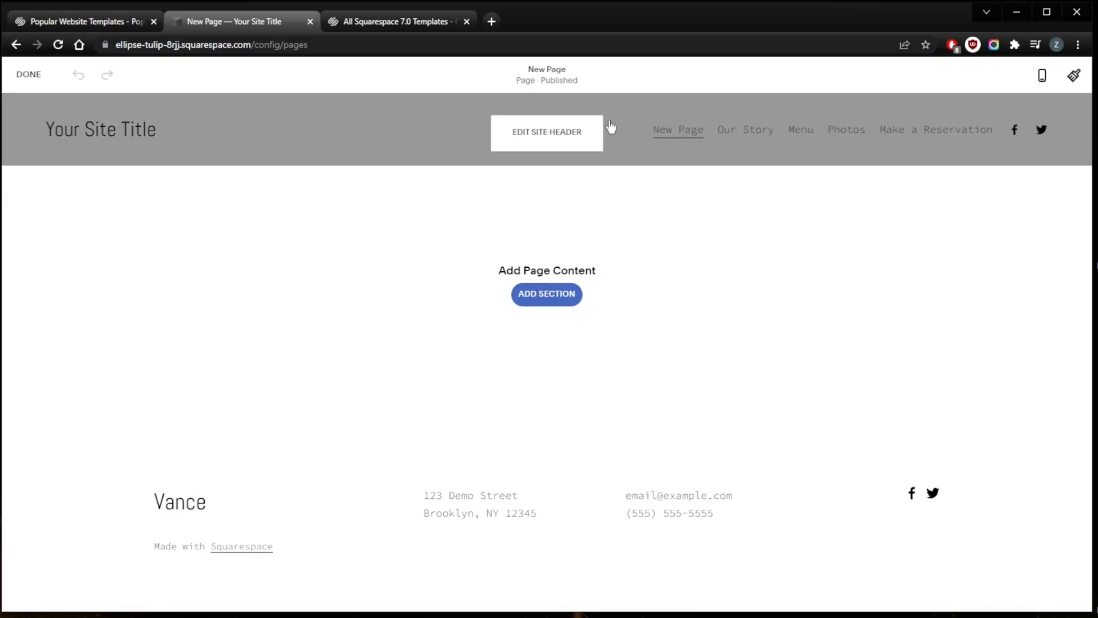
pyautogui.click(546, 131)
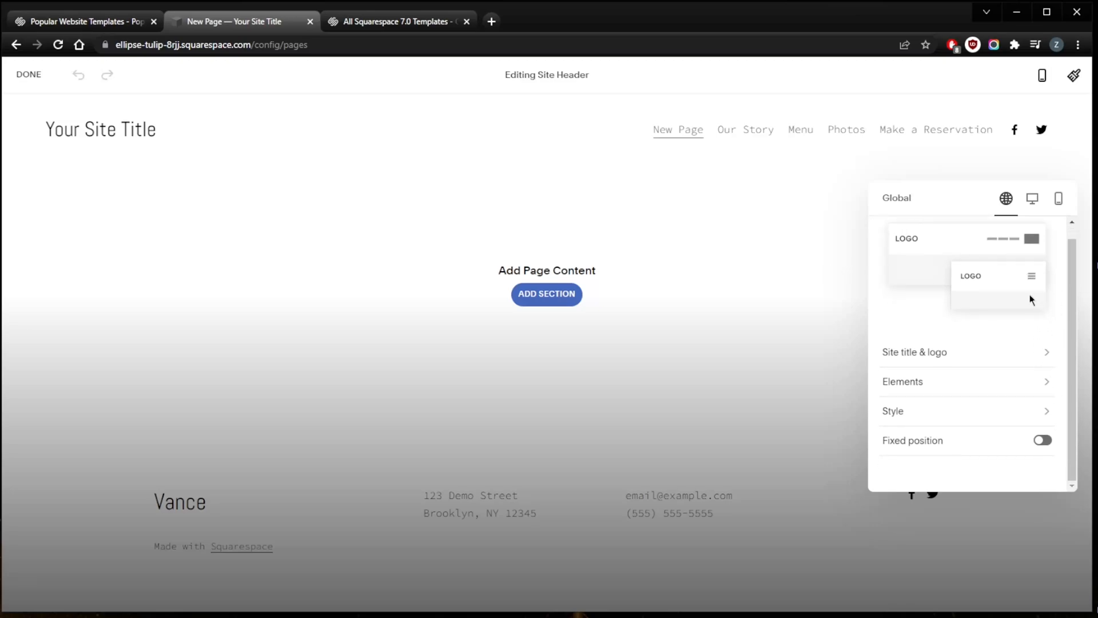
pyautogui.click(914, 352)
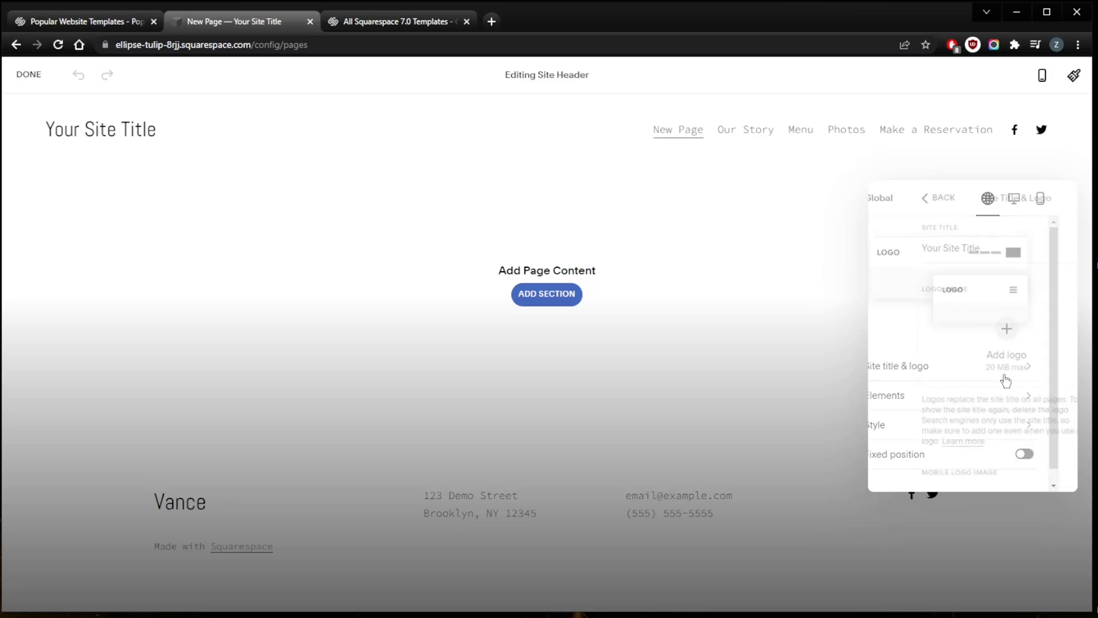
pyautogui.click(898, 365)
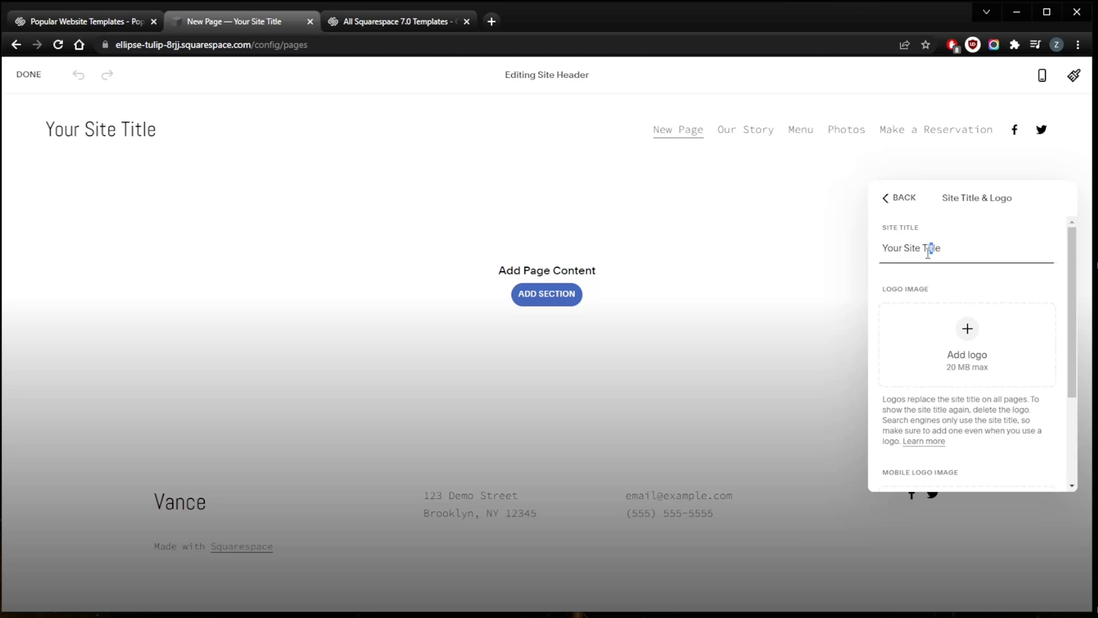
pyautogui.tripleClick(911, 248)
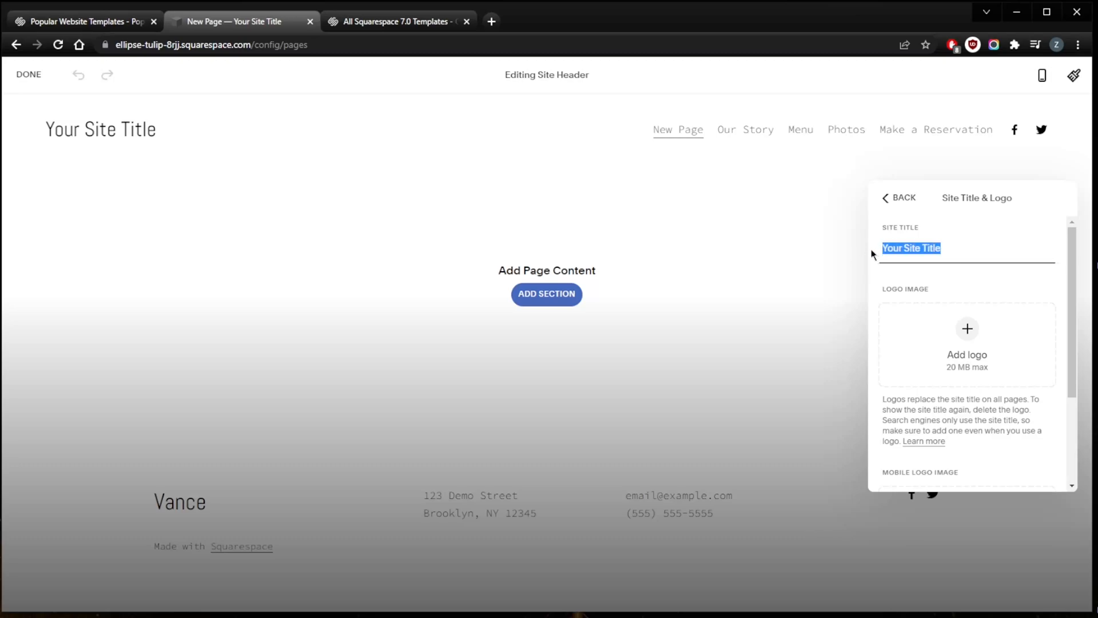
pyautogui.write('Sa')
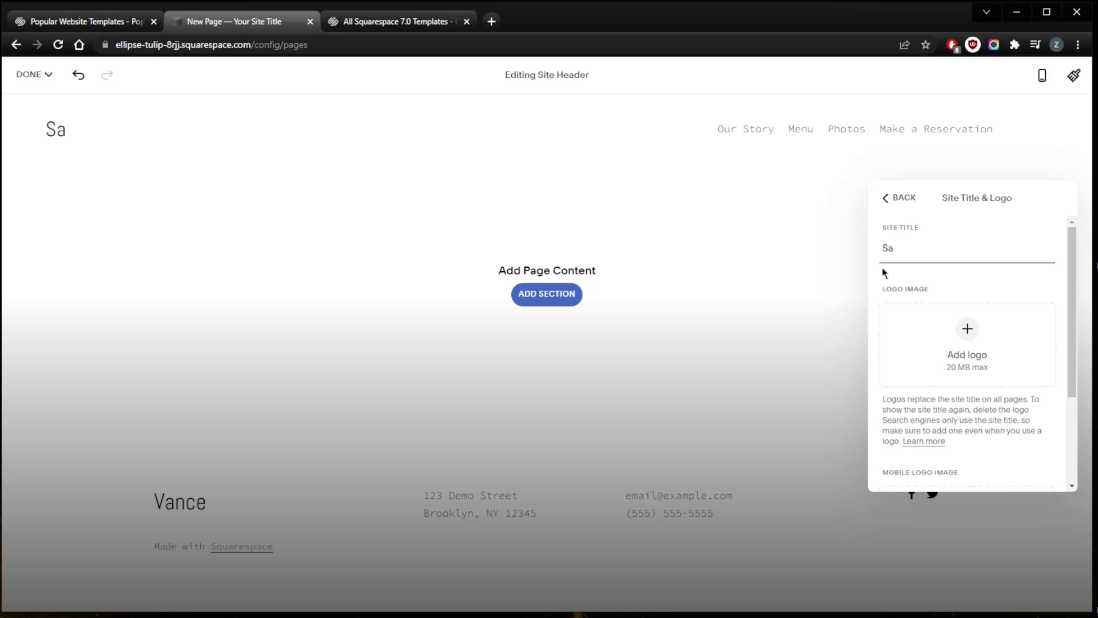
pyautogui.write('mple')
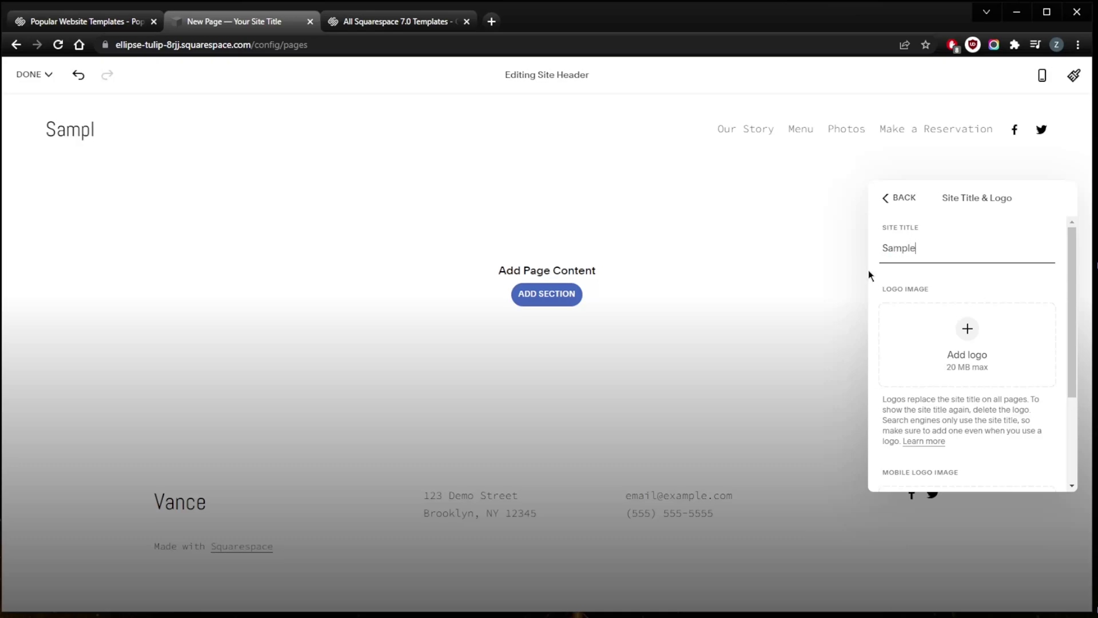
pyautogui.write('e')
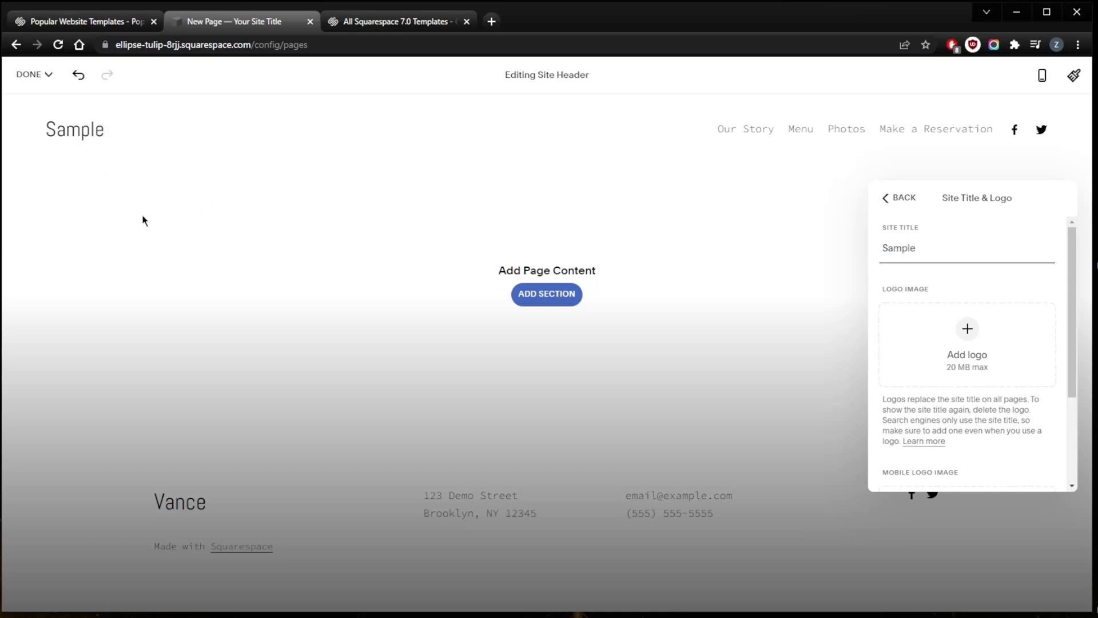
pyautogui.moveTo(843, 326)
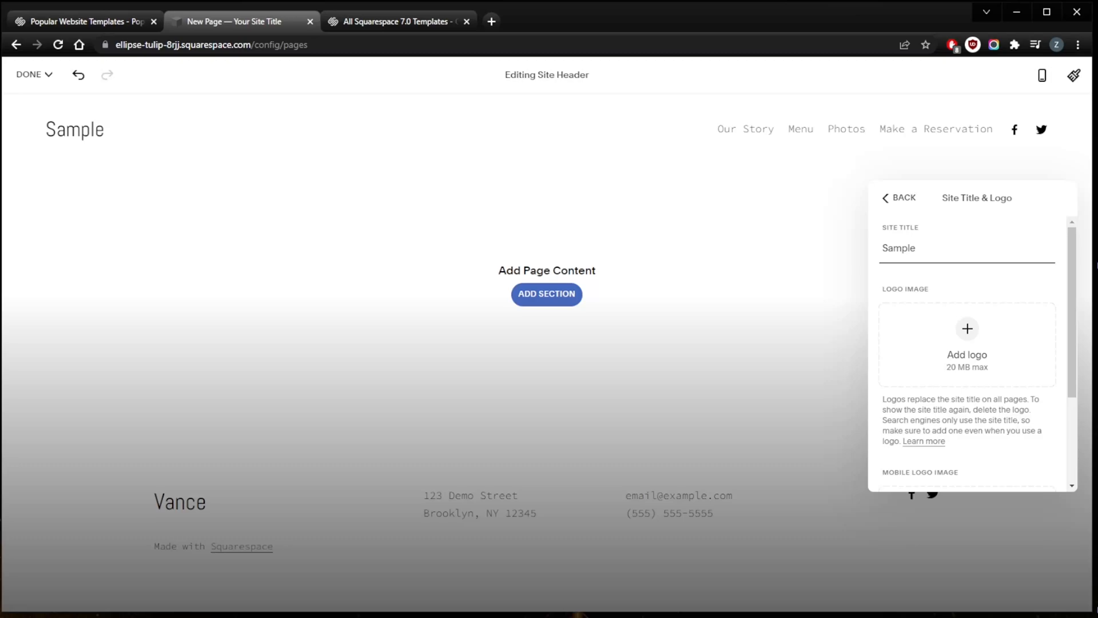
# Step: Confirm the 'Sample' site title and exit header editing
pyautogui.click(967, 247)
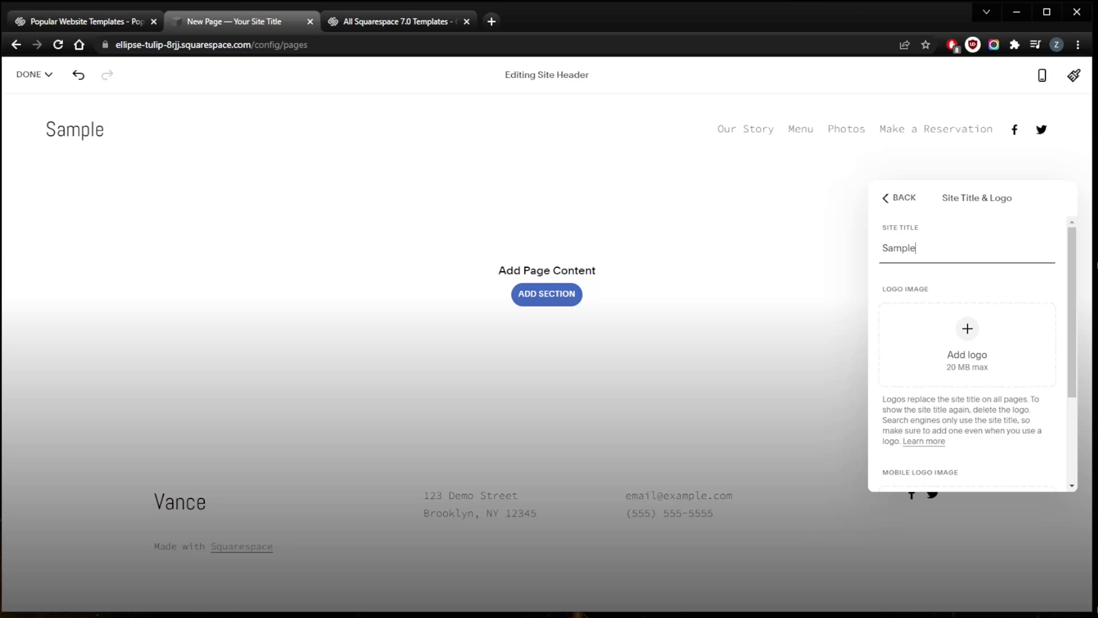
pyautogui.moveTo(606, 402)
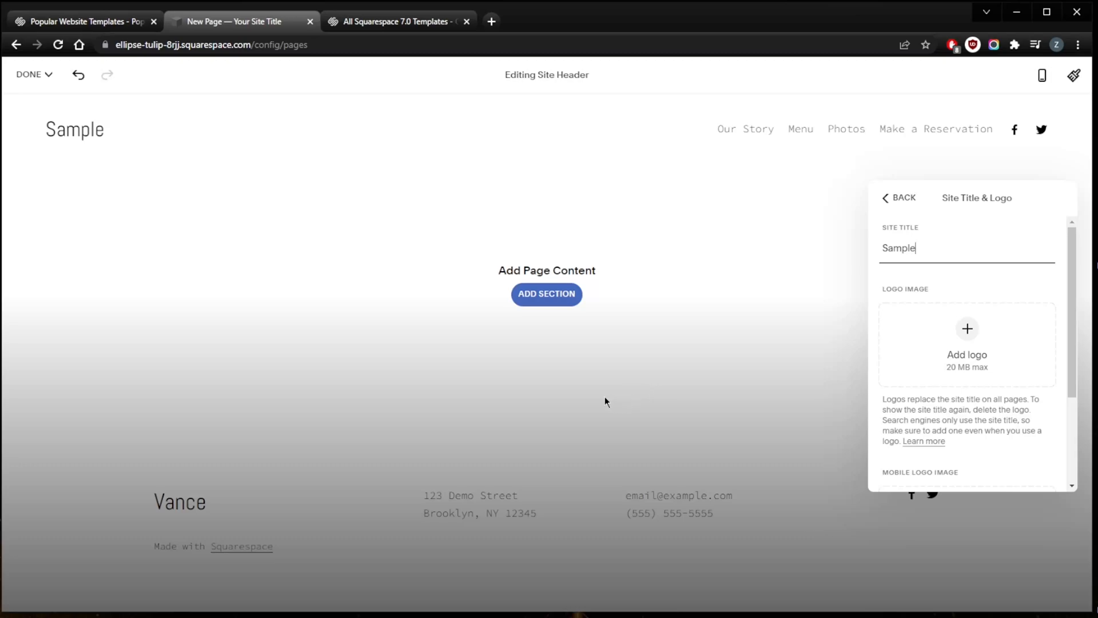
pyautogui.moveTo(495, 392)
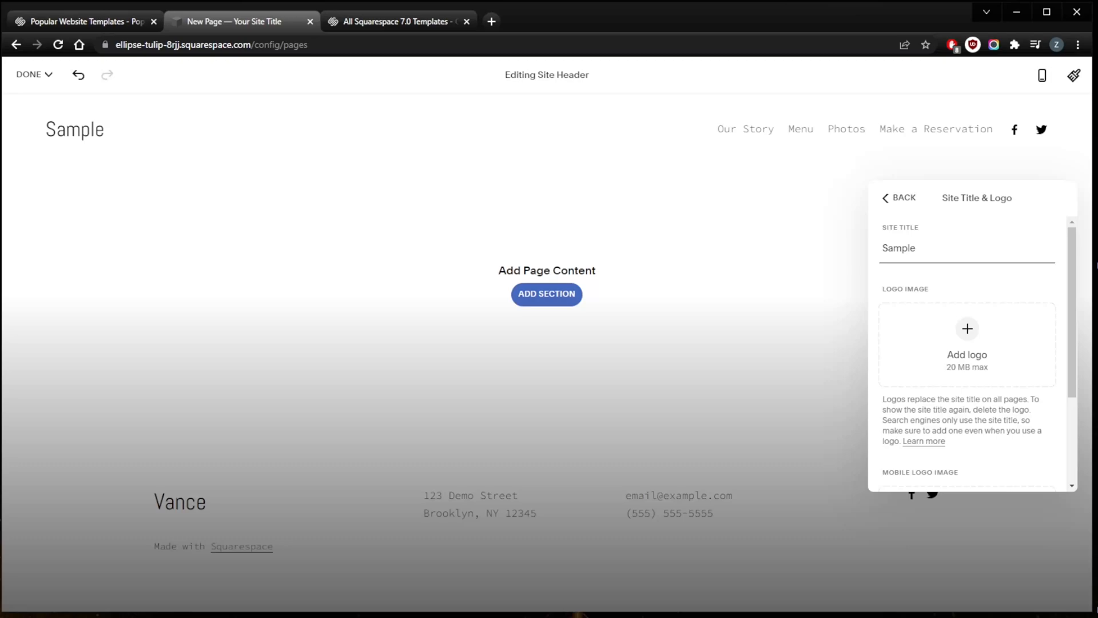
pyautogui.moveTo(479, 343)
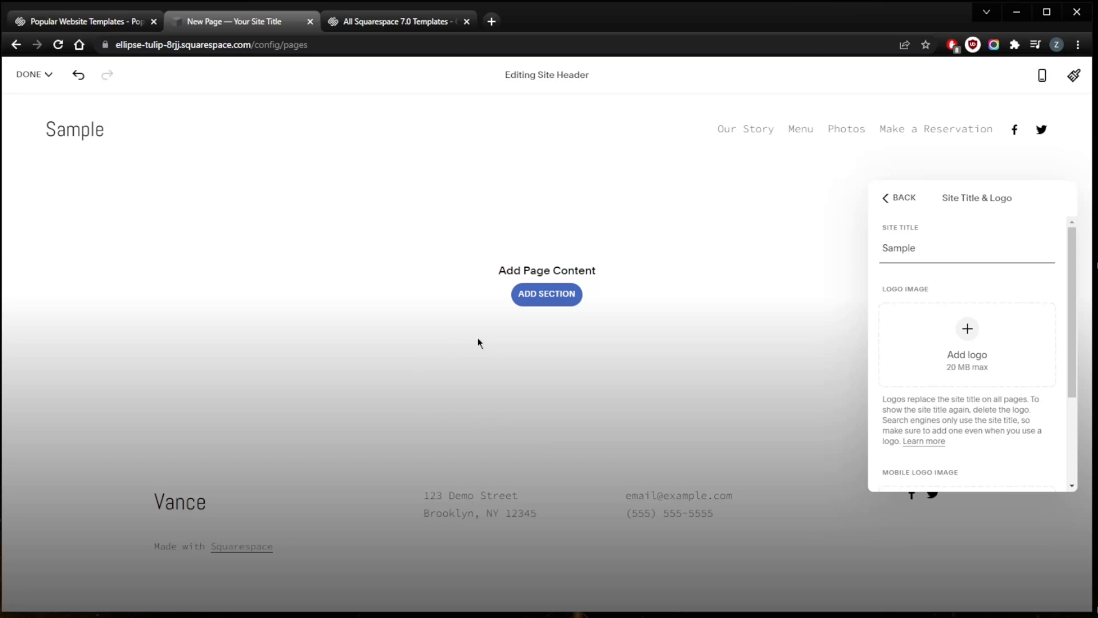
pyautogui.moveTo(514, 350)
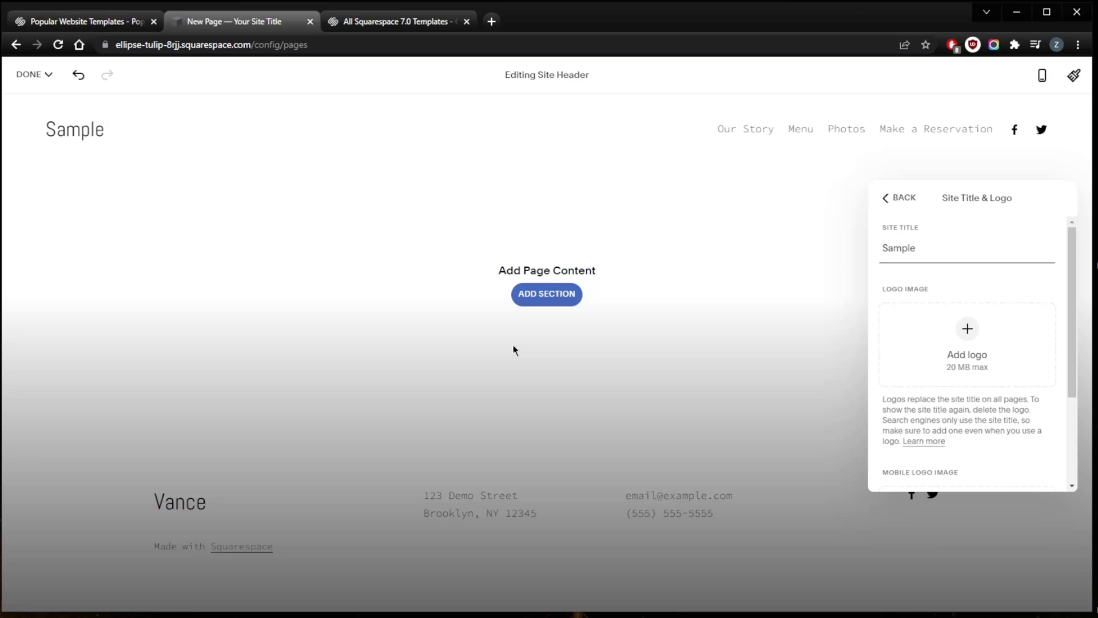
pyautogui.moveTo(495, 357)
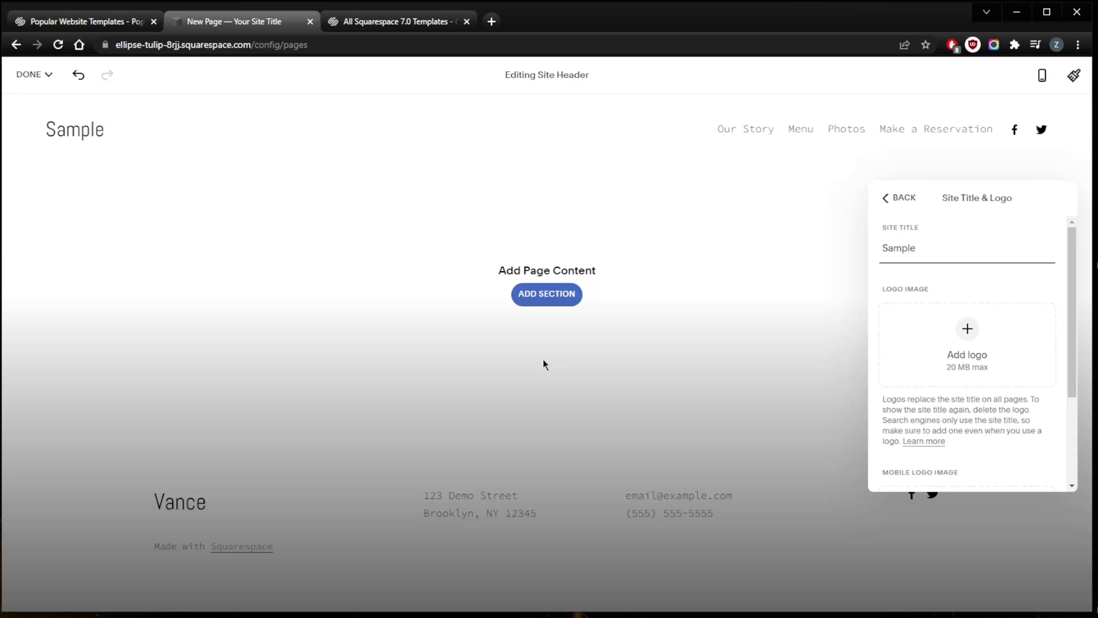
pyautogui.moveTo(577, 399)
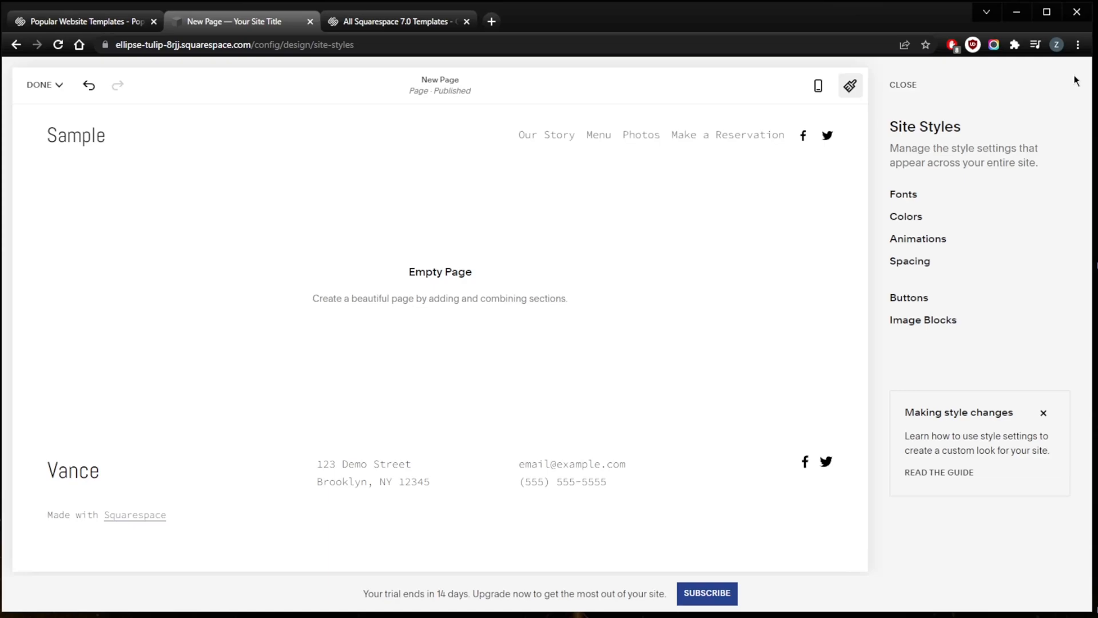
pyautogui.moveTo(1022, 218)
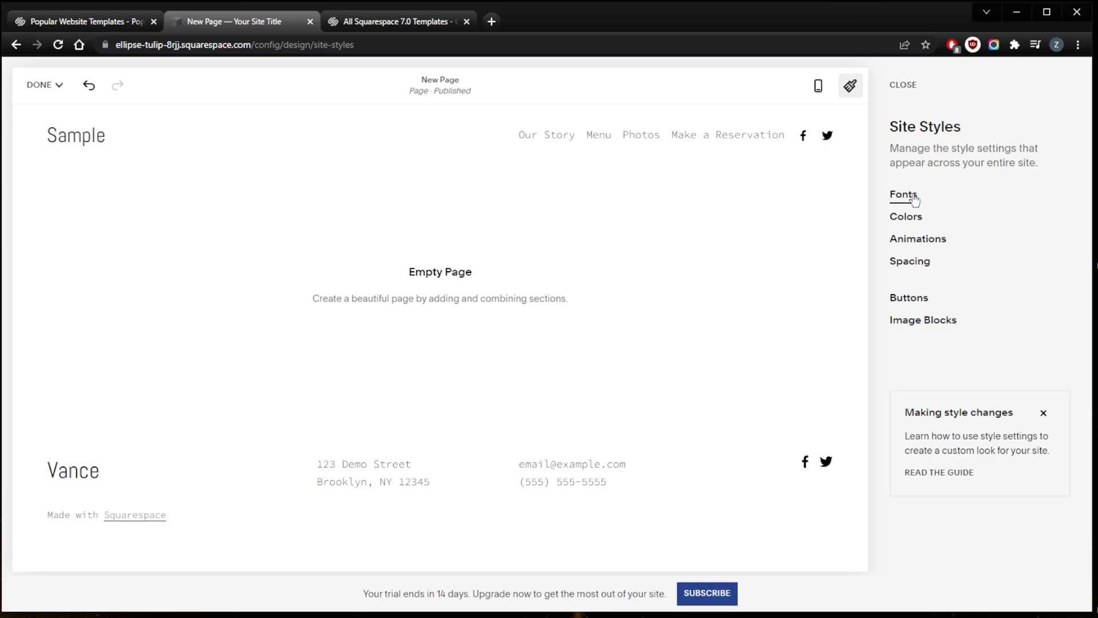
# Step: Open Site Styles Fonts and scroll the Abel font pack and Global Text Styles
pyautogui.click(902, 194)
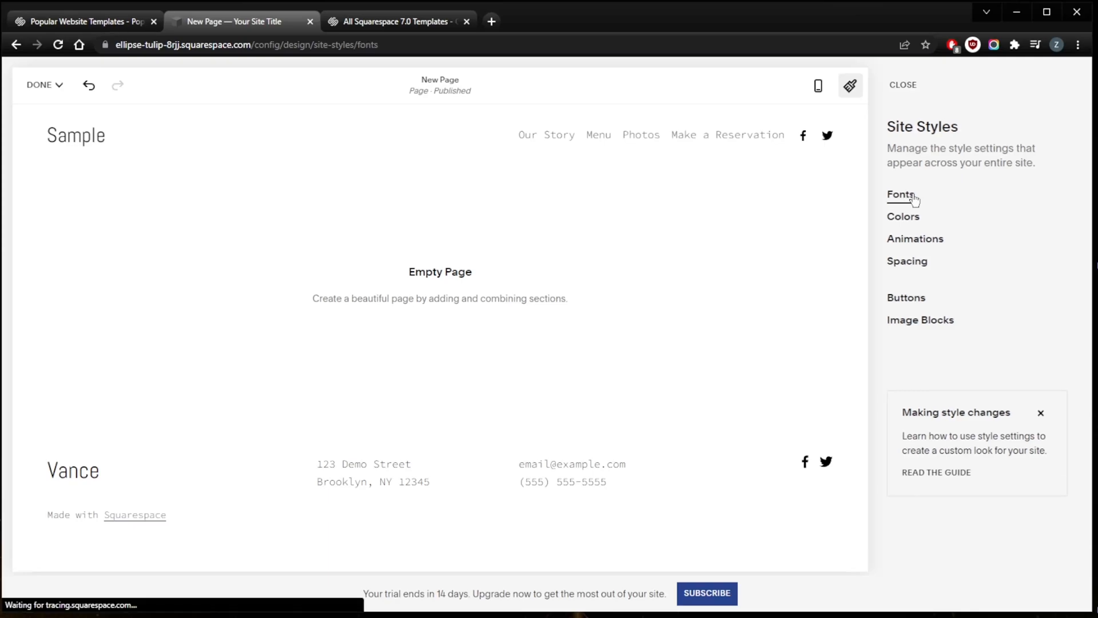
pyautogui.click(901, 194)
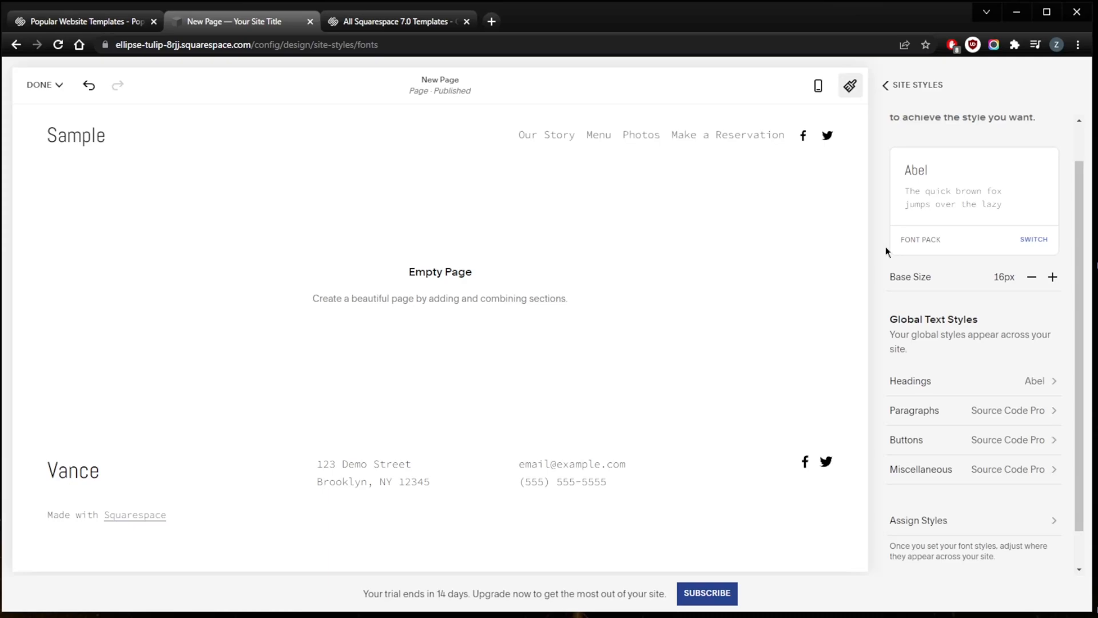
pyautogui.scroll(3)
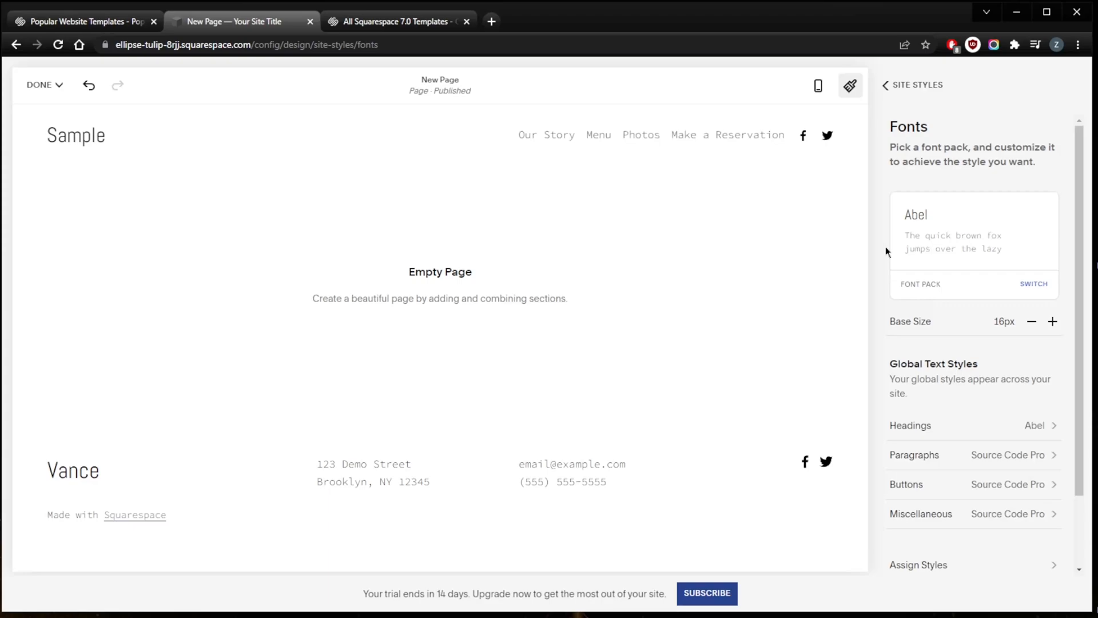
pyautogui.scroll(-3)
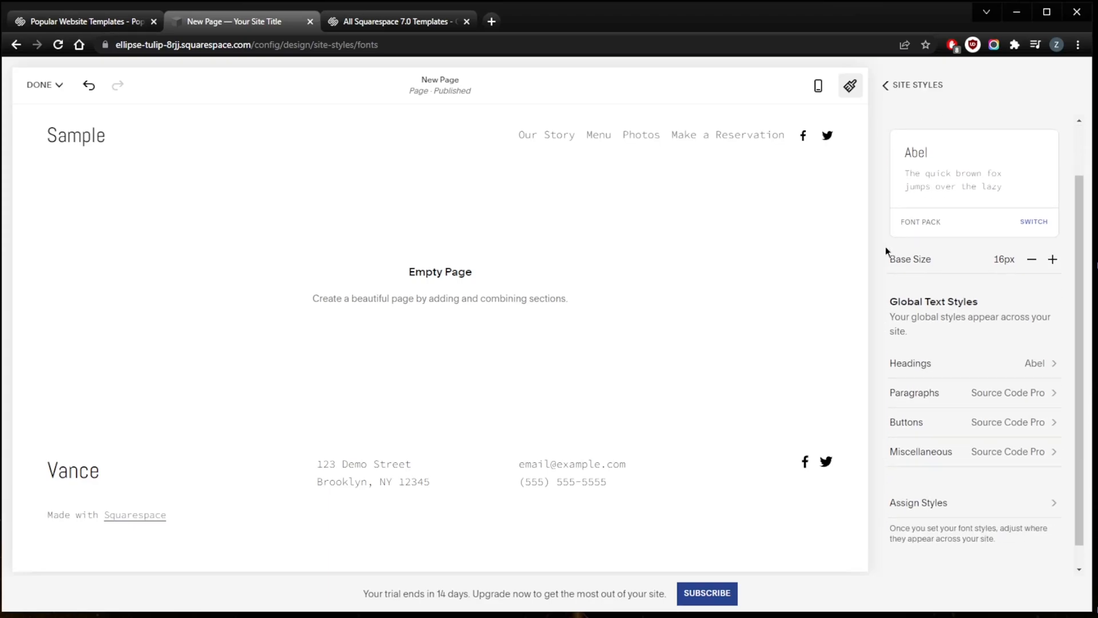
# Step: Return to Site Styles and view the Animations options, currently set to None
pyautogui.click(913, 85)
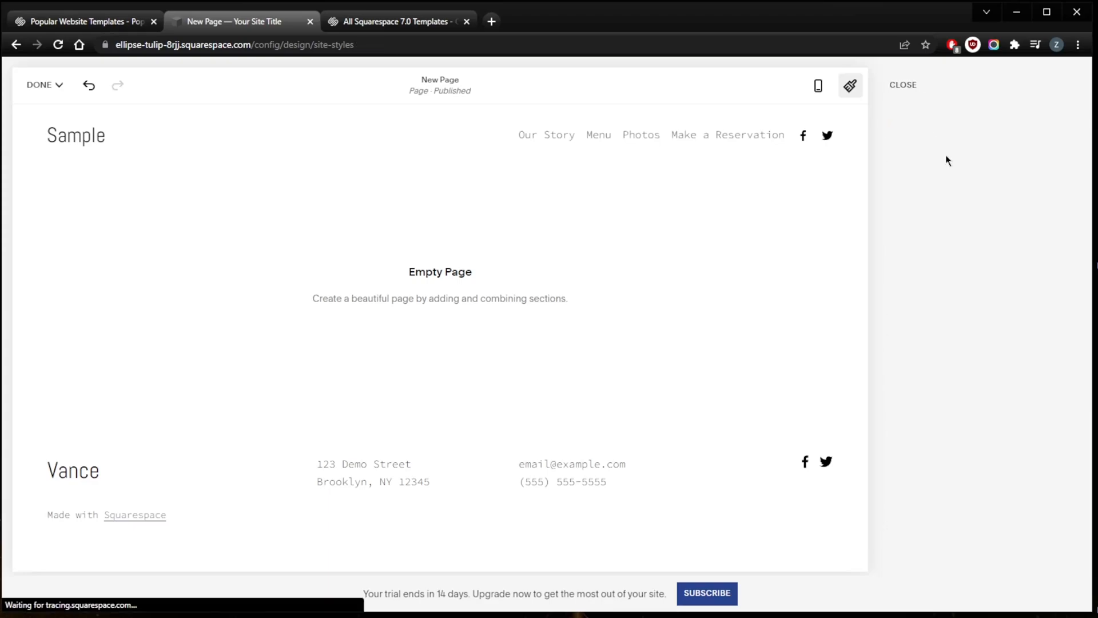
pyautogui.click(849, 85)
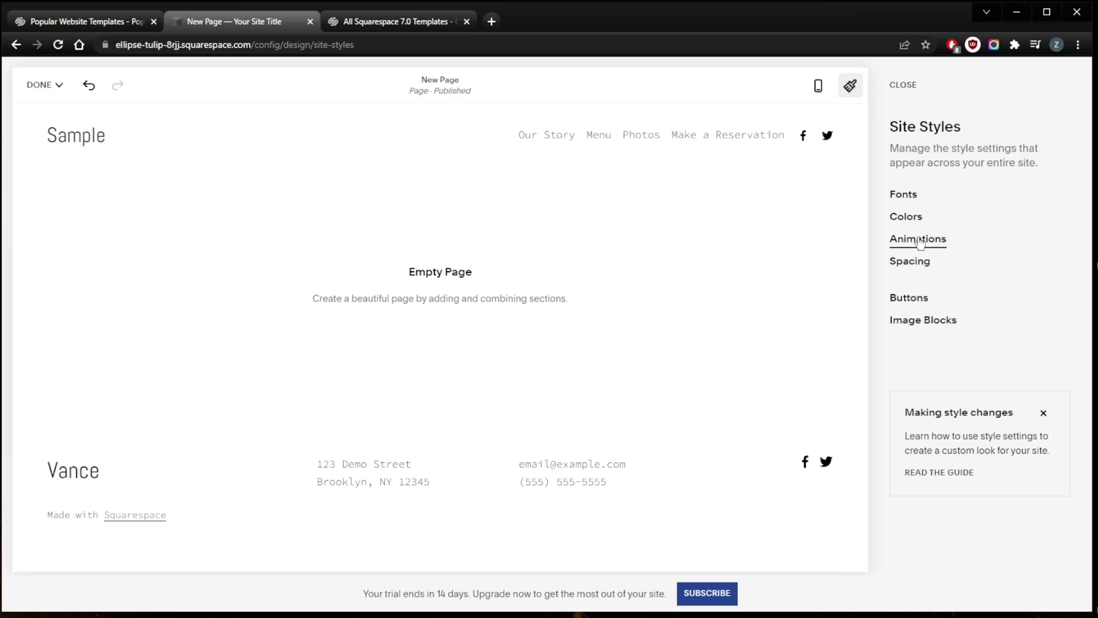
pyautogui.click(918, 239)
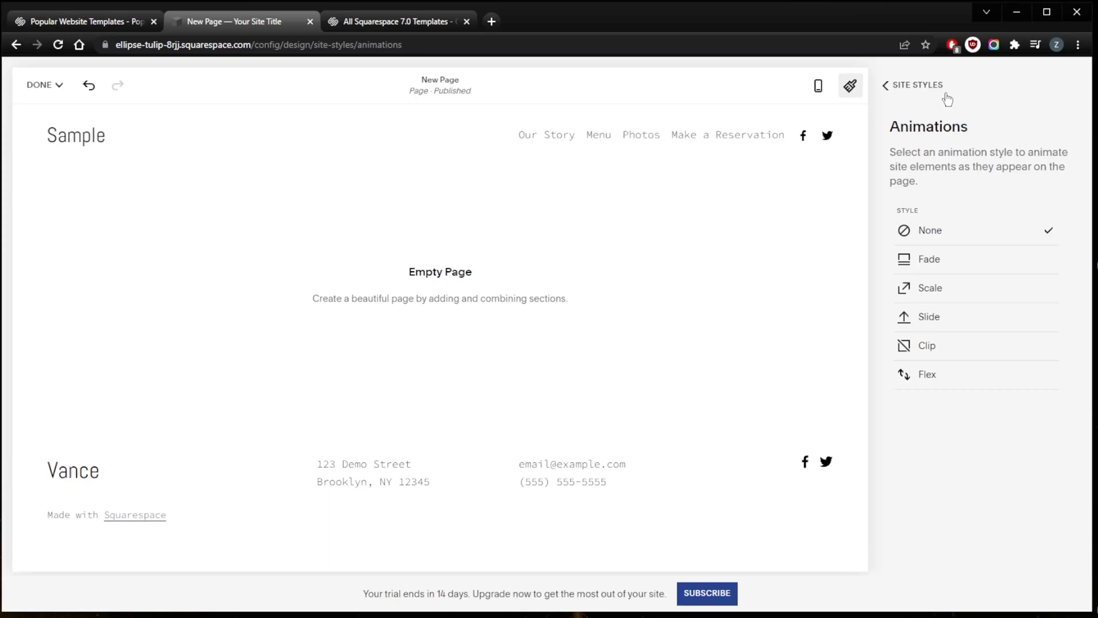
pyautogui.moveTo(951, 274)
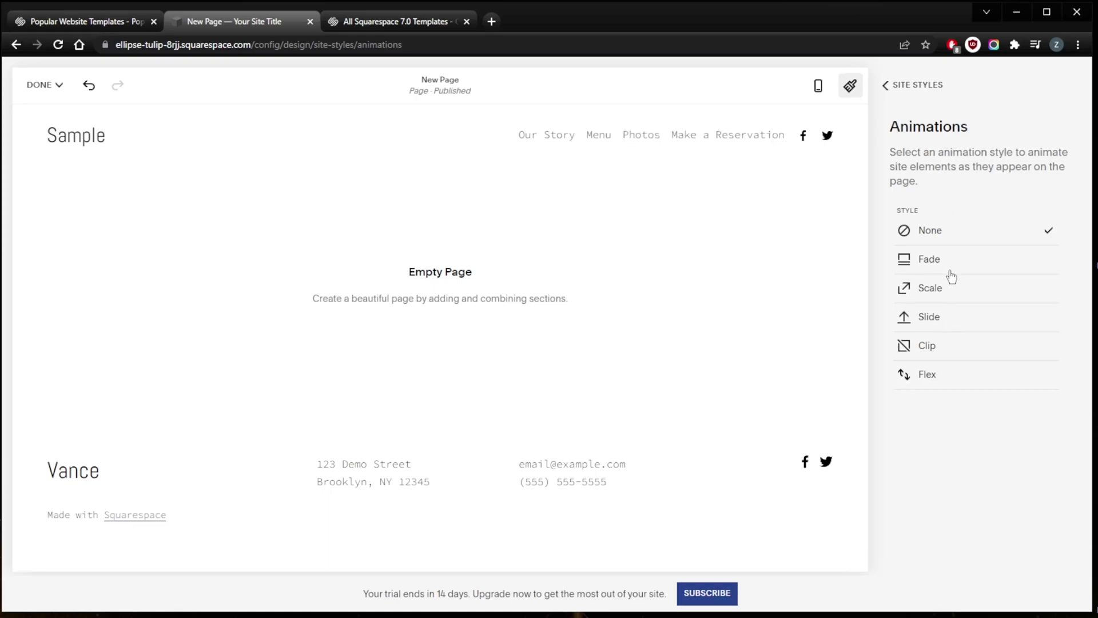
pyautogui.moveTo(913, 96)
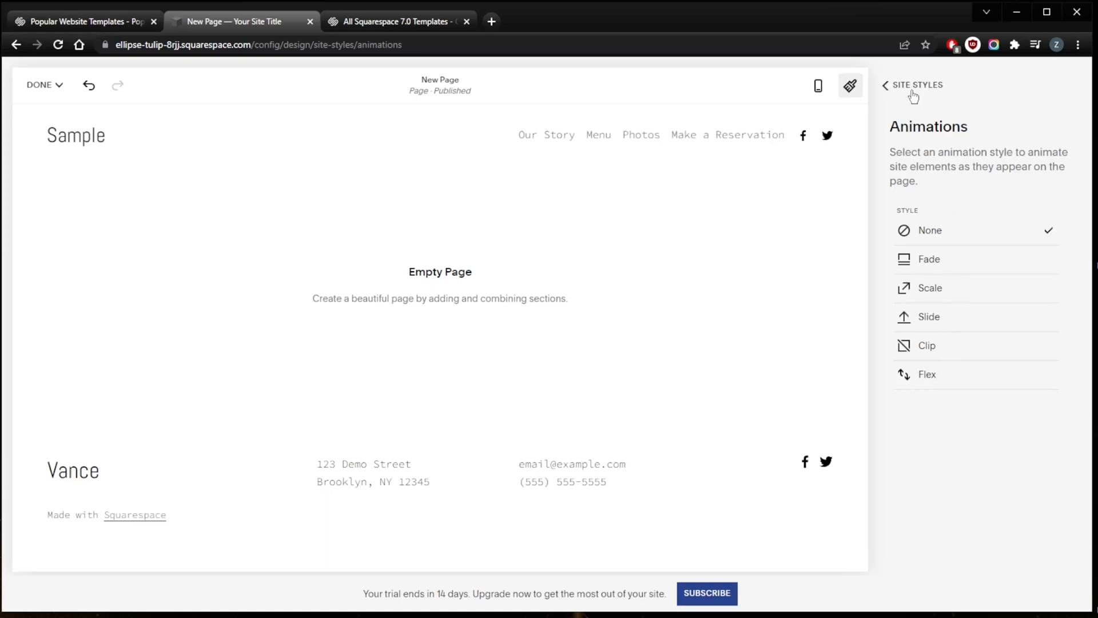
# Step: Return to the Site Styles overview and scroll through the site-wide Image Blocks settings
pyautogui.click(886, 85)
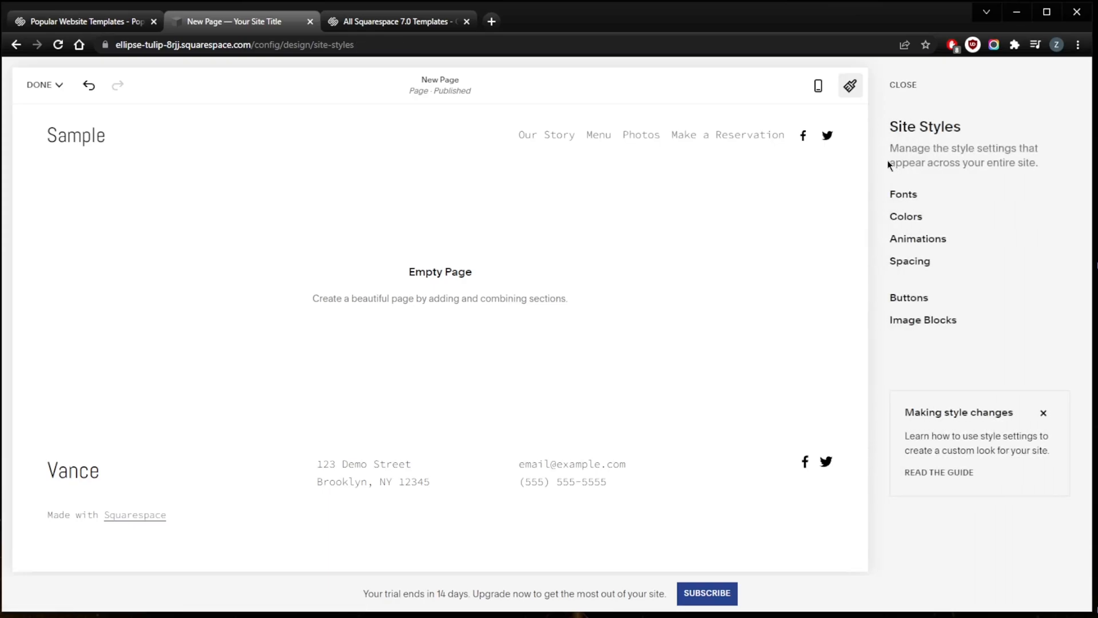
pyautogui.moveTo(922, 320)
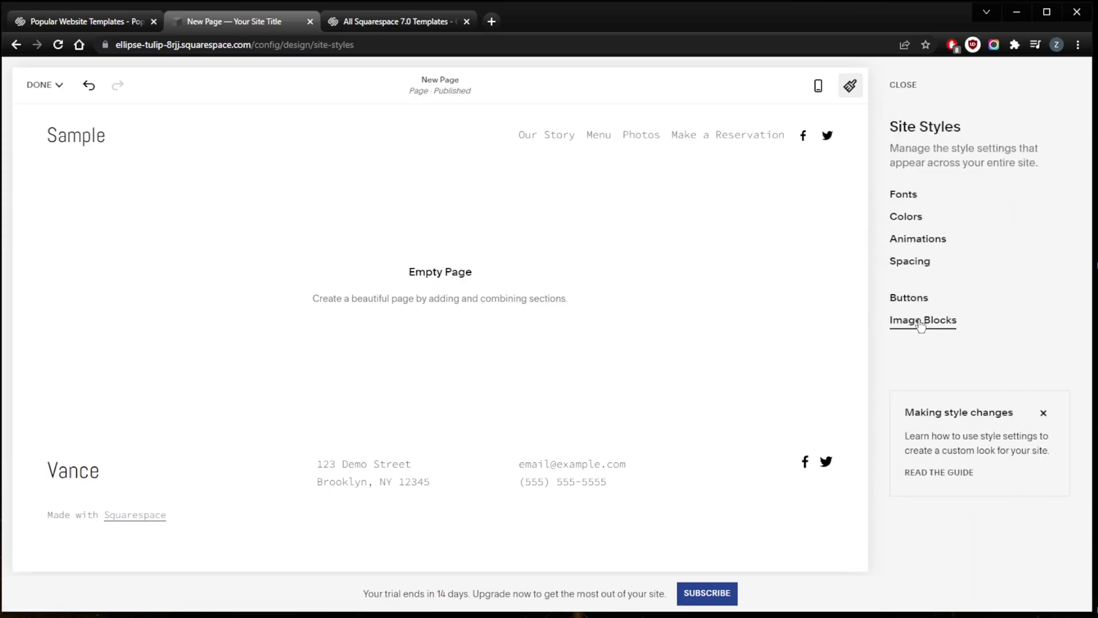
pyautogui.click(923, 321)
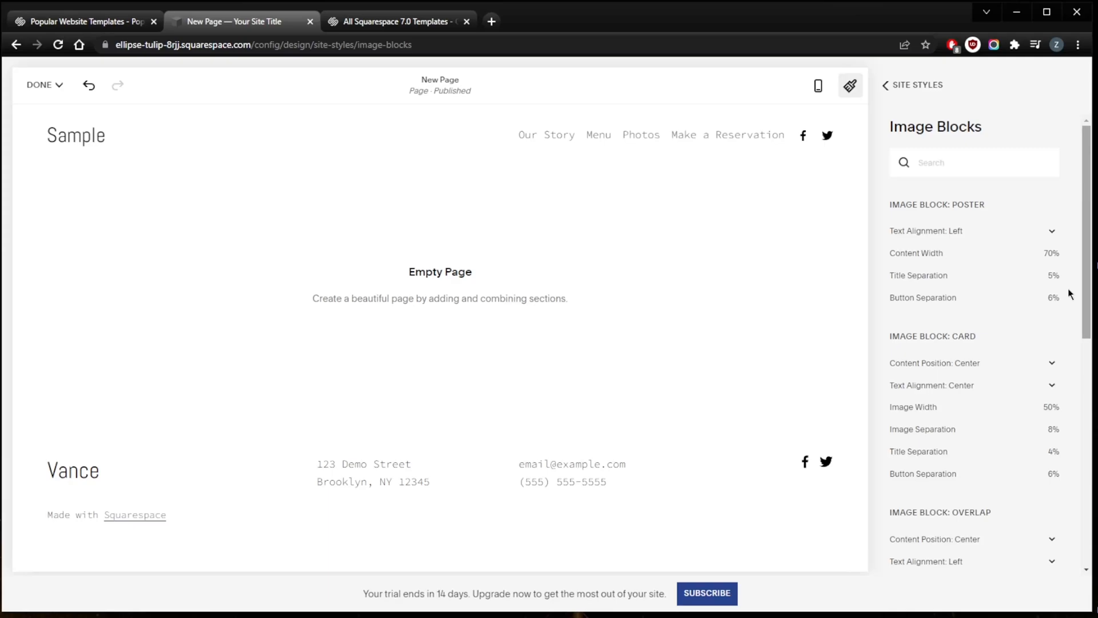
pyautogui.scroll(-3)
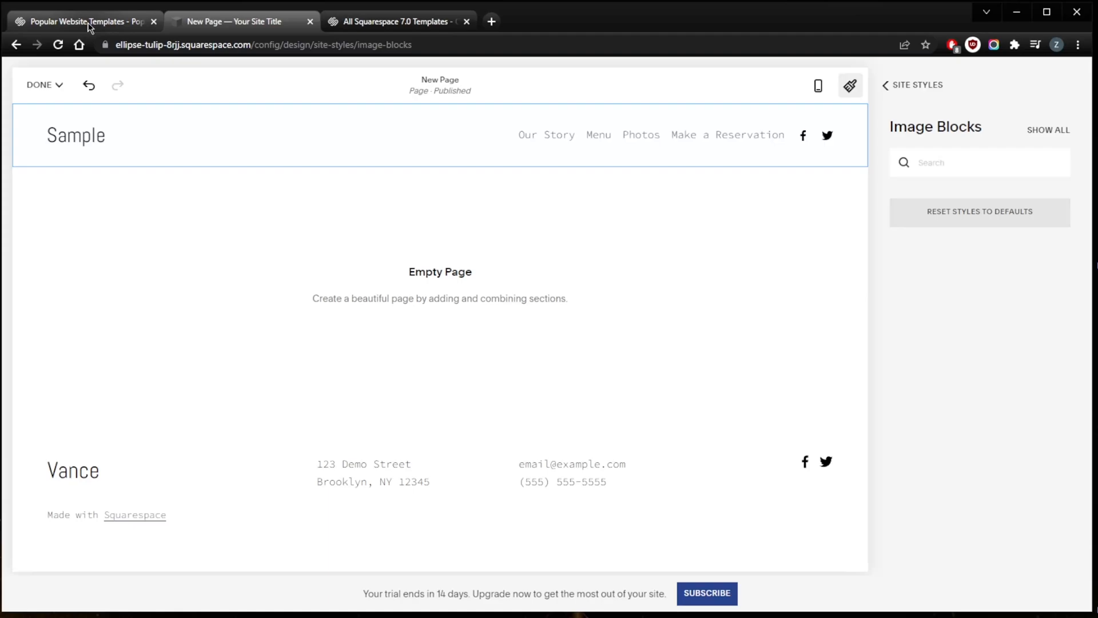
pyautogui.click(84, 21)
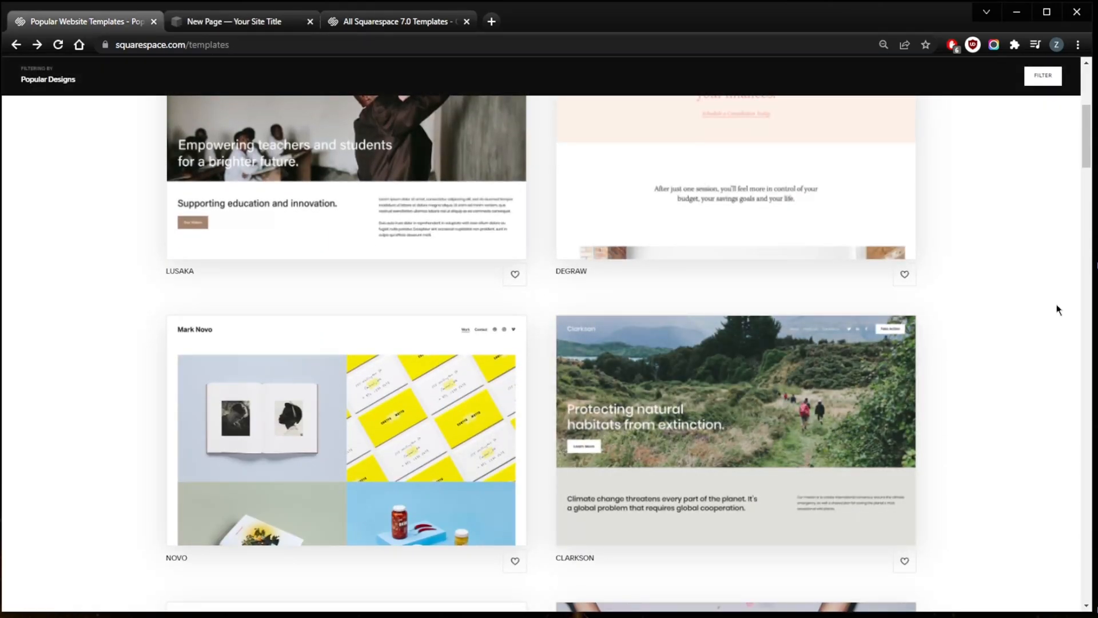
pyautogui.scroll(-3)
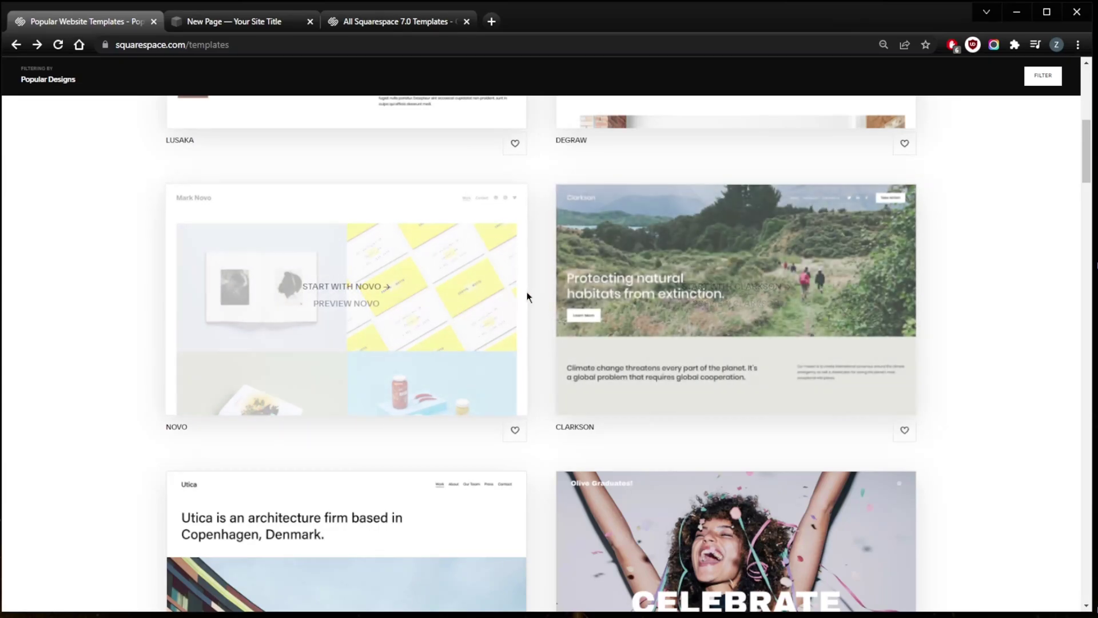
pyautogui.scroll(-3)
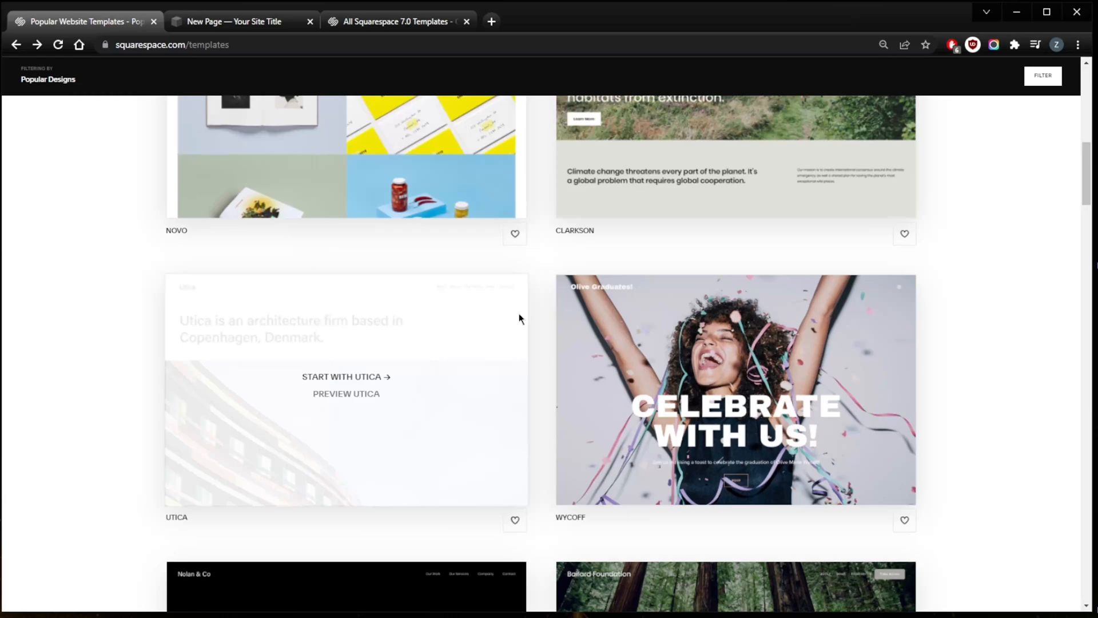
pyautogui.scroll(-3)
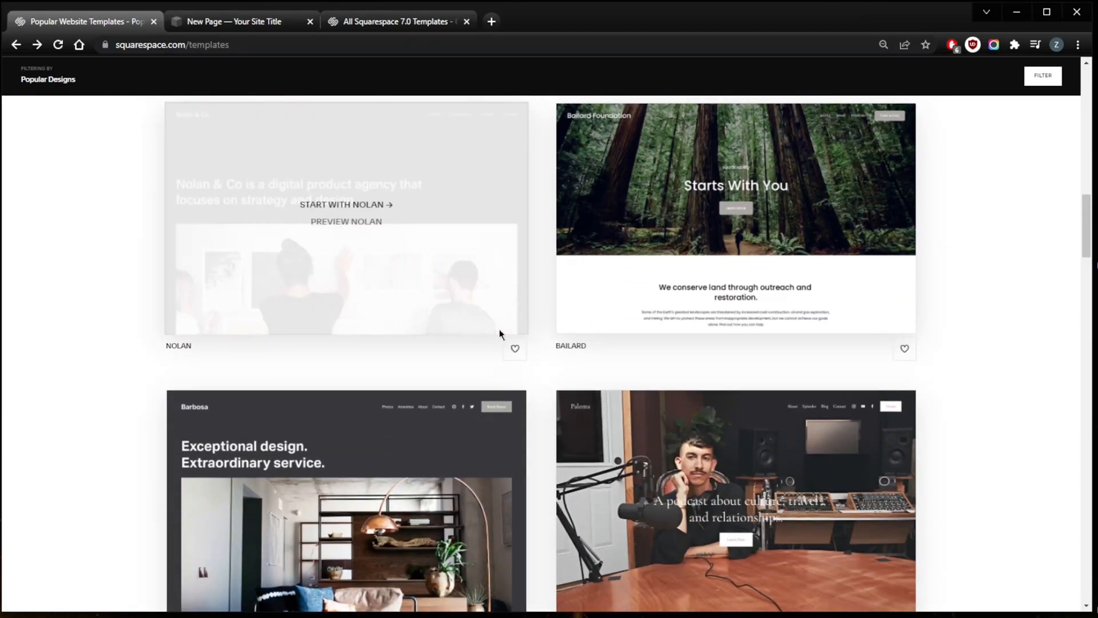
pyautogui.scroll(-3)
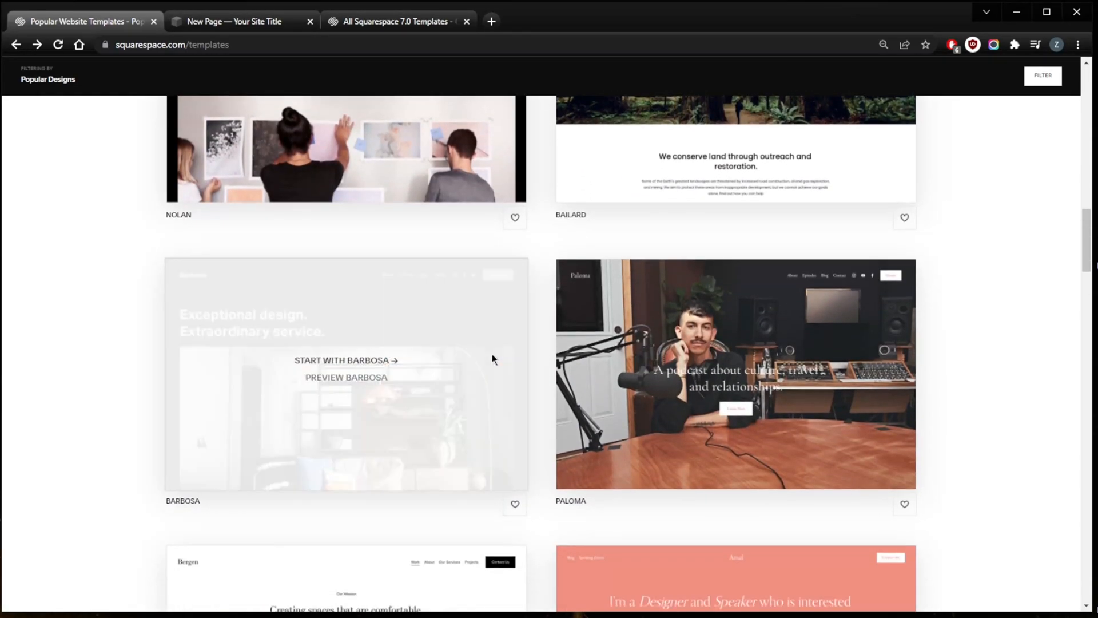
pyautogui.moveTo(543, 309)
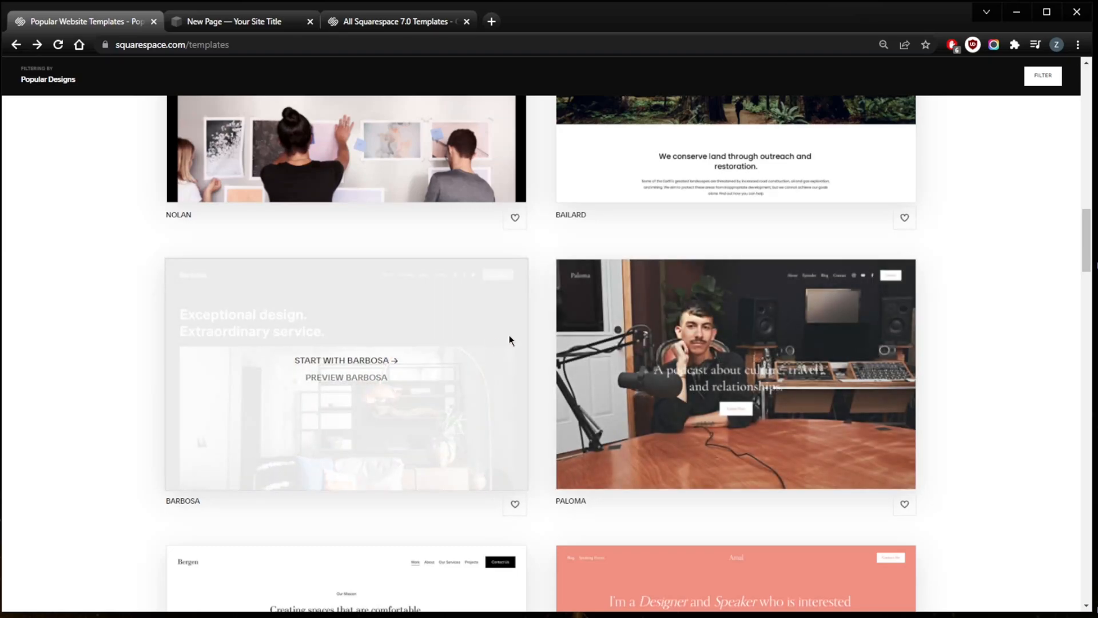
pyautogui.moveTo(487, 331)
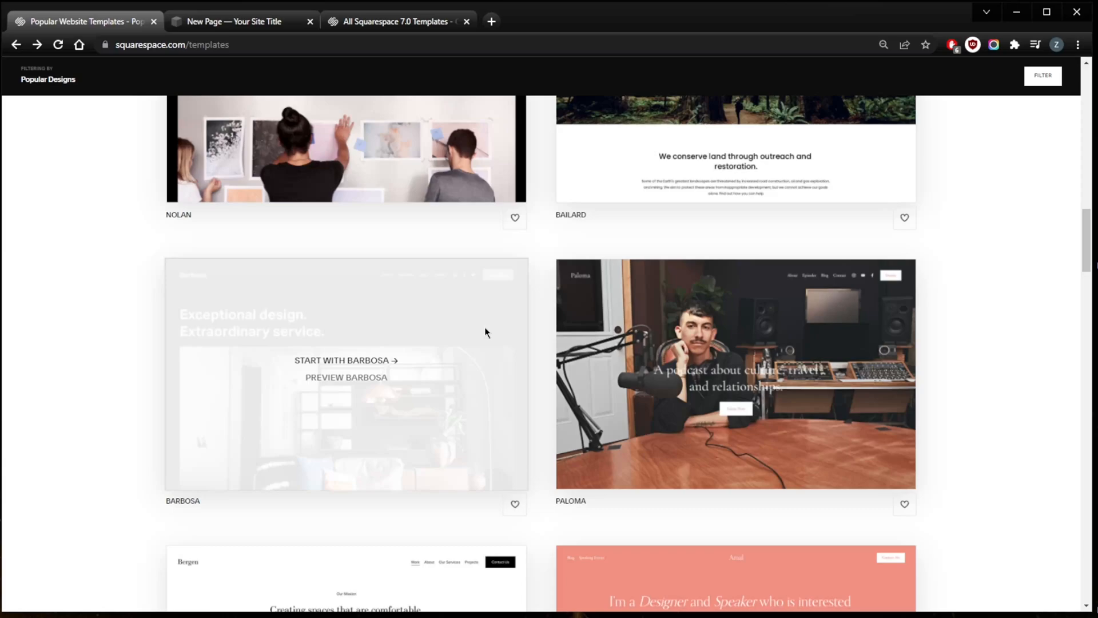
pyautogui.moveTo(482, 330)
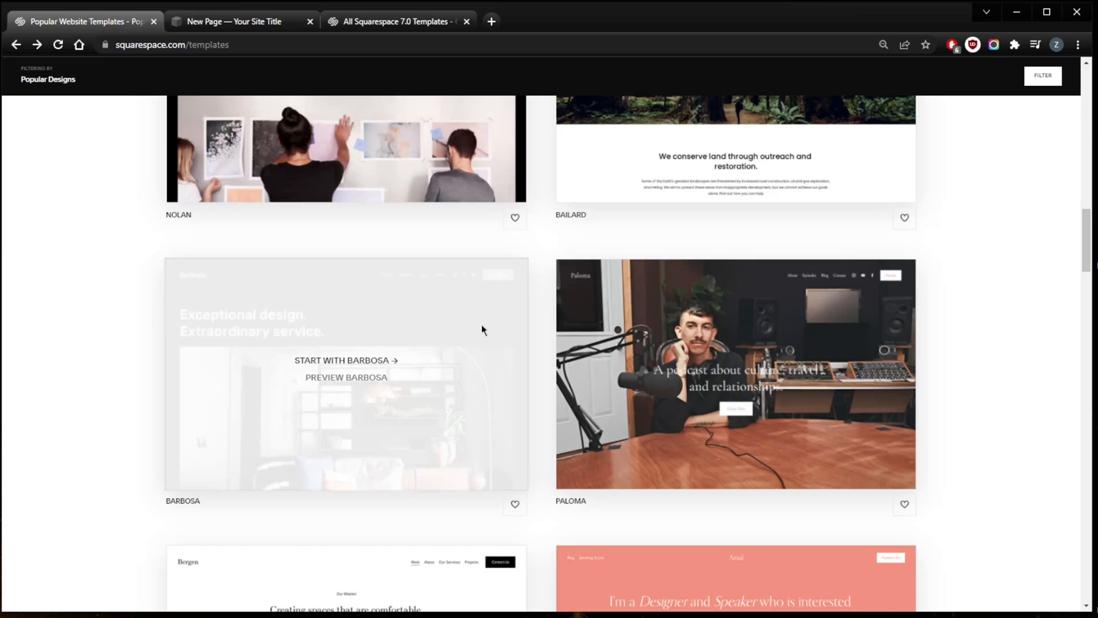
pyautogui.moveTo(481, 330)
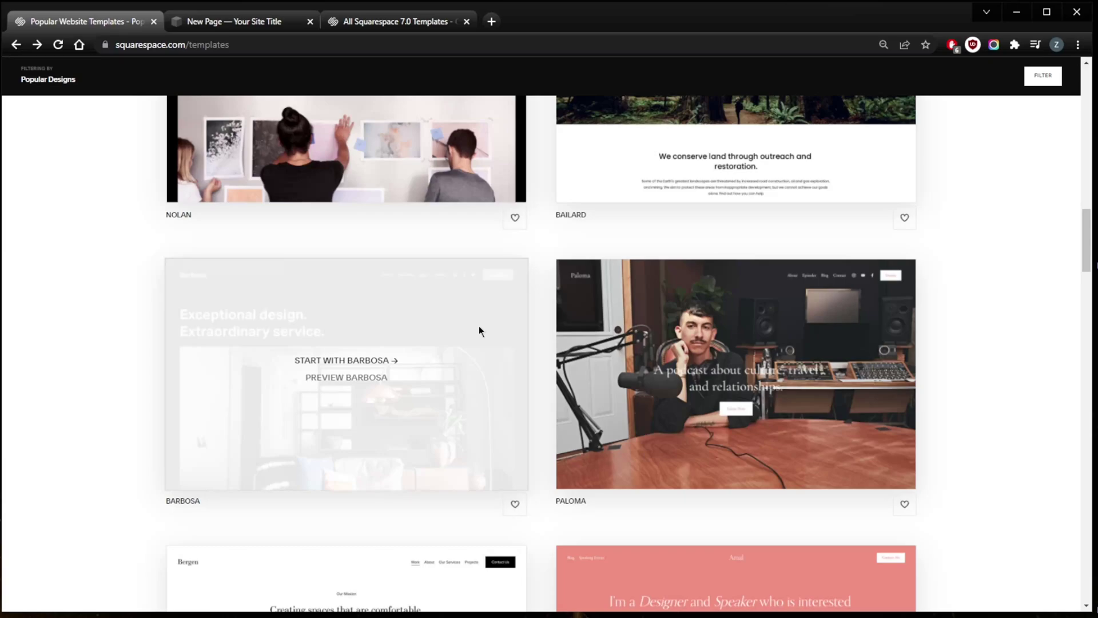
pyautogui.moveTo(476, 332)
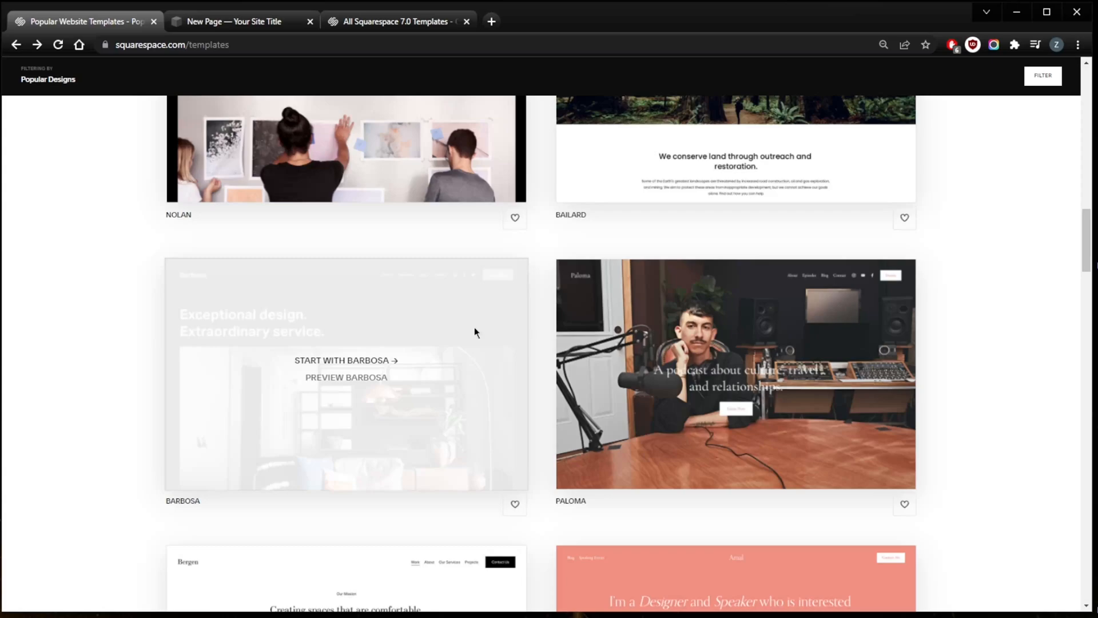
pyautogui.scroll(3)
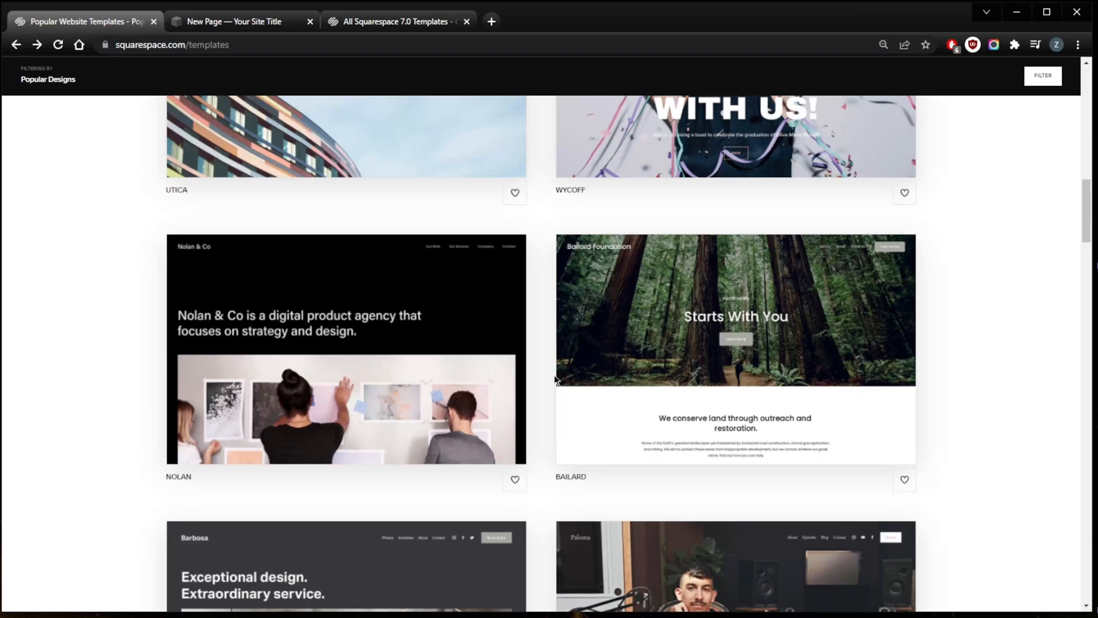
pyautogui.moveTo(537, 338)
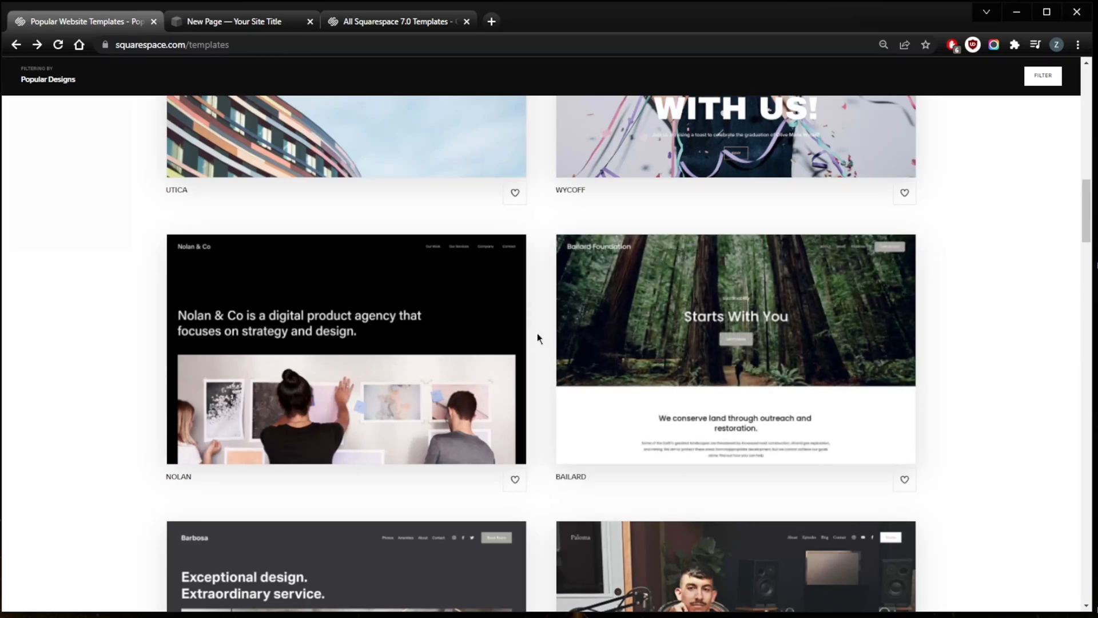
pyautogui.moveTo(553, 323)
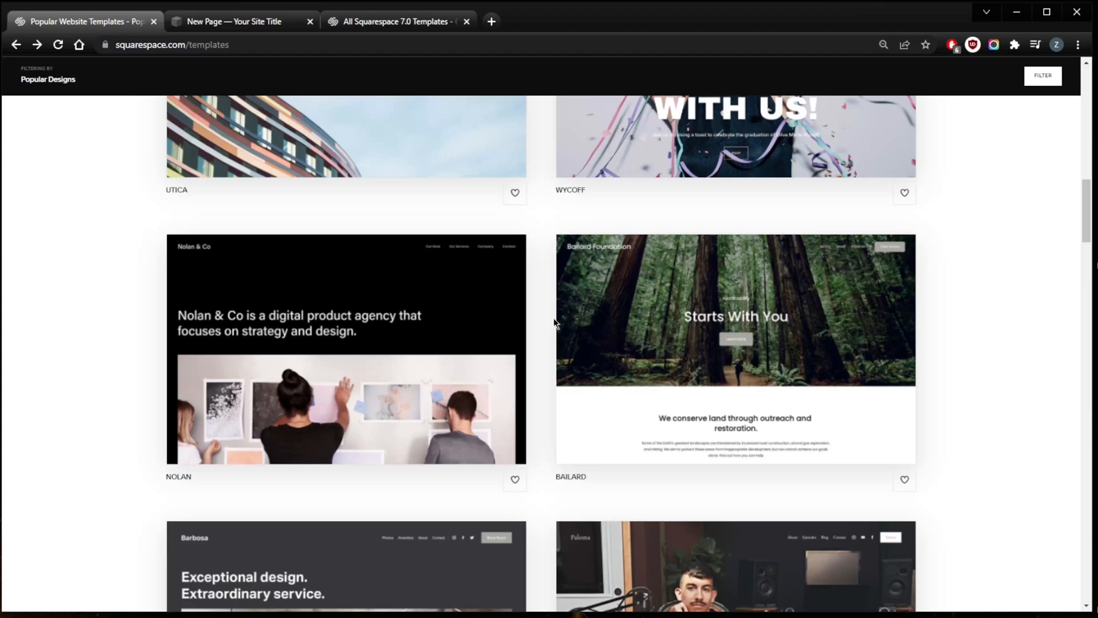
pyautogui.scroll(-3)
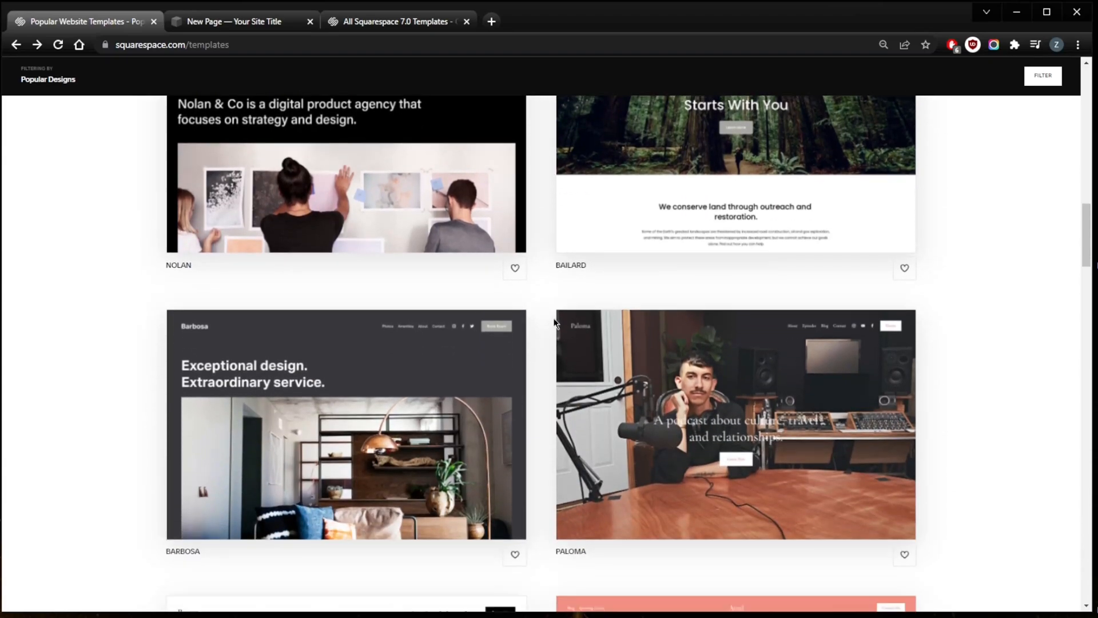
pyautogui.scroll(-3)
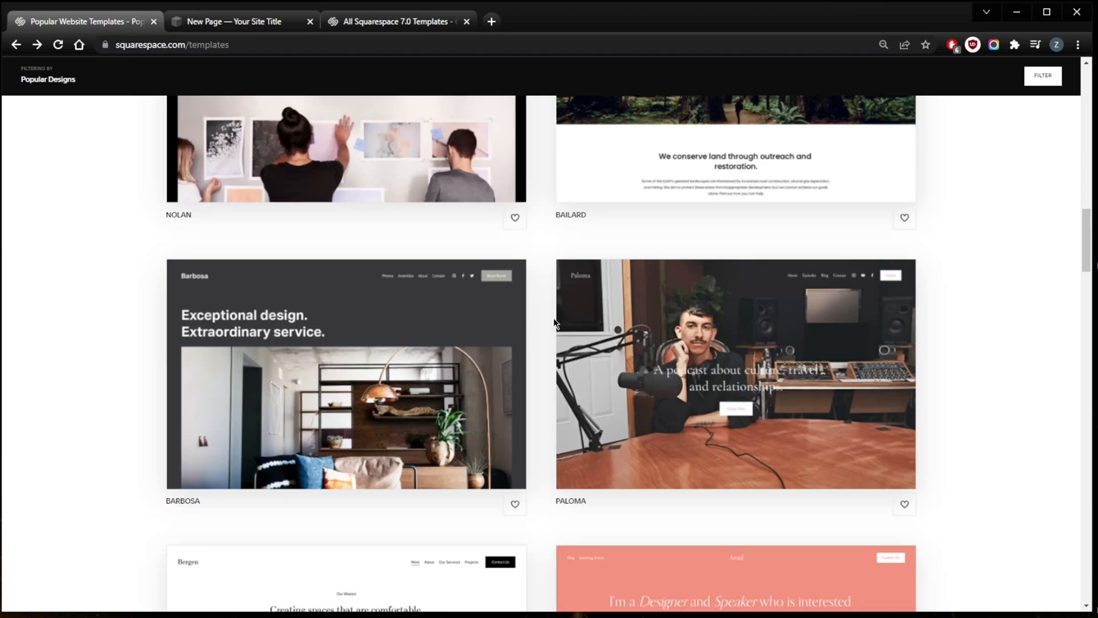
pyautogui.moveTo(622, 306)
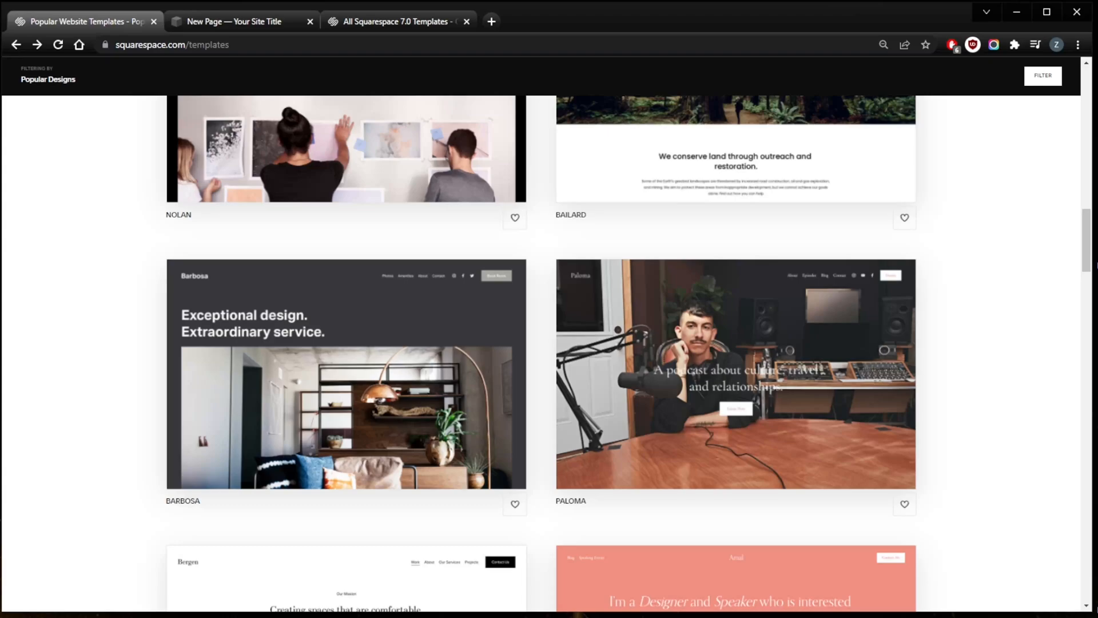
pyautogui.scroll(3)
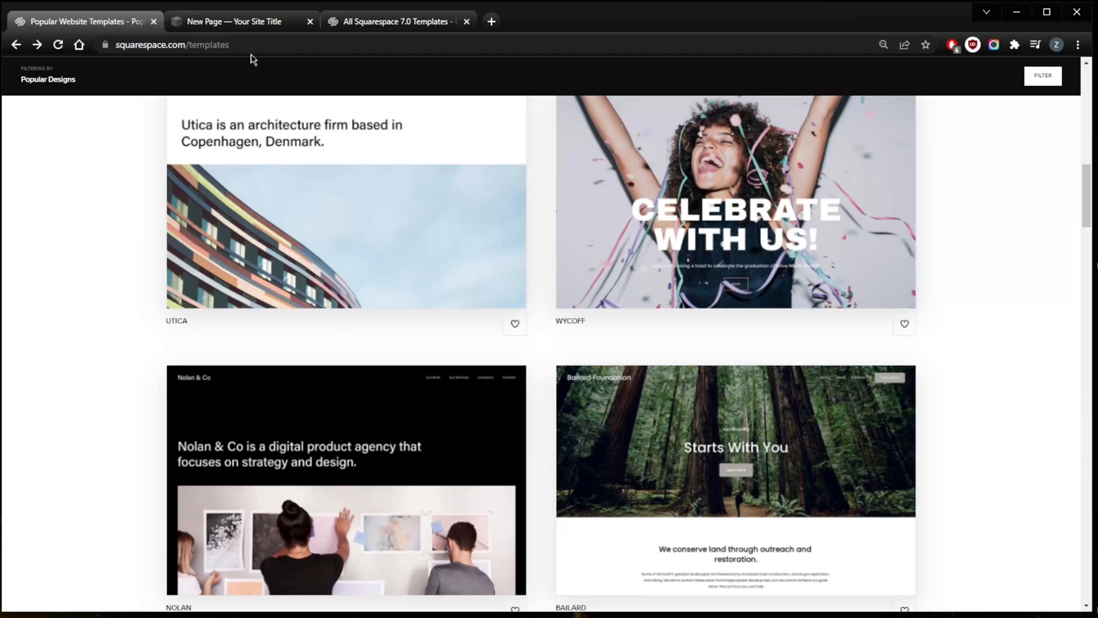
# Step: Back in the blank page editor, return to Site Styles, open the site header, then open Add a Section
pyautogui.click(240, 21)
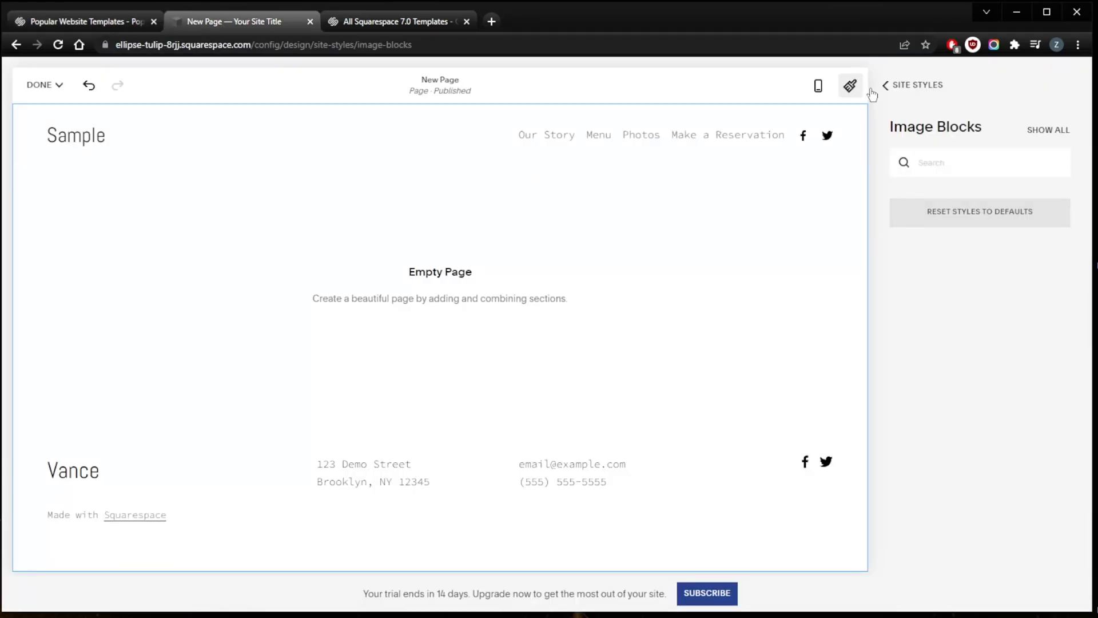
pyautogui.click(886, 85)
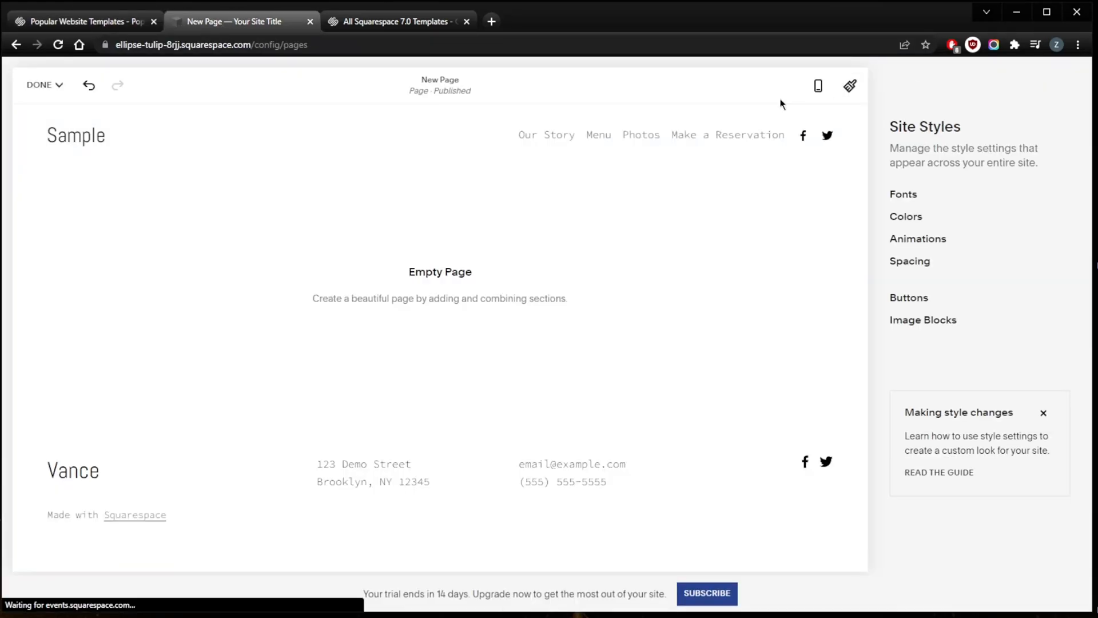
pyautogui.click(38, 84)
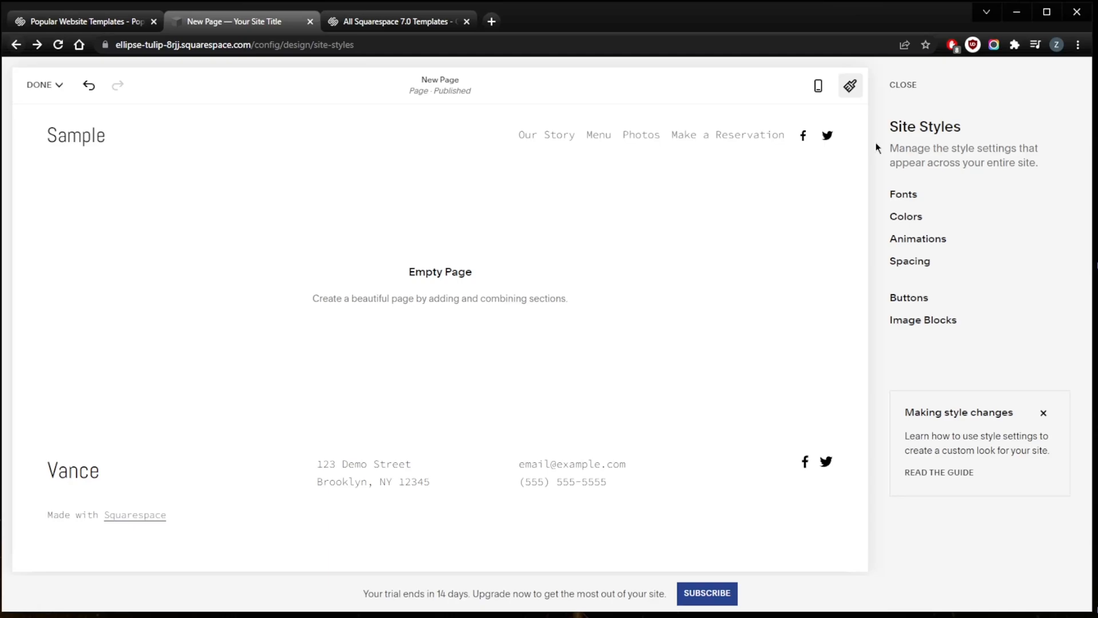
pyautogui.moveTo(475, 166)
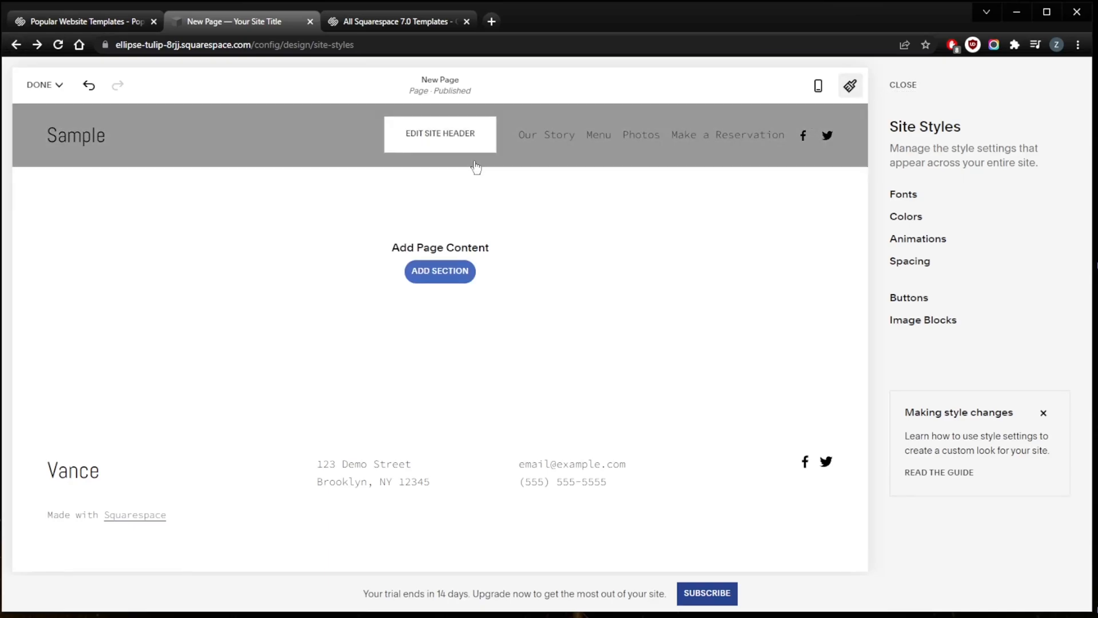
pyautogui.click(39, 84)
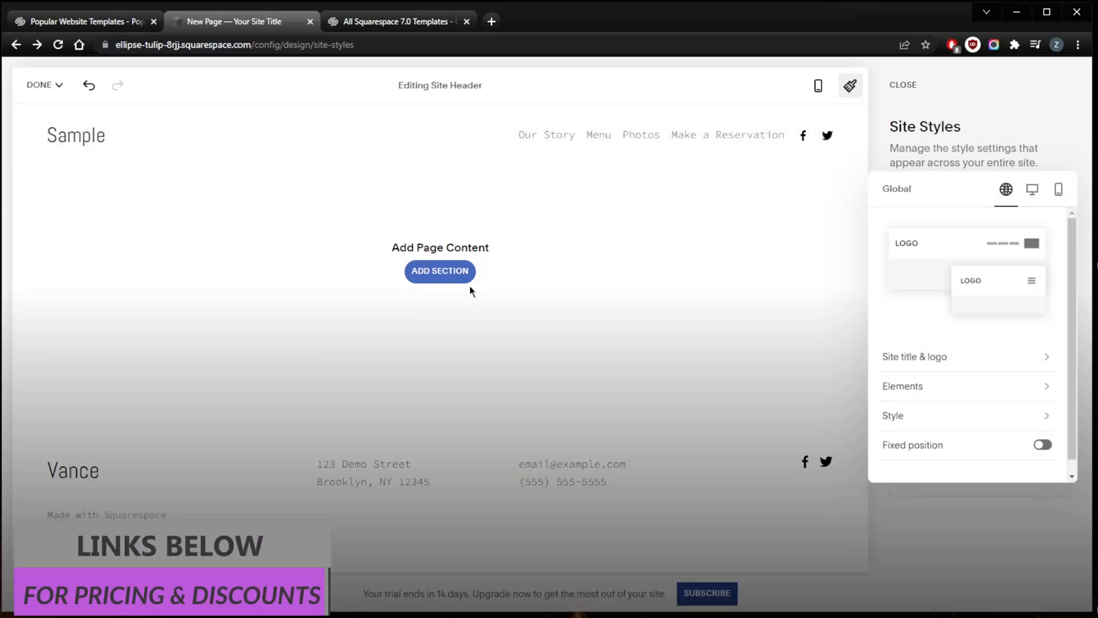
pyautogui.click(440, 271)
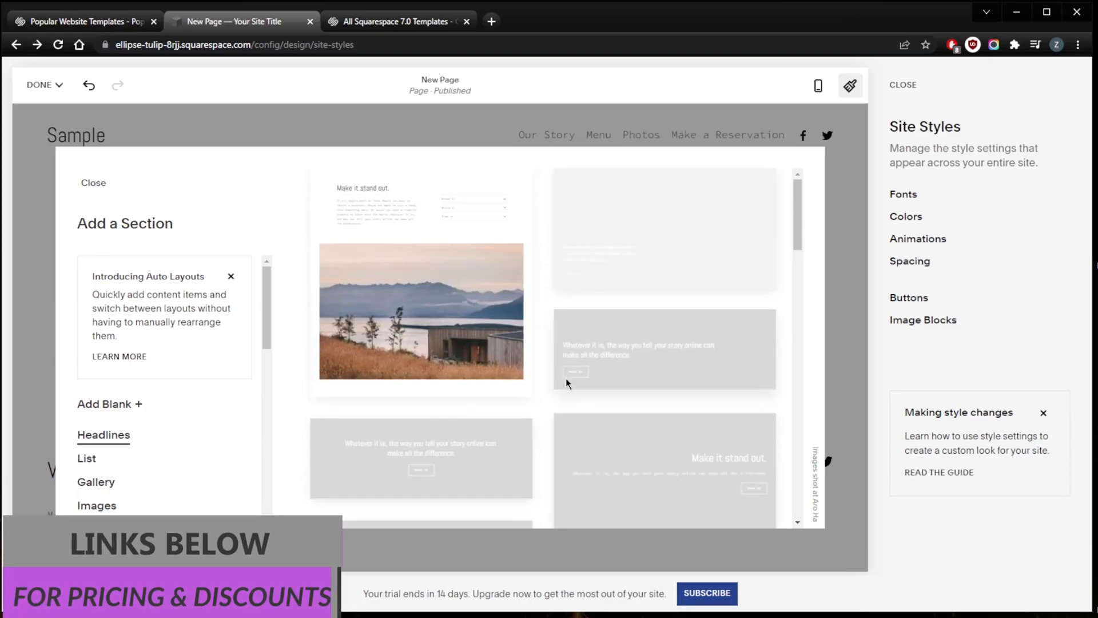
# Step: Browse the Headlines layout thumbnails to the end of the list without choosing one
pyautogui.scroll(-3)
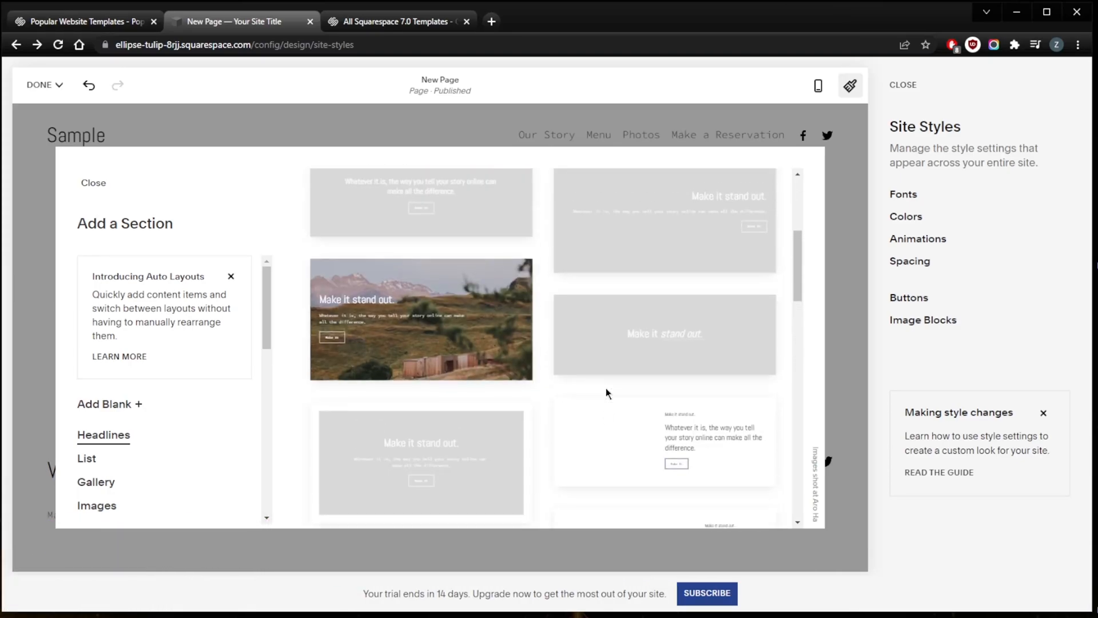
pyautogui.scroll(-3)
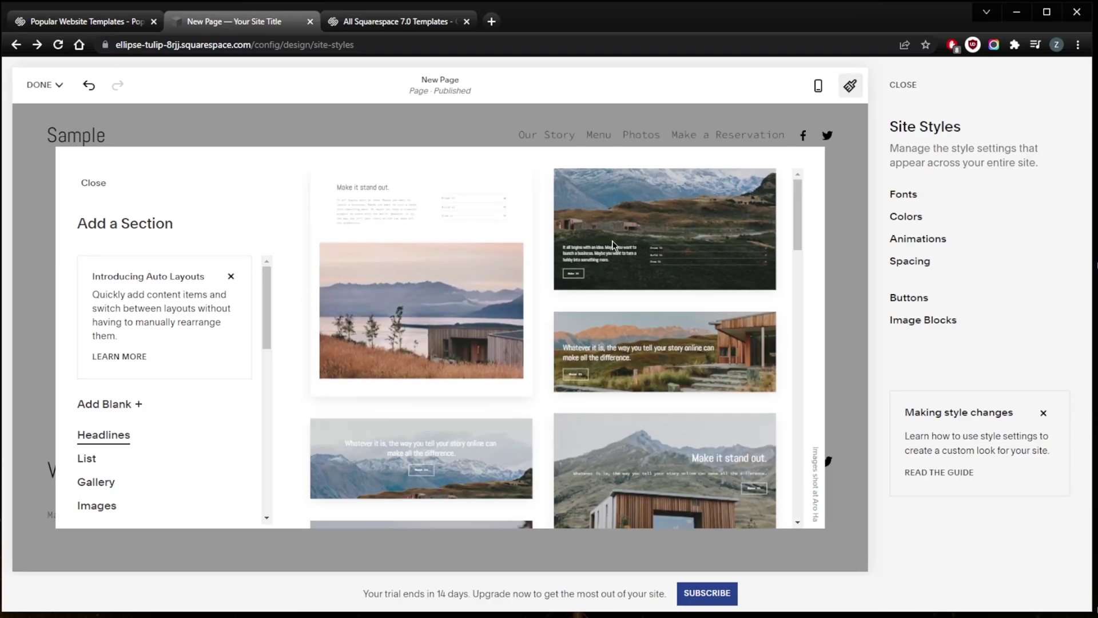
pyautogui.scroll(-3)
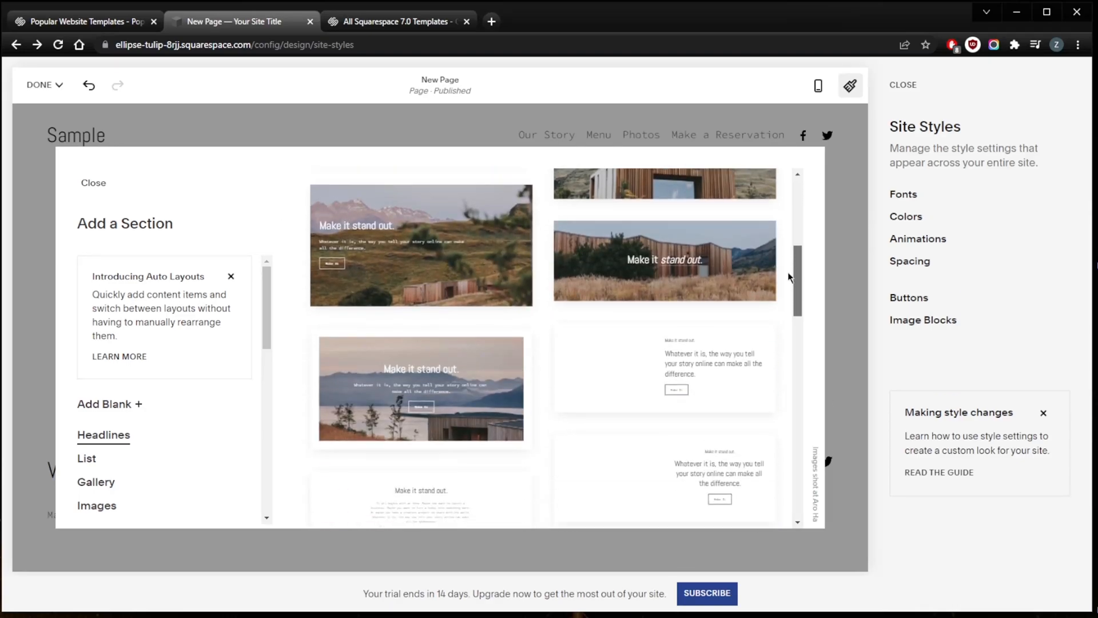
pyautogui.scroll(-3)
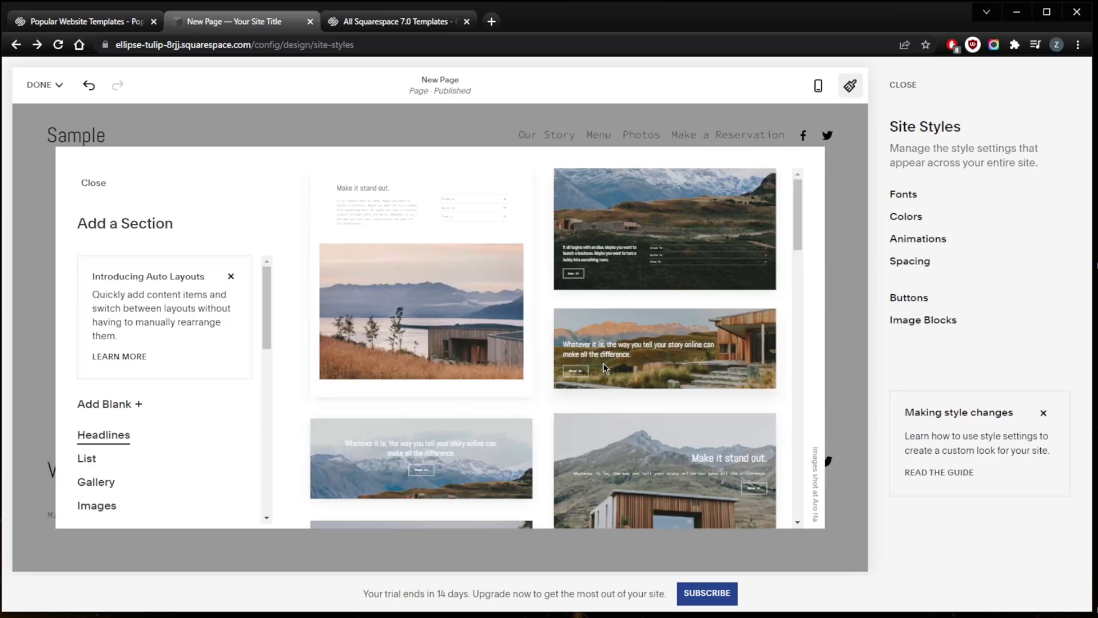
pyautogui.scroll(-3)
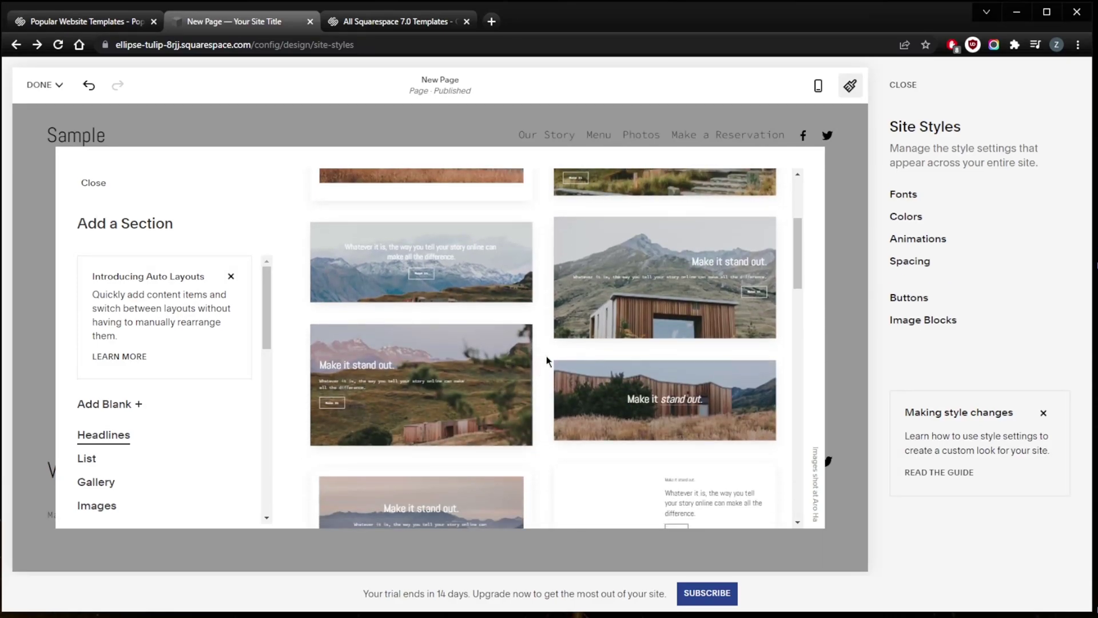
pyautogui.scroll(-3)
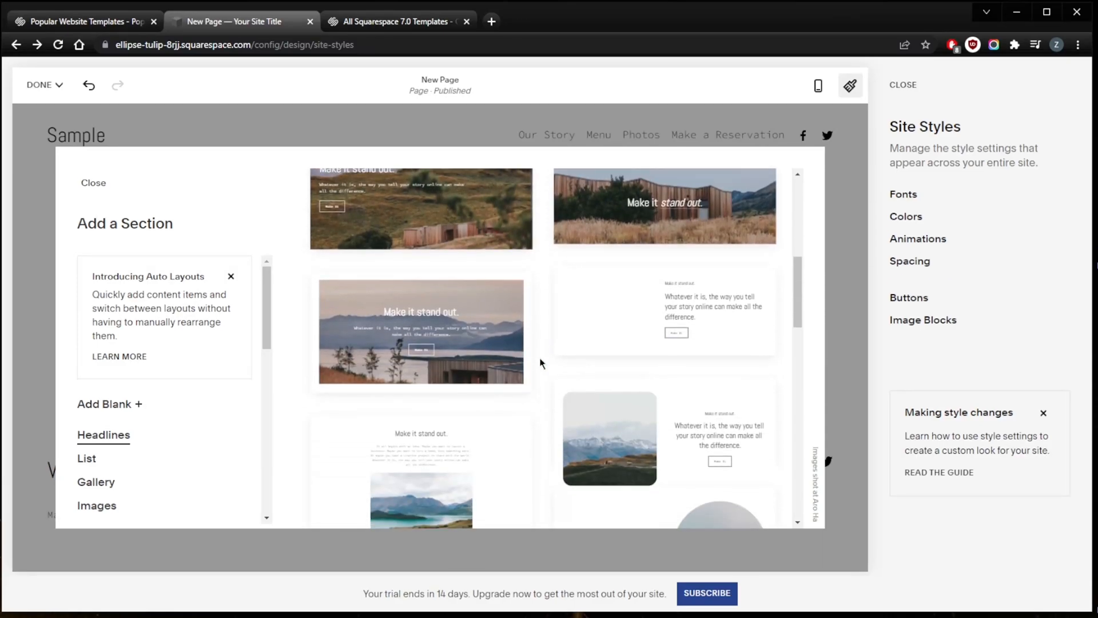
pyautogui.scroll(-3)
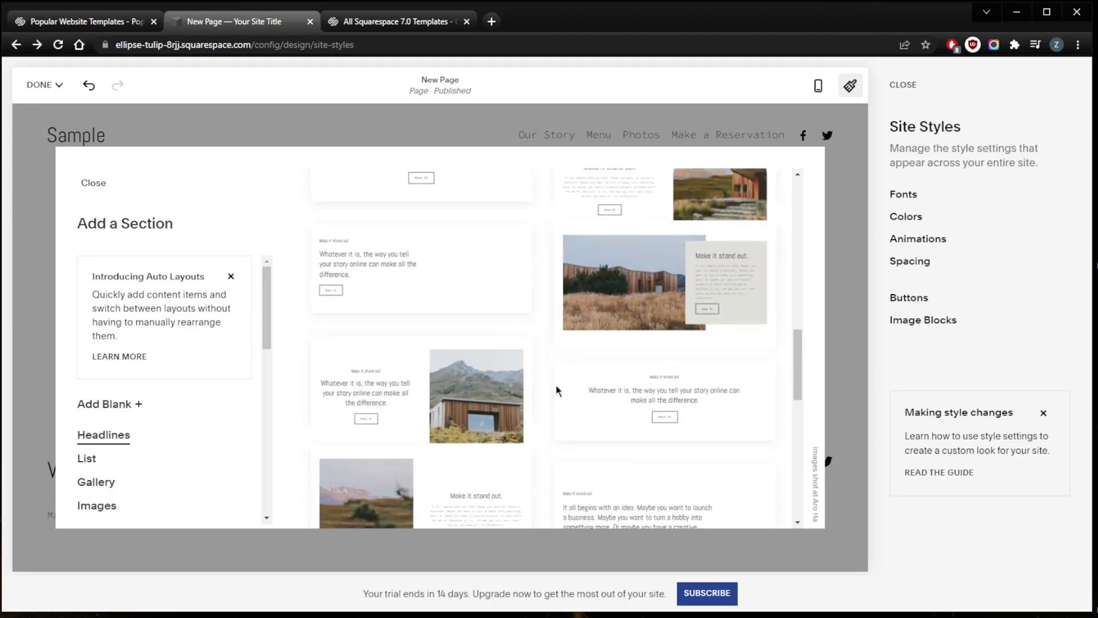
pyautogui.scroll(3)
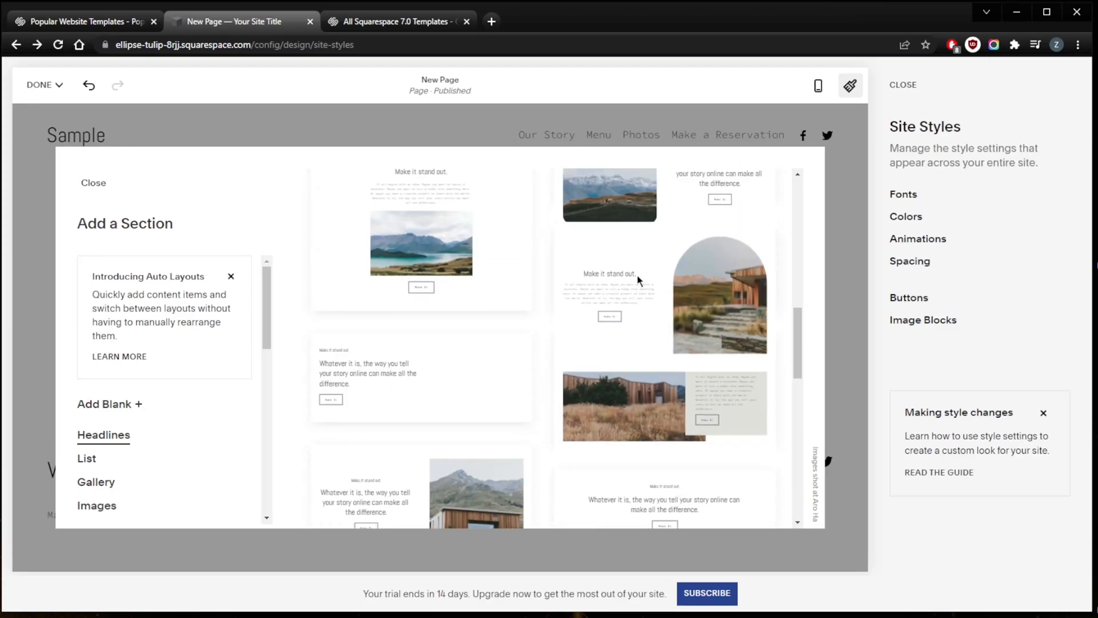
pyautogui.scroll(-3)
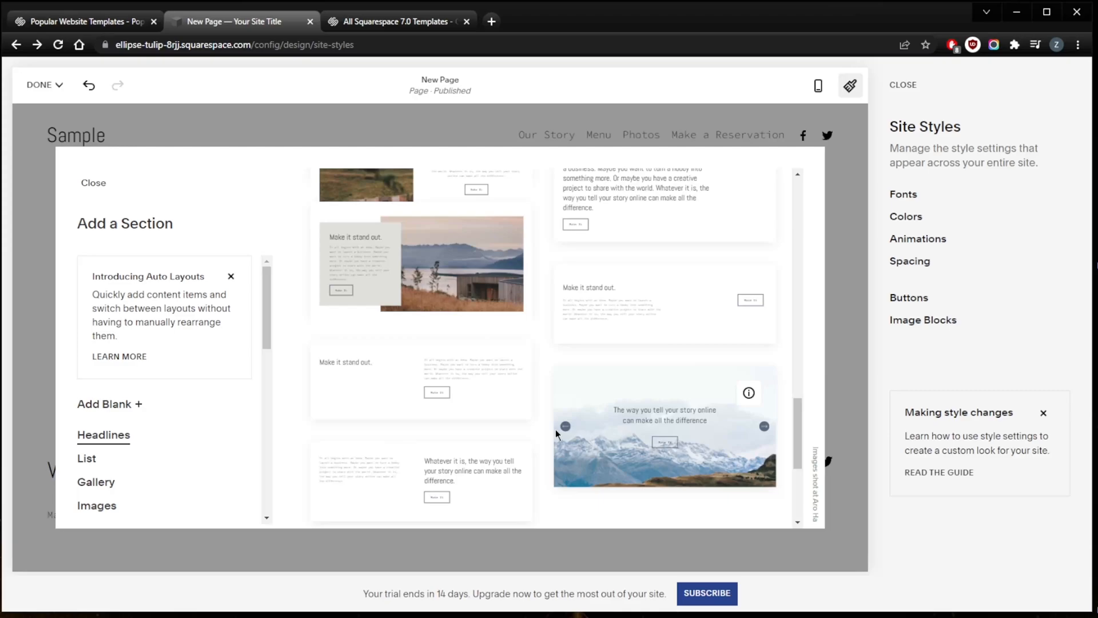
pyautogui.scroll(-3)
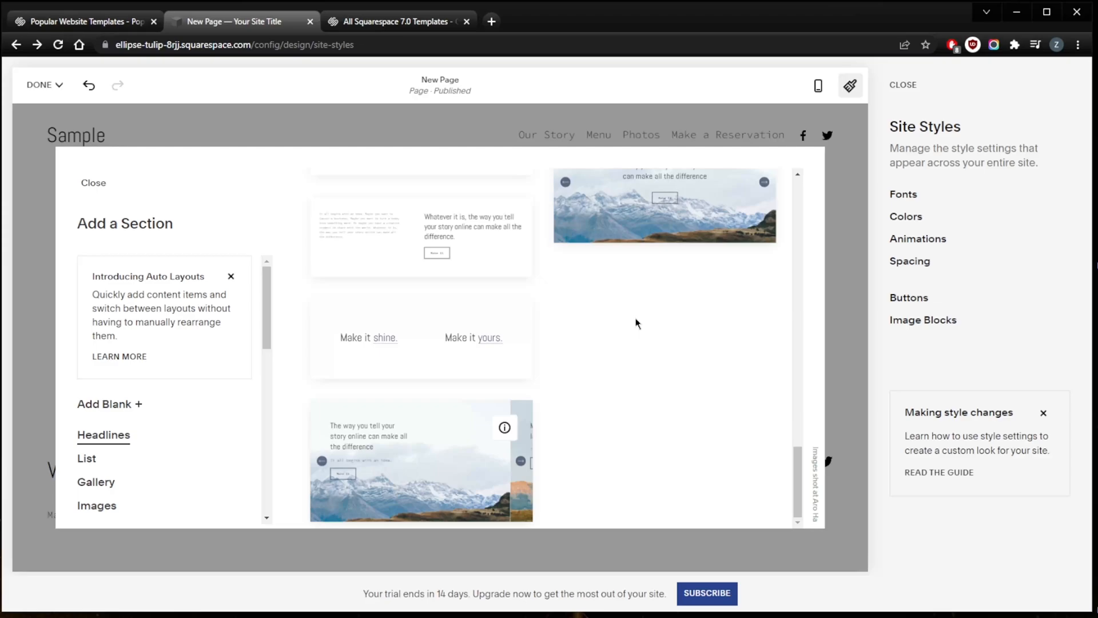
pyautogui.moveTo(490, 213)
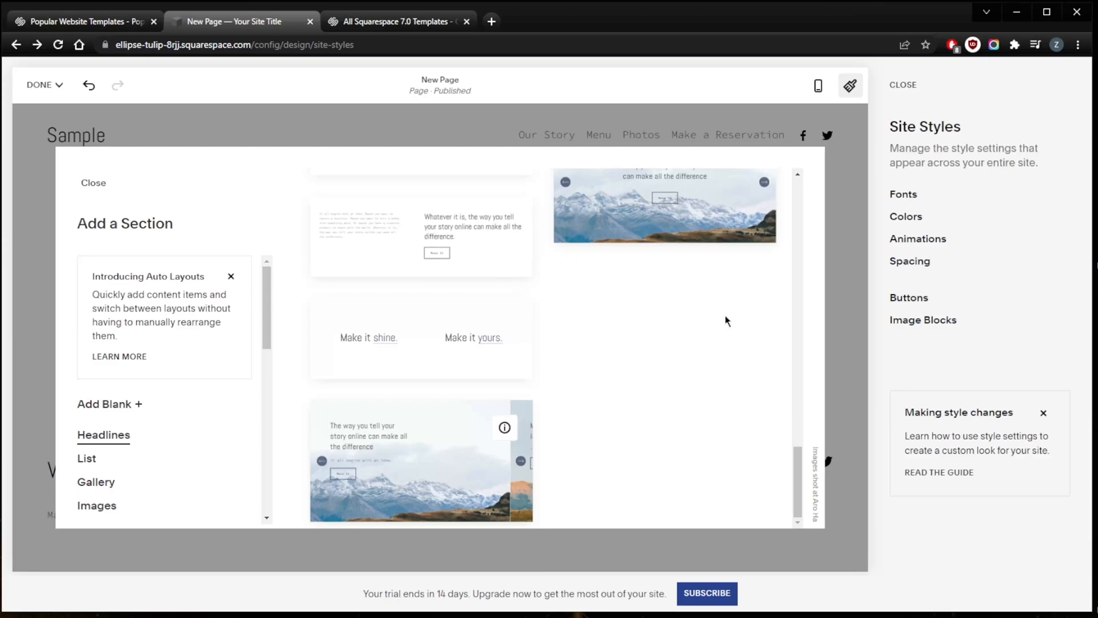
pyautogui.moveTo(628, 331)
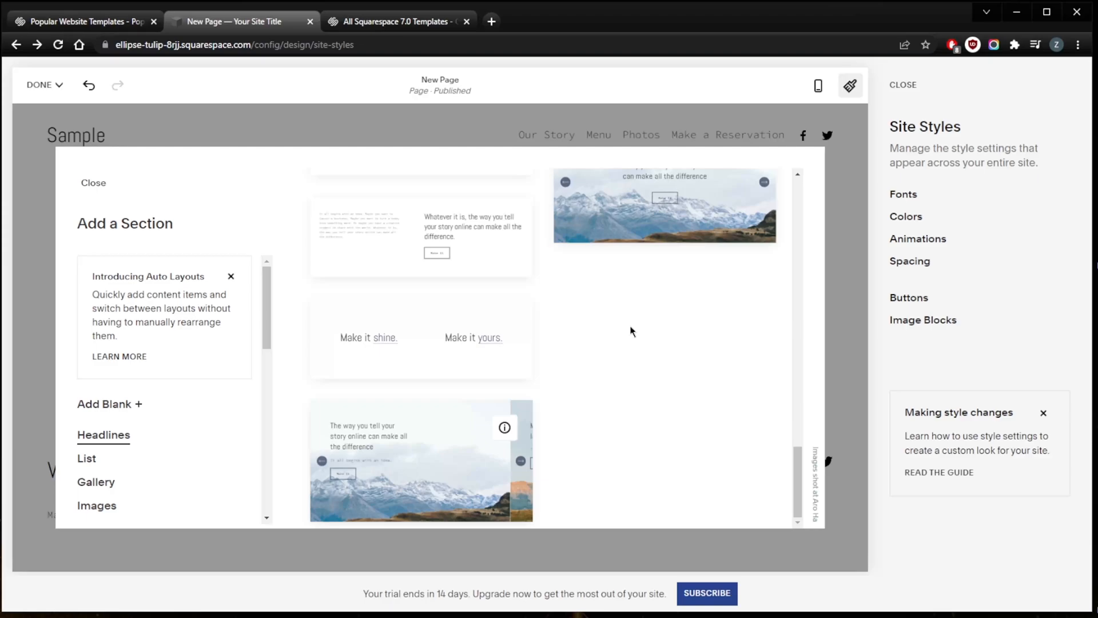
pyautogui.moveTo(630, 332)
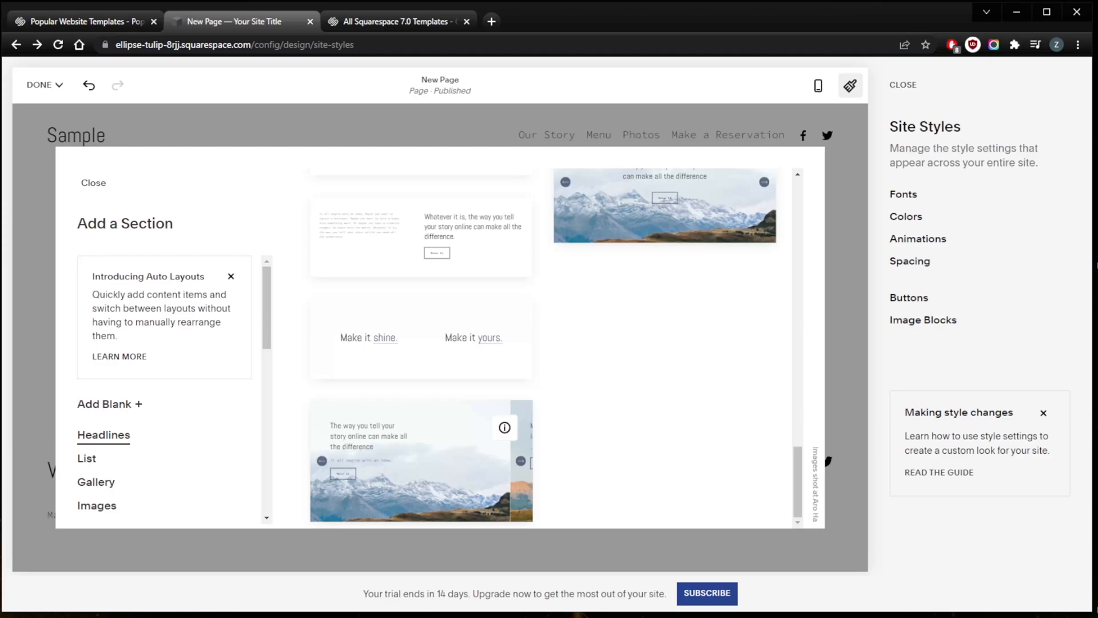